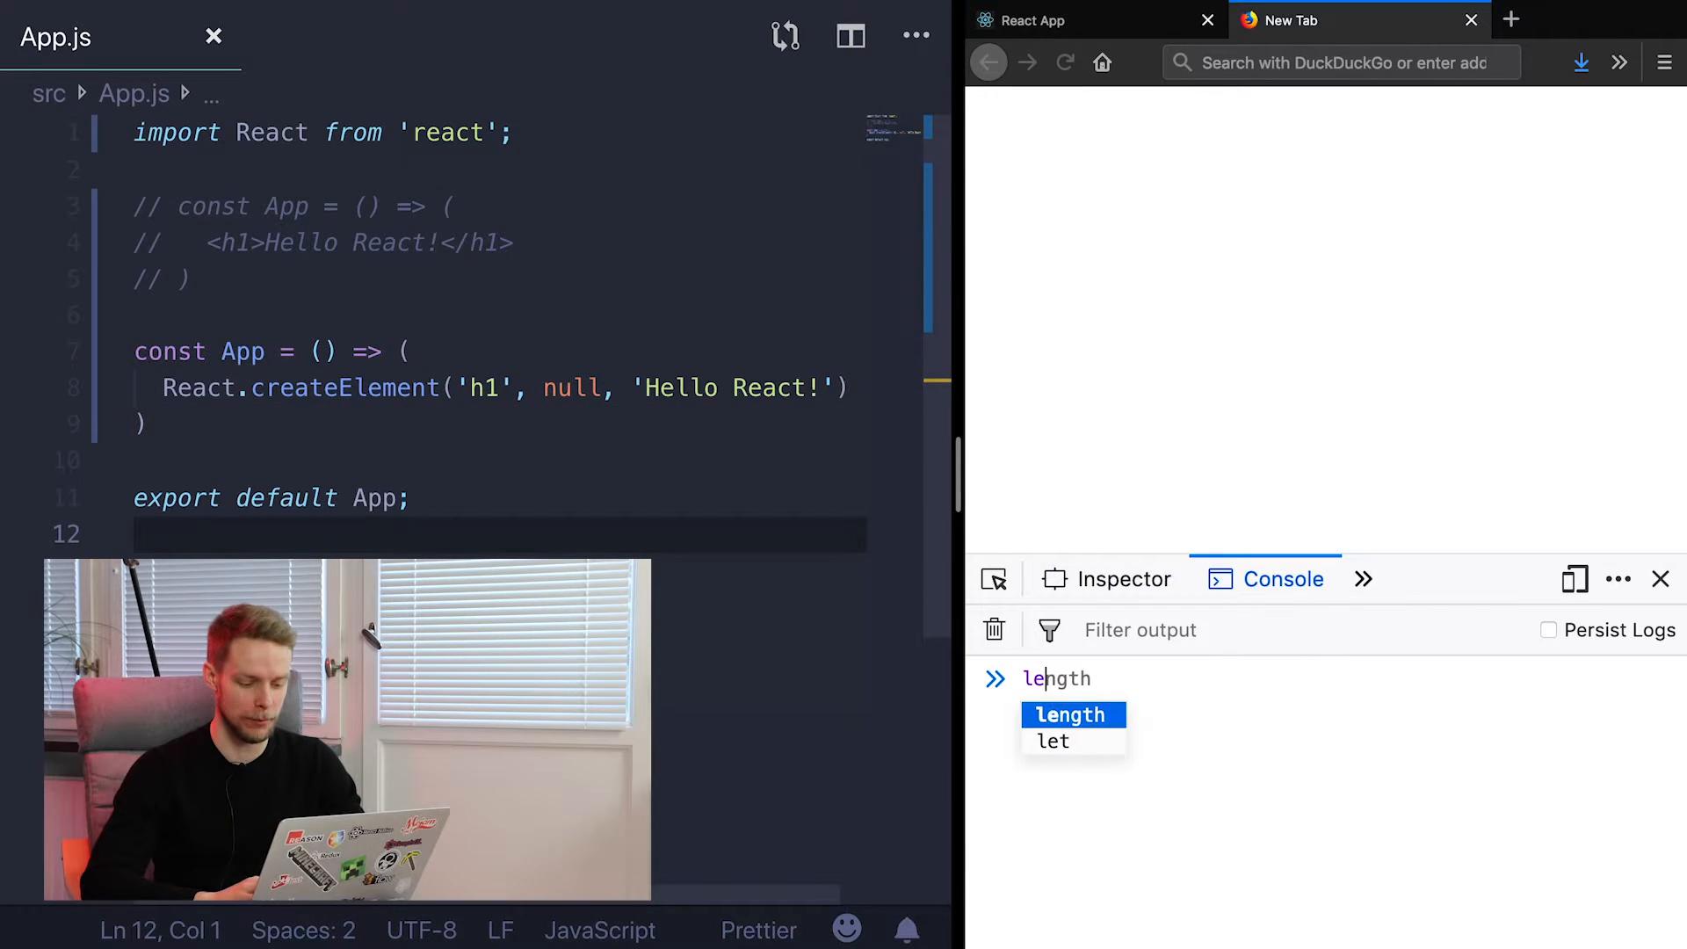
In the Firefox console, declare let x = 0, then evaluate x = x + 5 to 5
{"action": "key", "text": "Escape"}
{"action": "type", "text": "t x = 0;"}
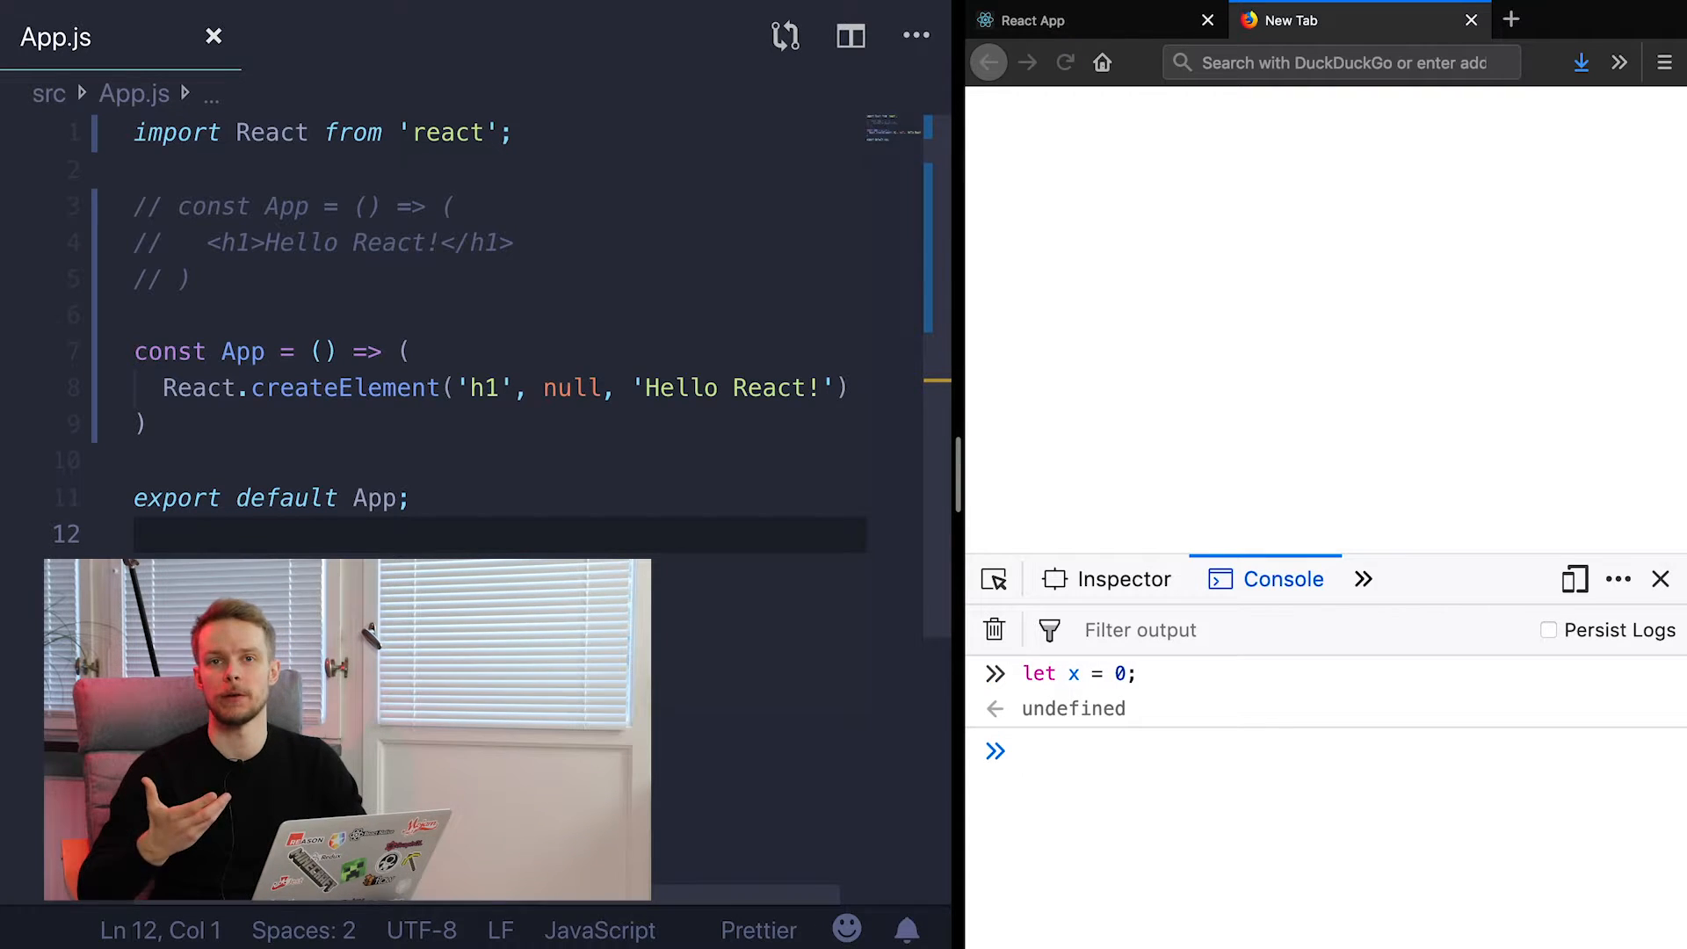
{"action": "type", "text": "x"}
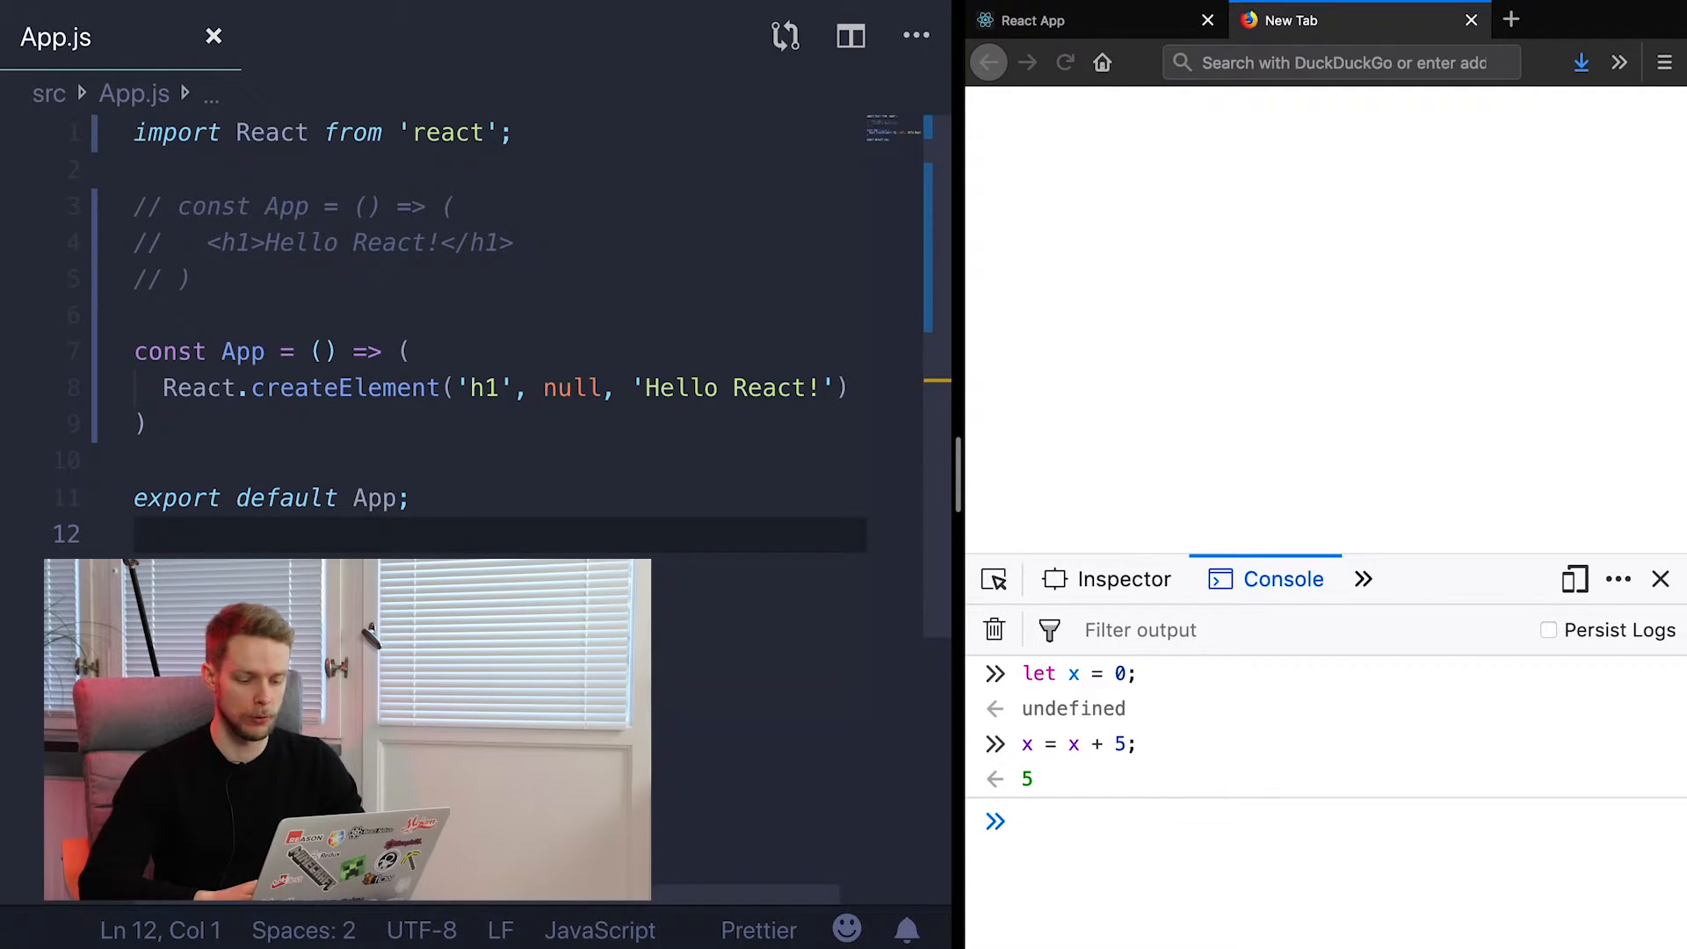
{"action": "type", "text": "x +"}
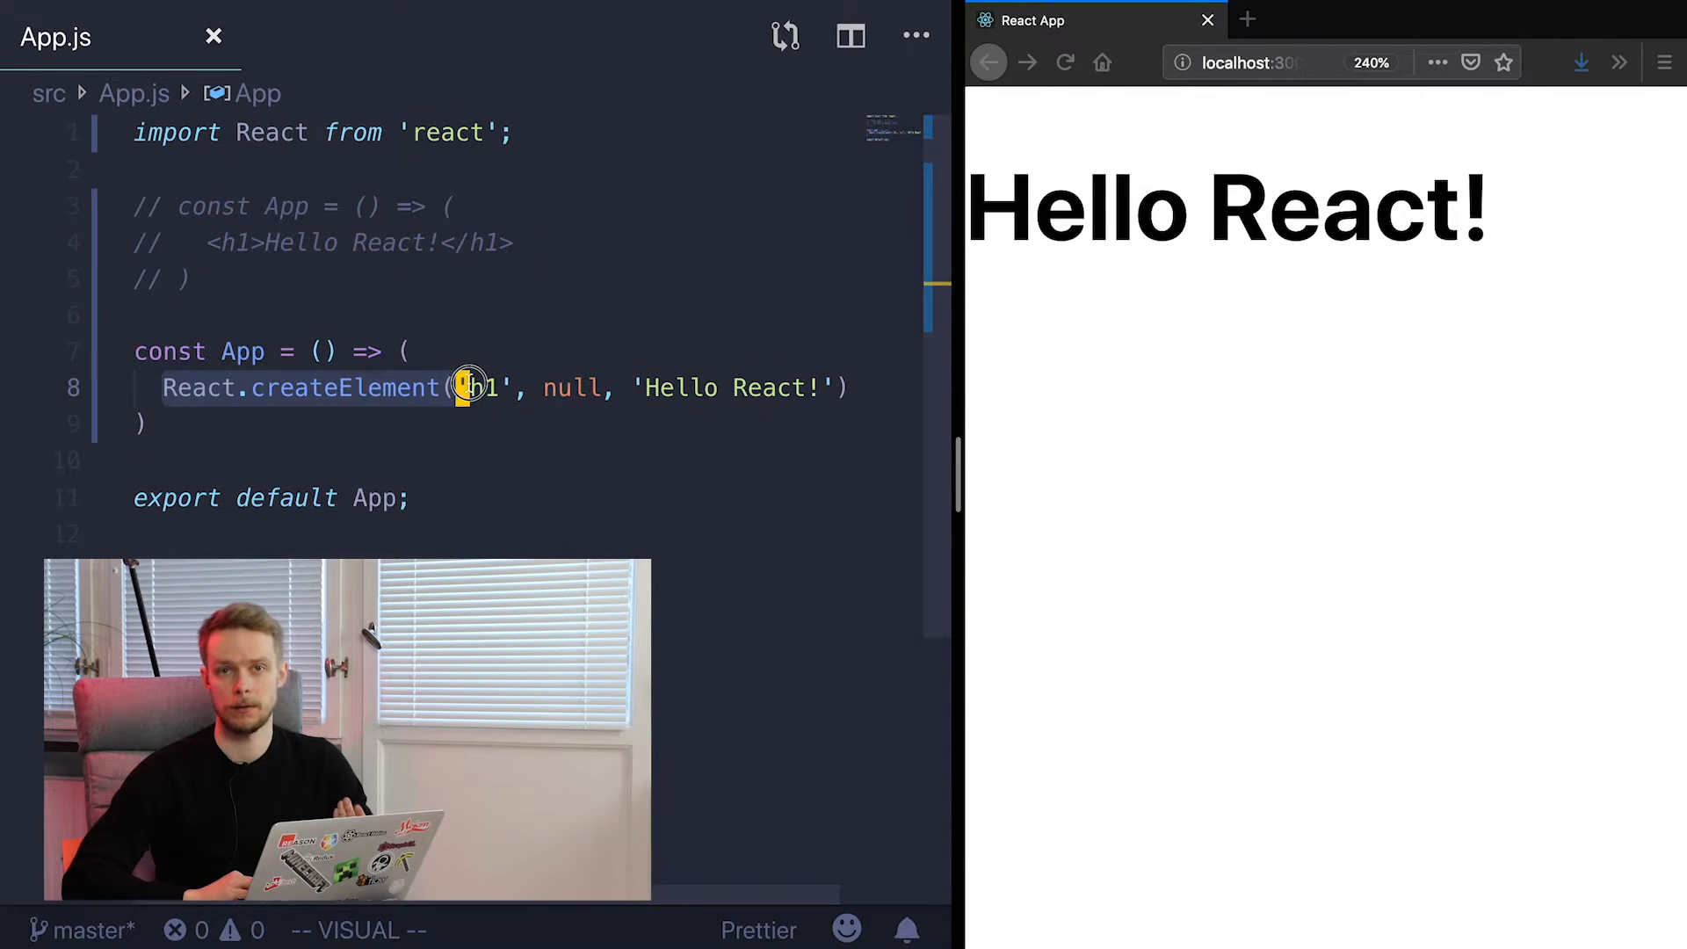
Replace the createElement call with <p>Simple paragraph of text</p>
{"action": "type", "text": "<p>Simple paragraph of text</p>"}
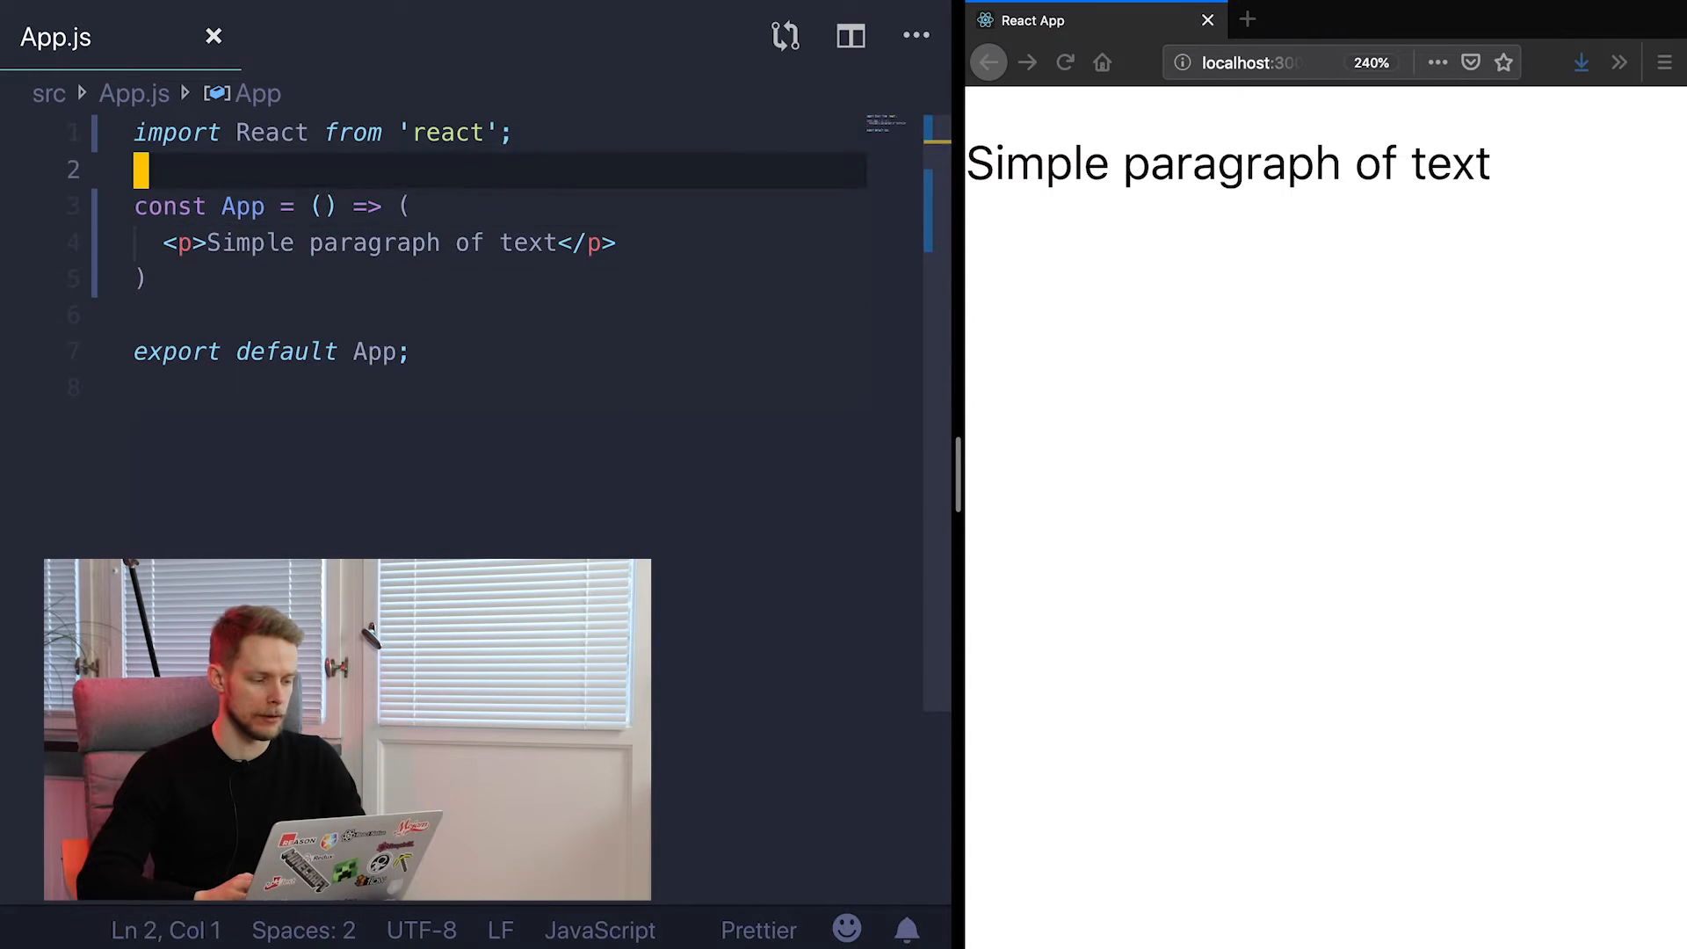
Add const text = "<h1>Some header</h1>" and render {text} inside the paragraph
{"action": "type", "text": "const text = \""}
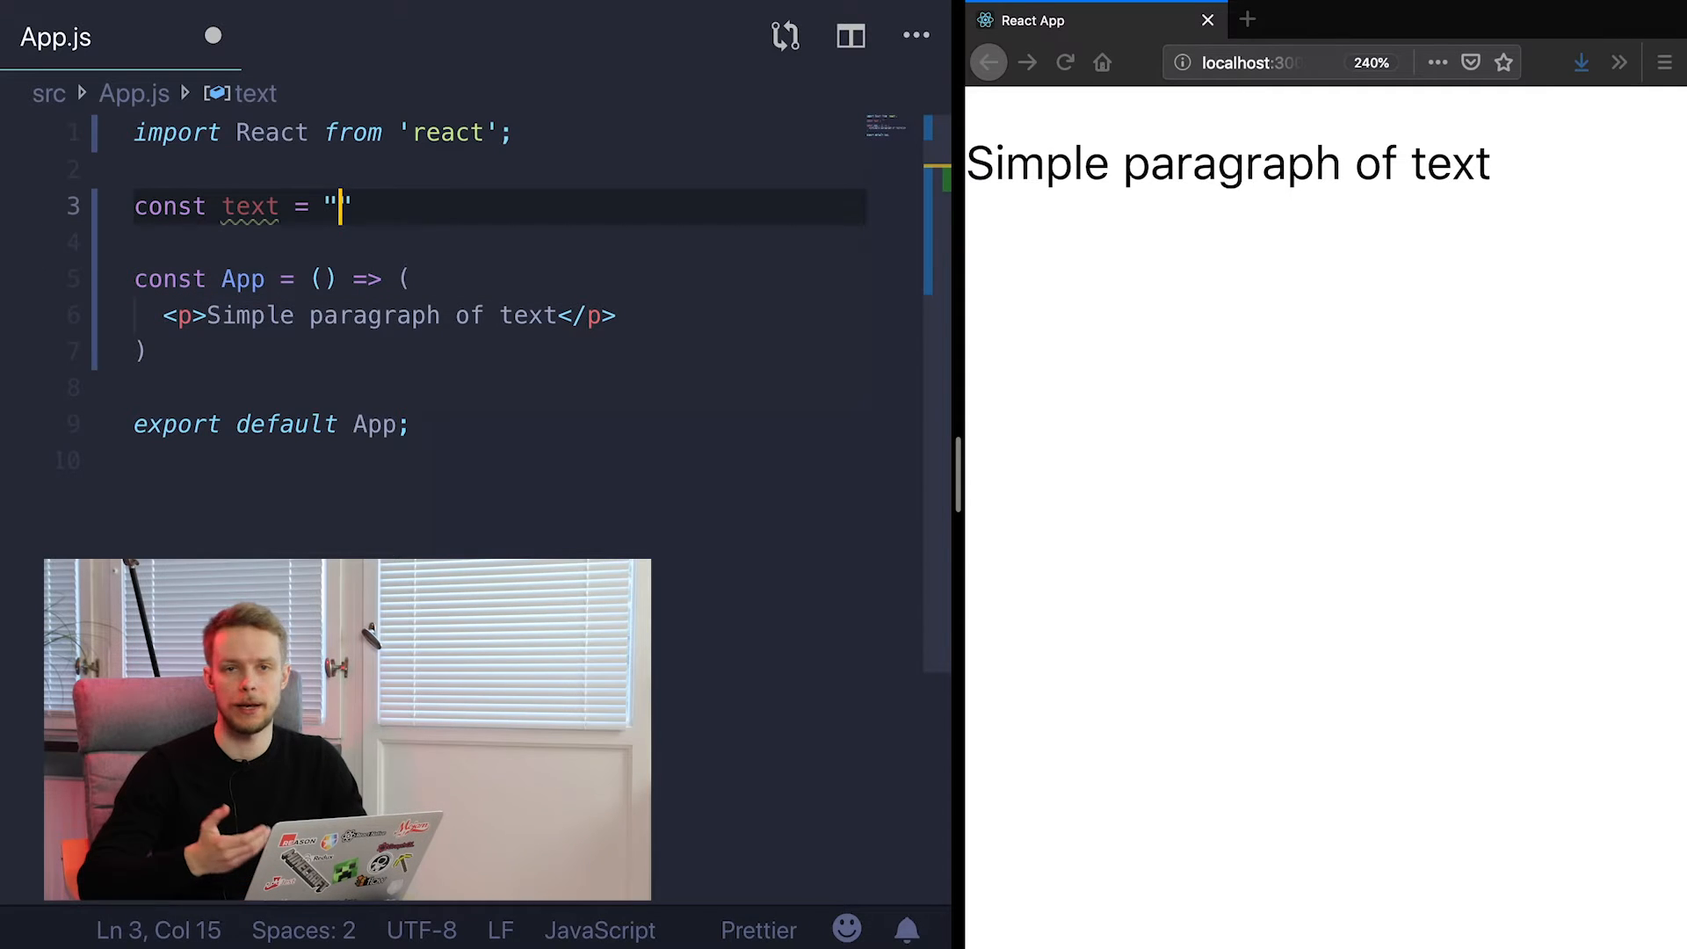
{"action": "type", "text": "<>"}
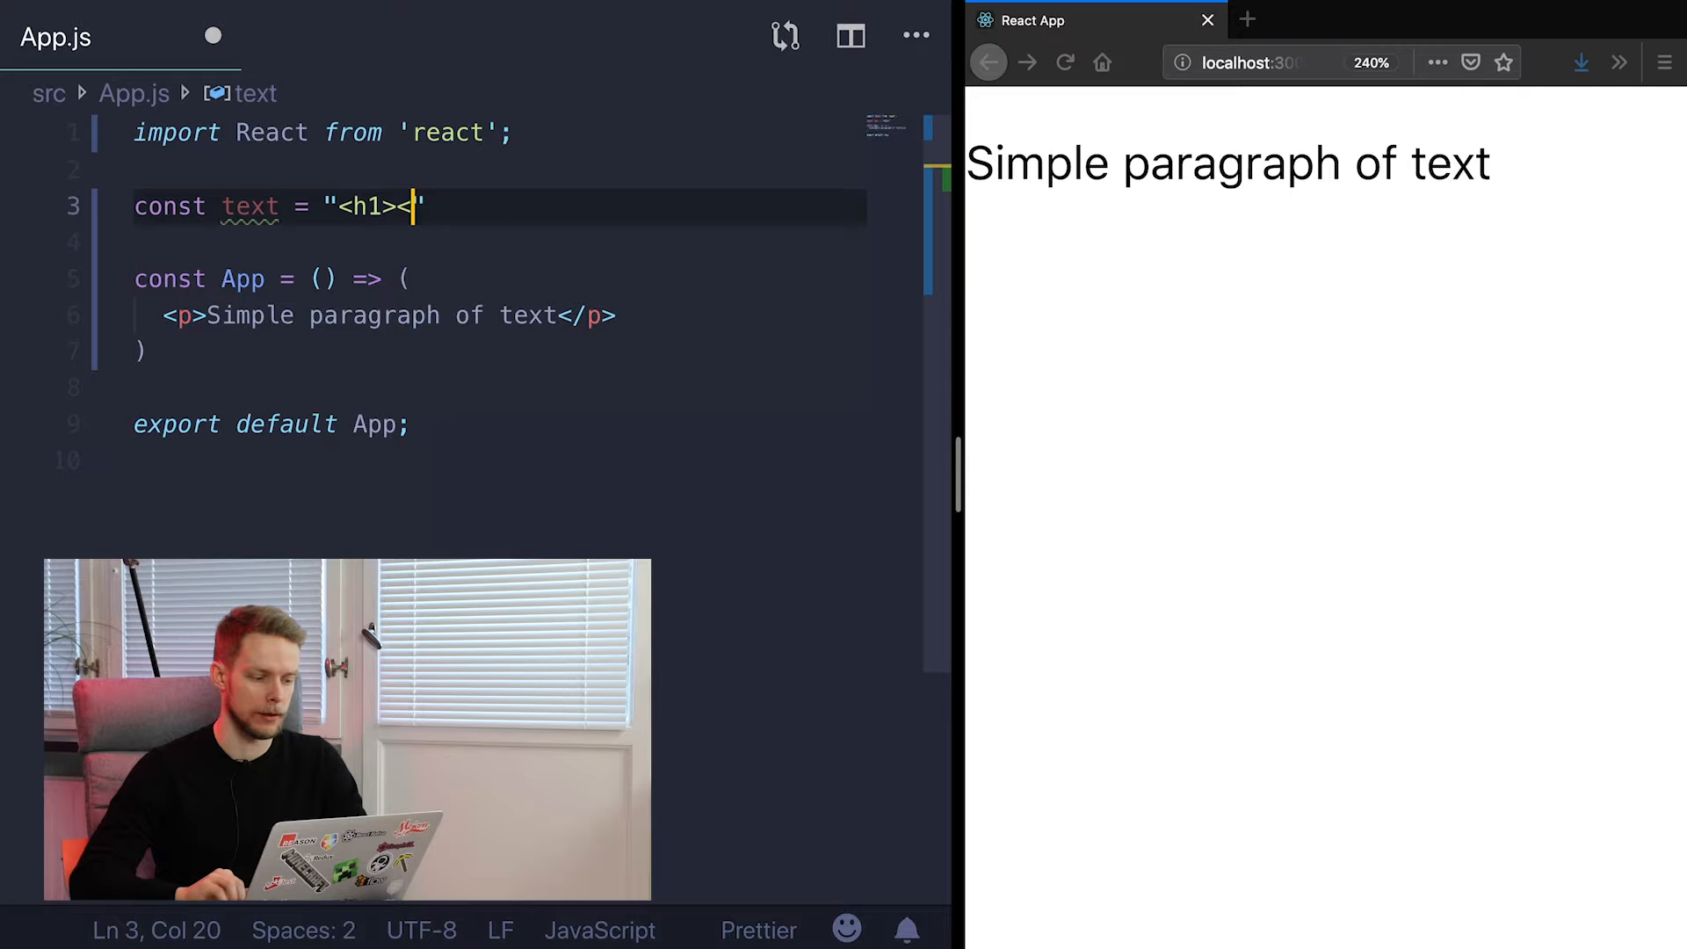
{"action": "type", "text": "Some he"}
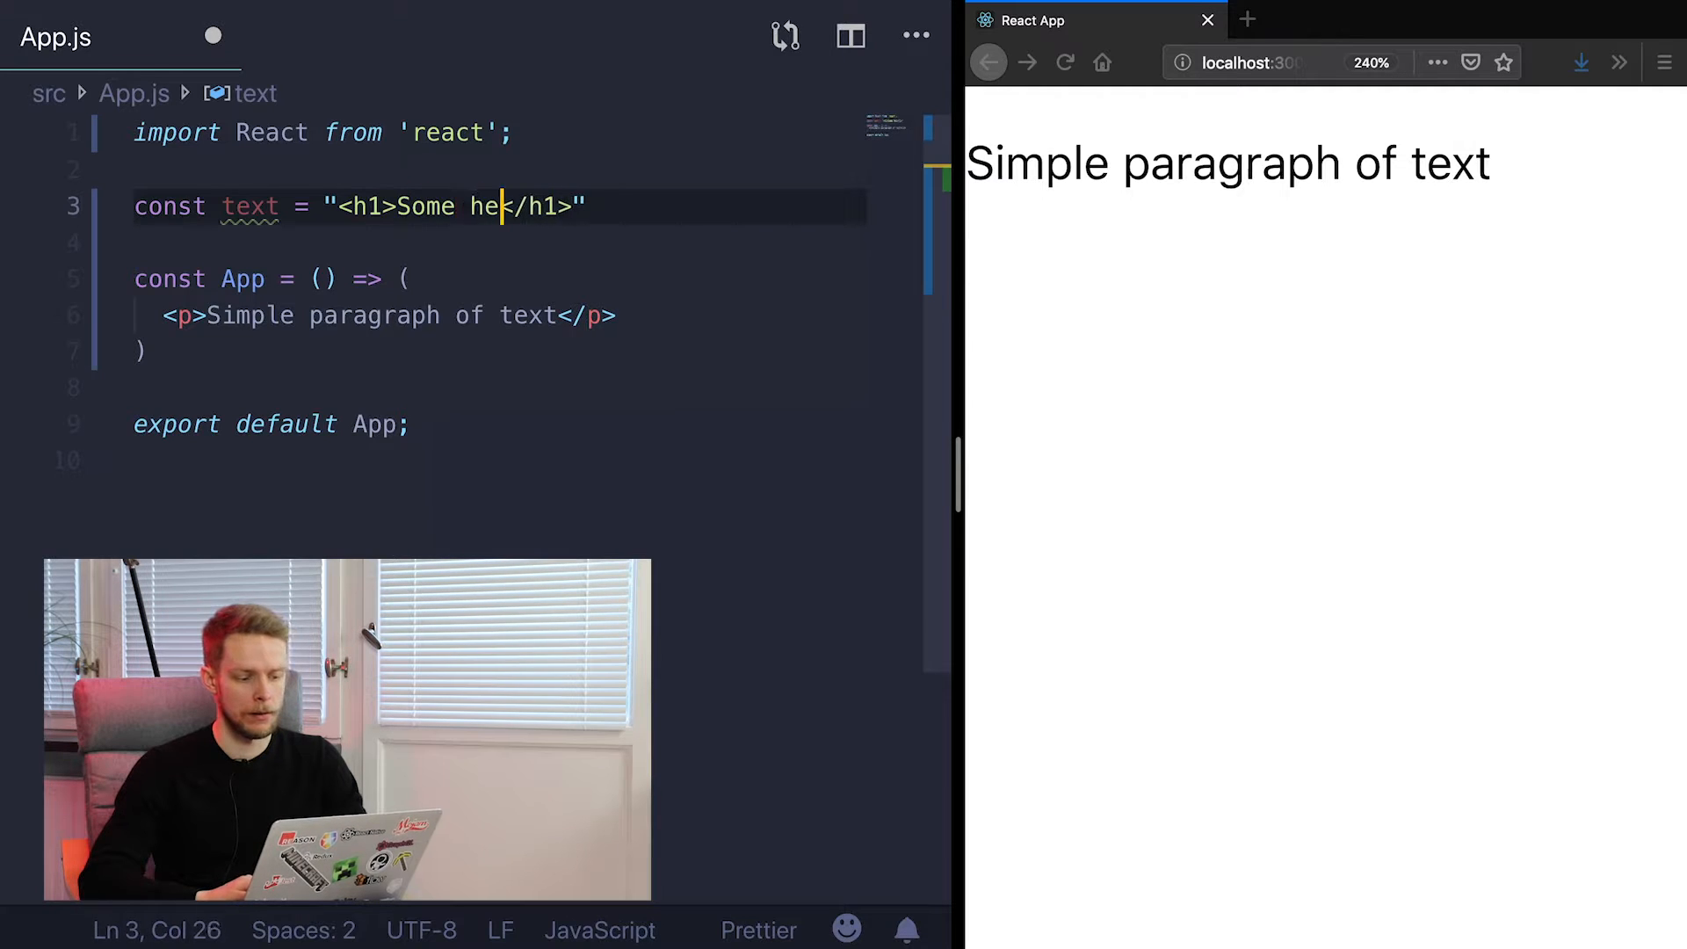
{"action": "type", "text": "ader"}
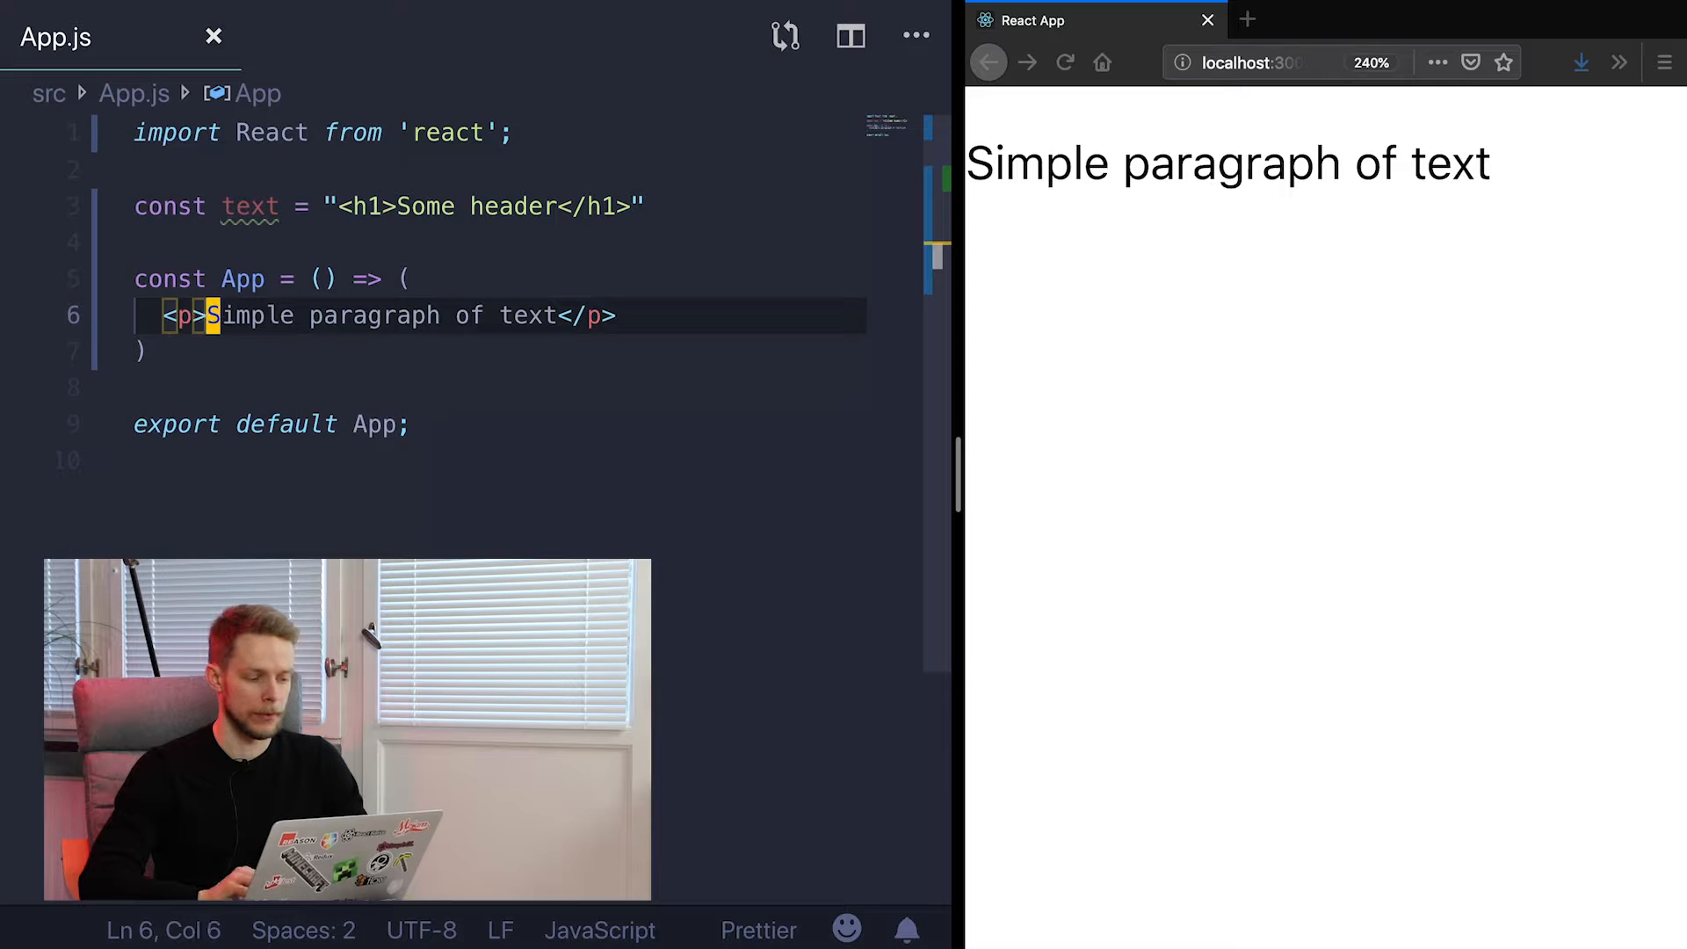
{"action": "type", "text": "{}</p>"}
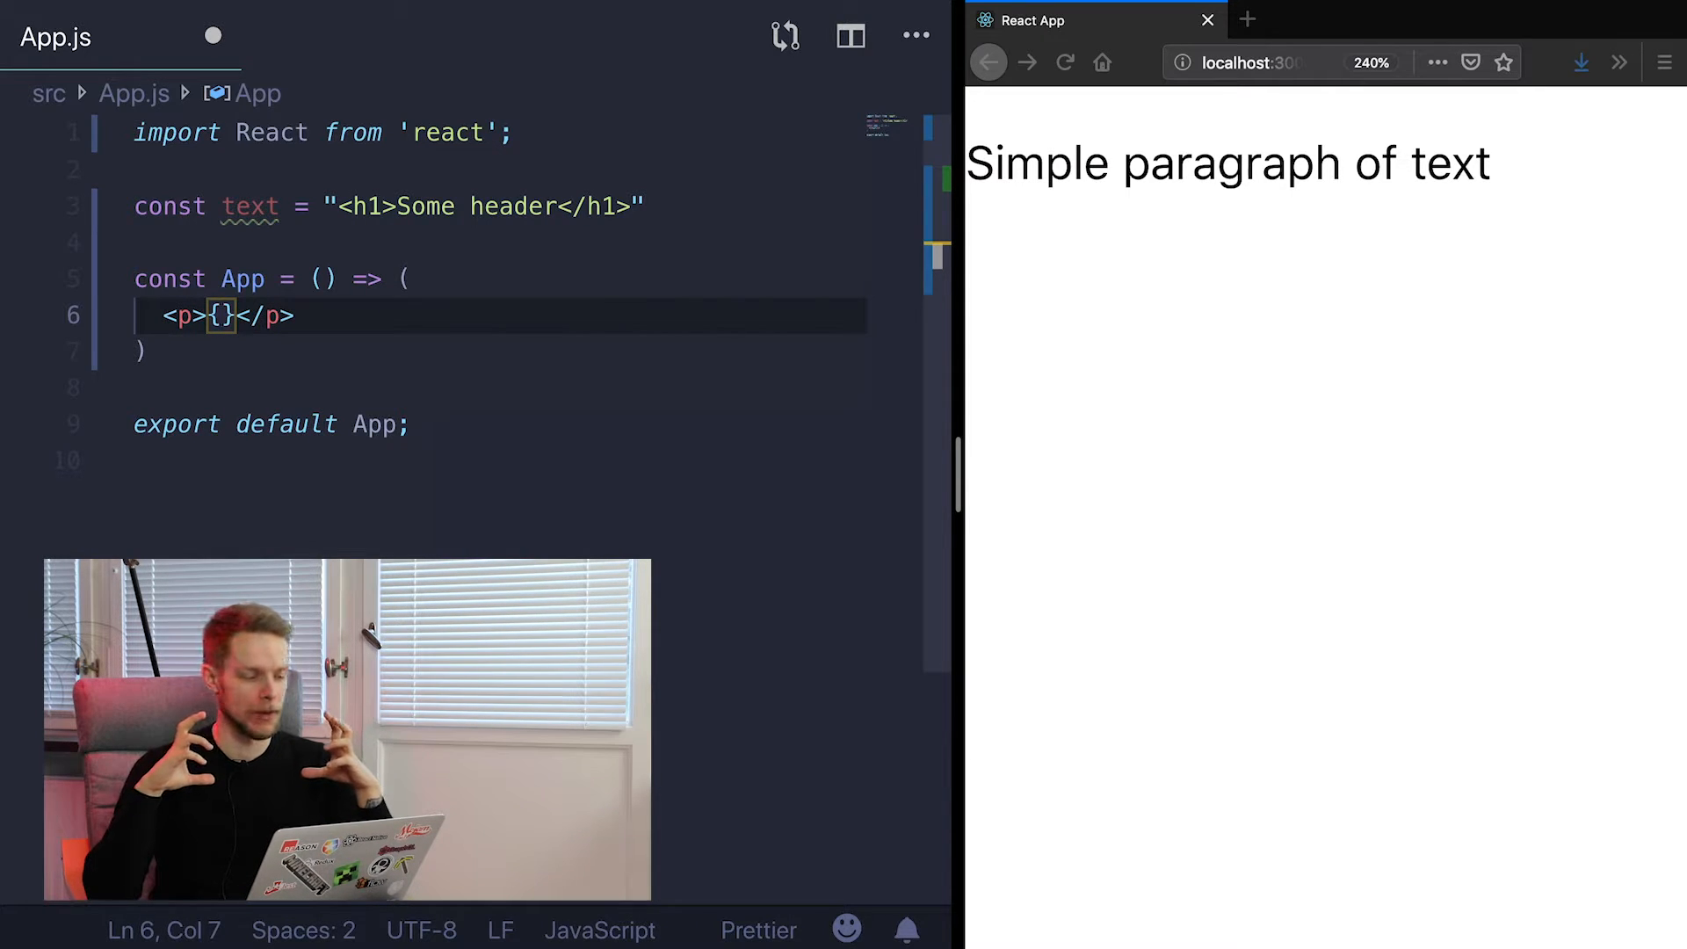
{"action": "type", "text": "t"}
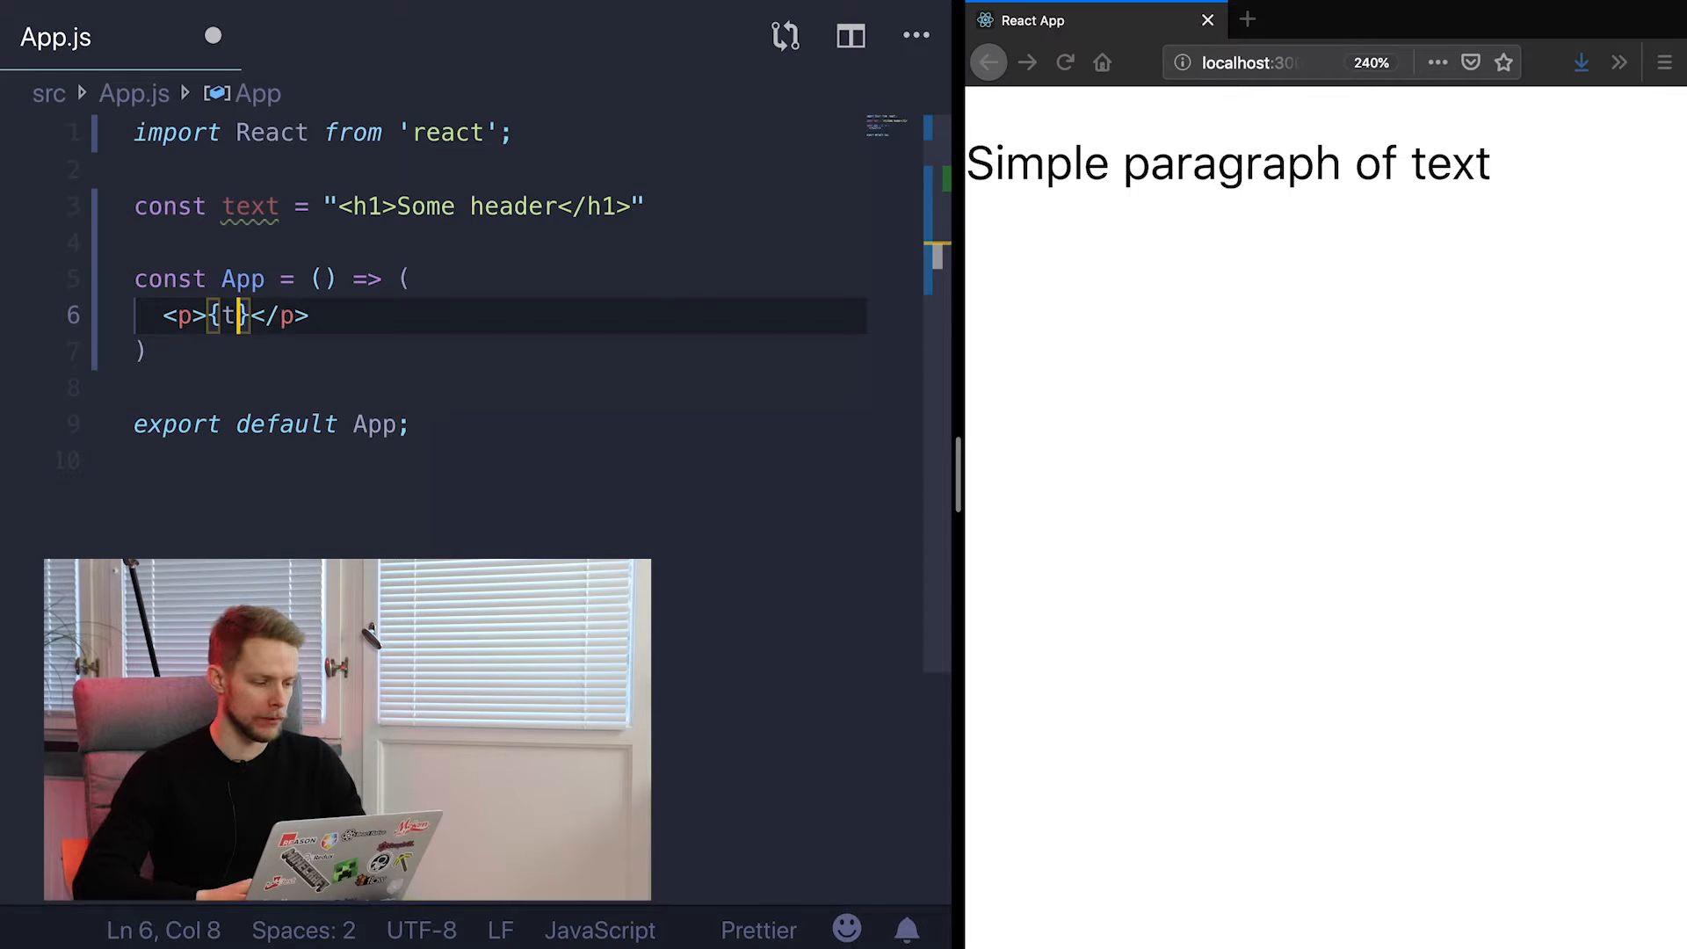
{"action": "type", "text": "ext"}
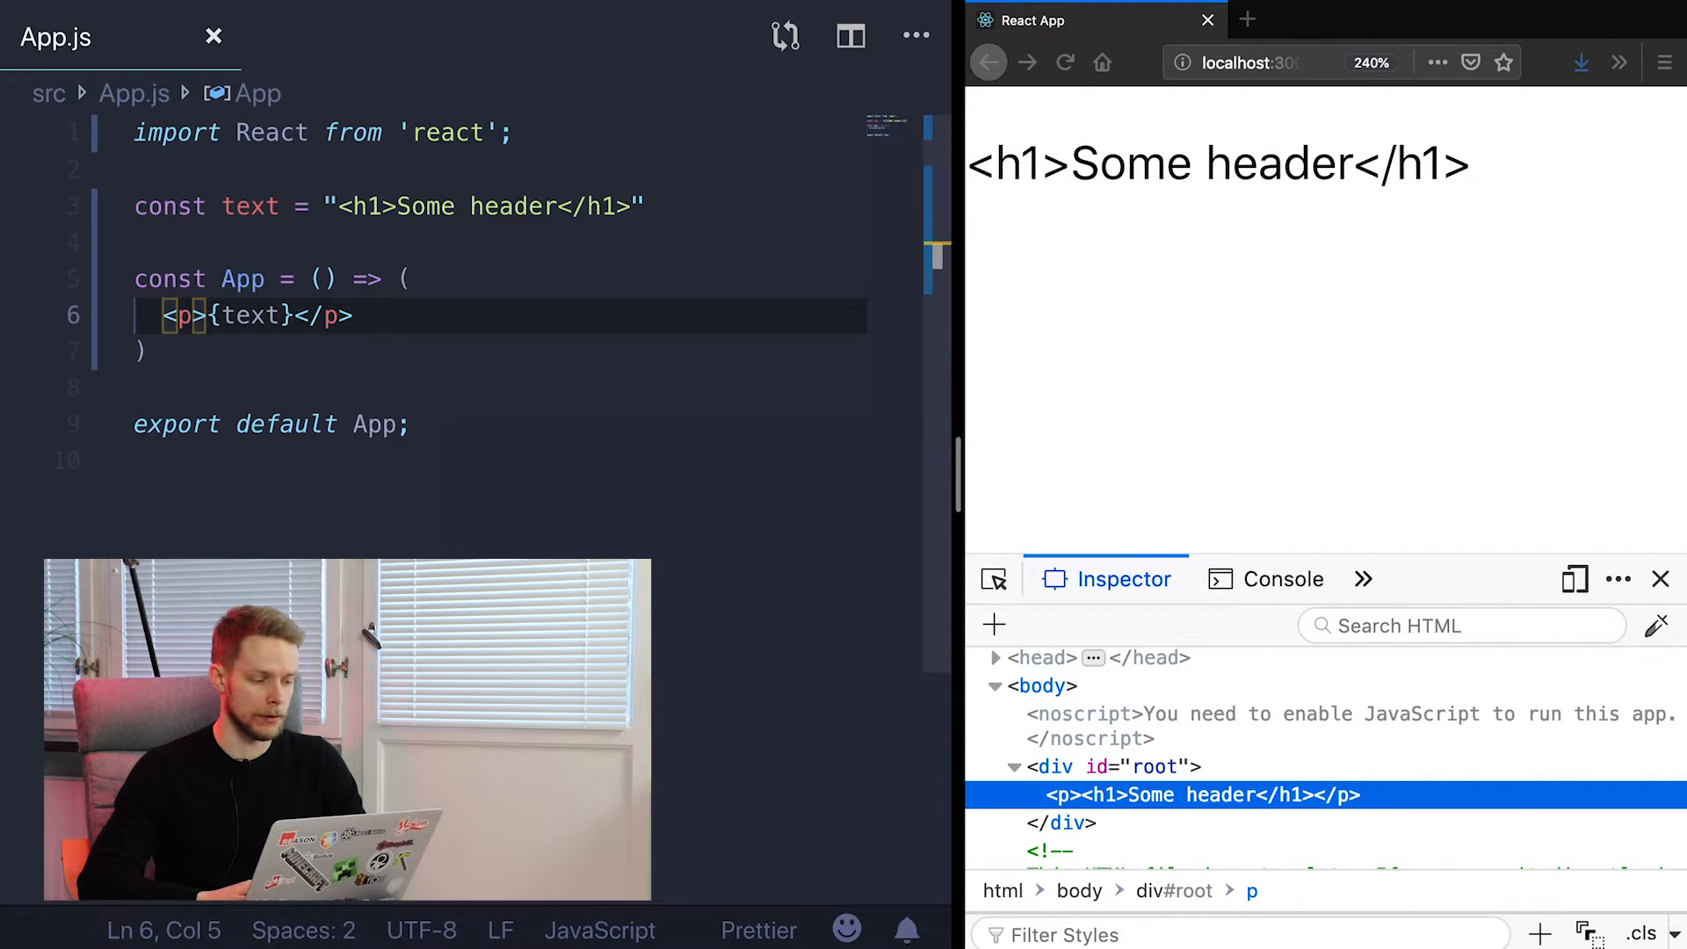
Rename the paragraph tags to <test> and start removing the text constant
{"action": "type", "text": "test"}
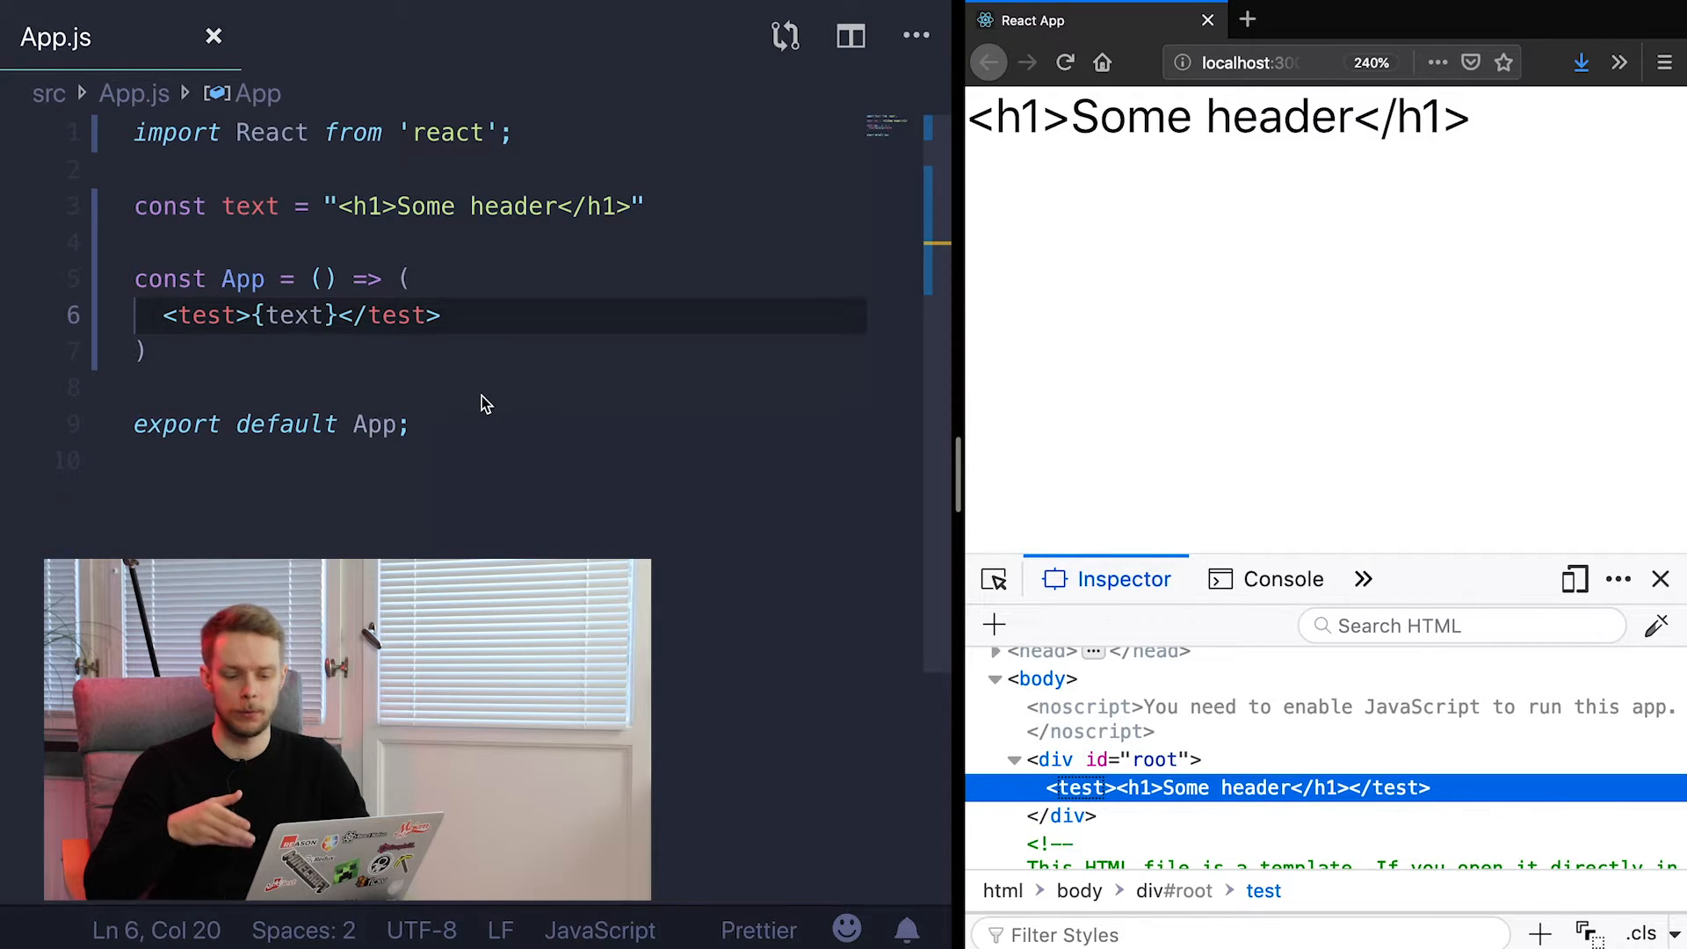
{"action": "mouse_move", "coordinate": [1075, 789]}
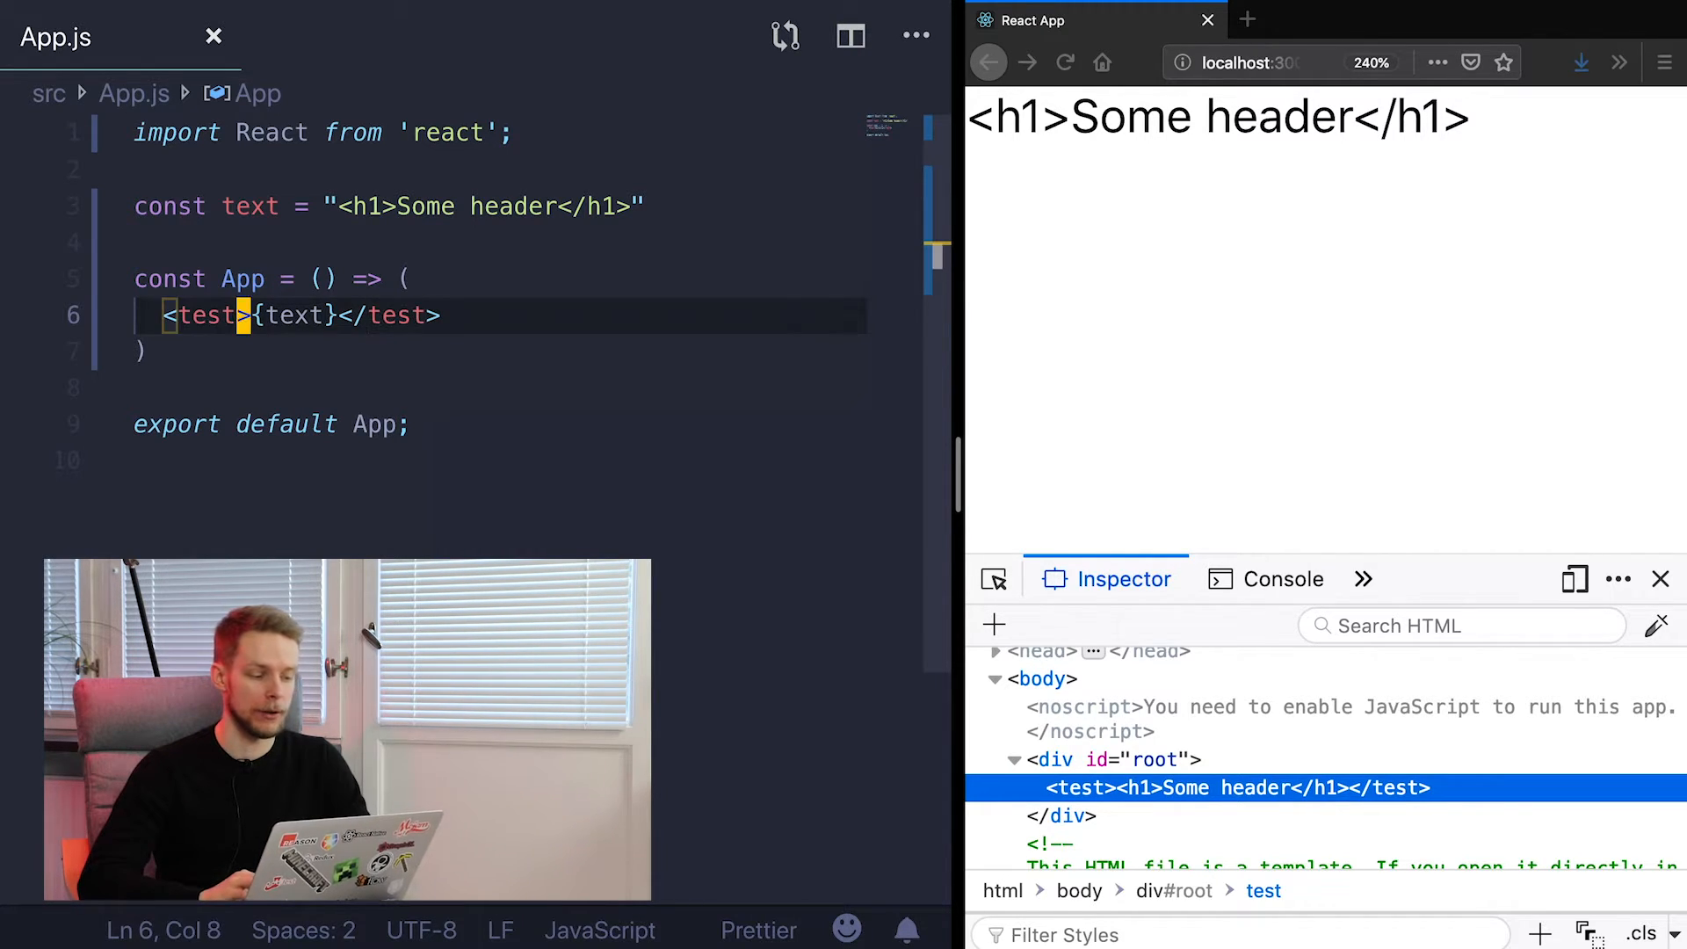
{"action": "type", "text": "\" \""}
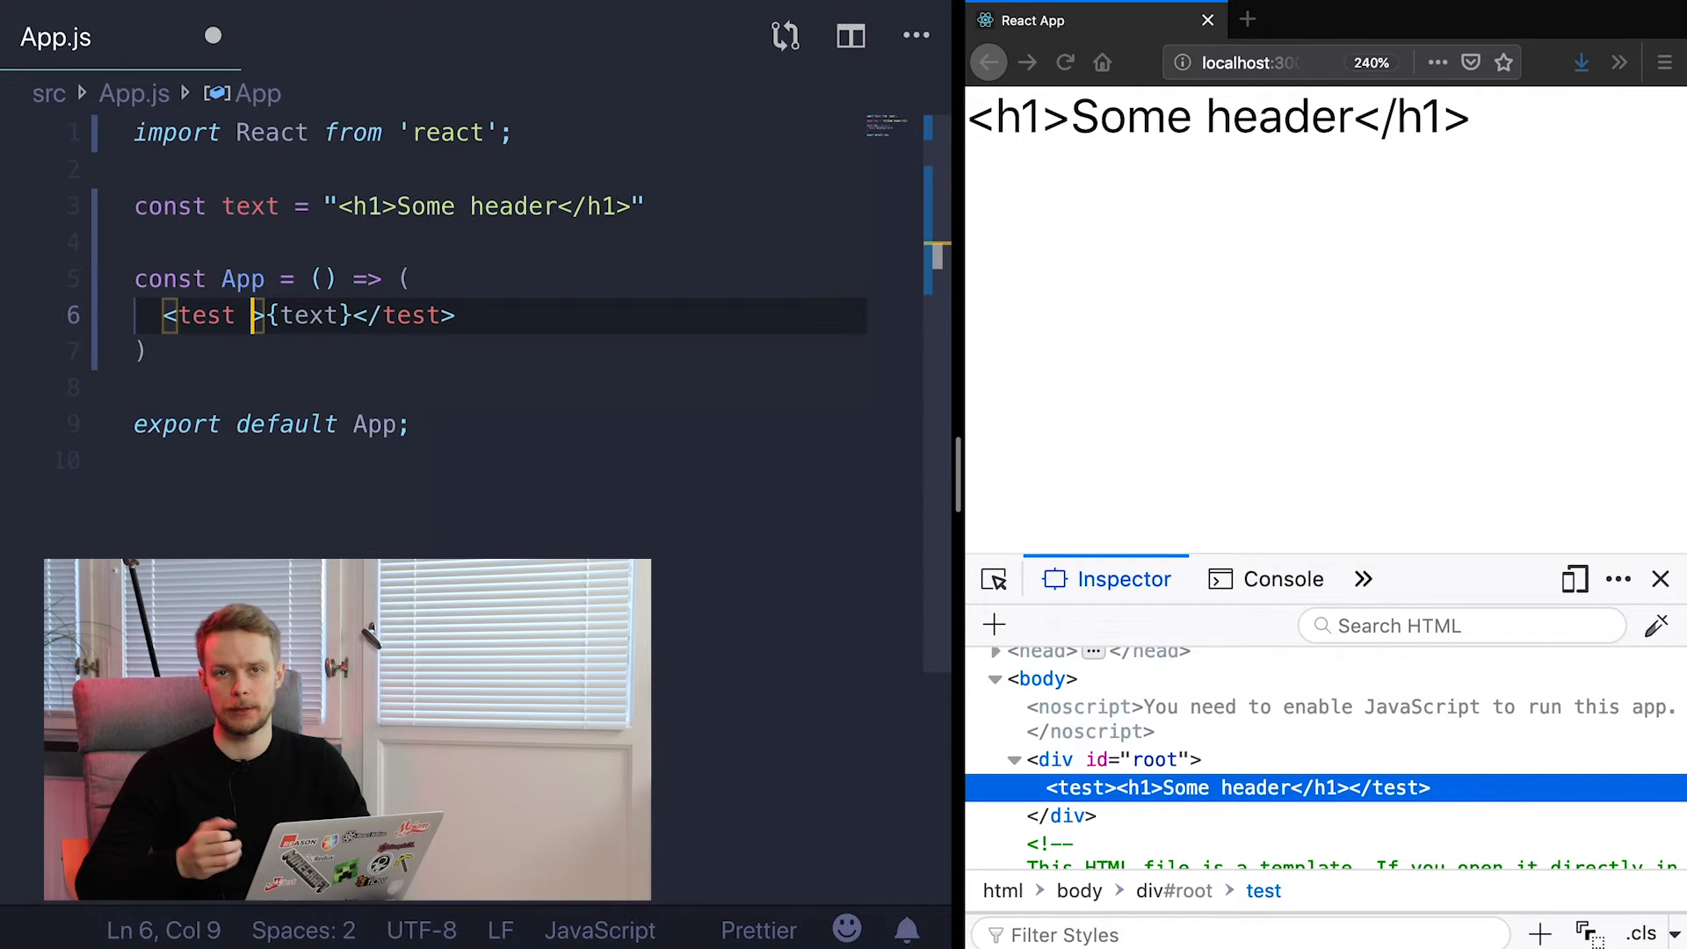
{"action": "mouse_move", "coordinate": [814, 581]}
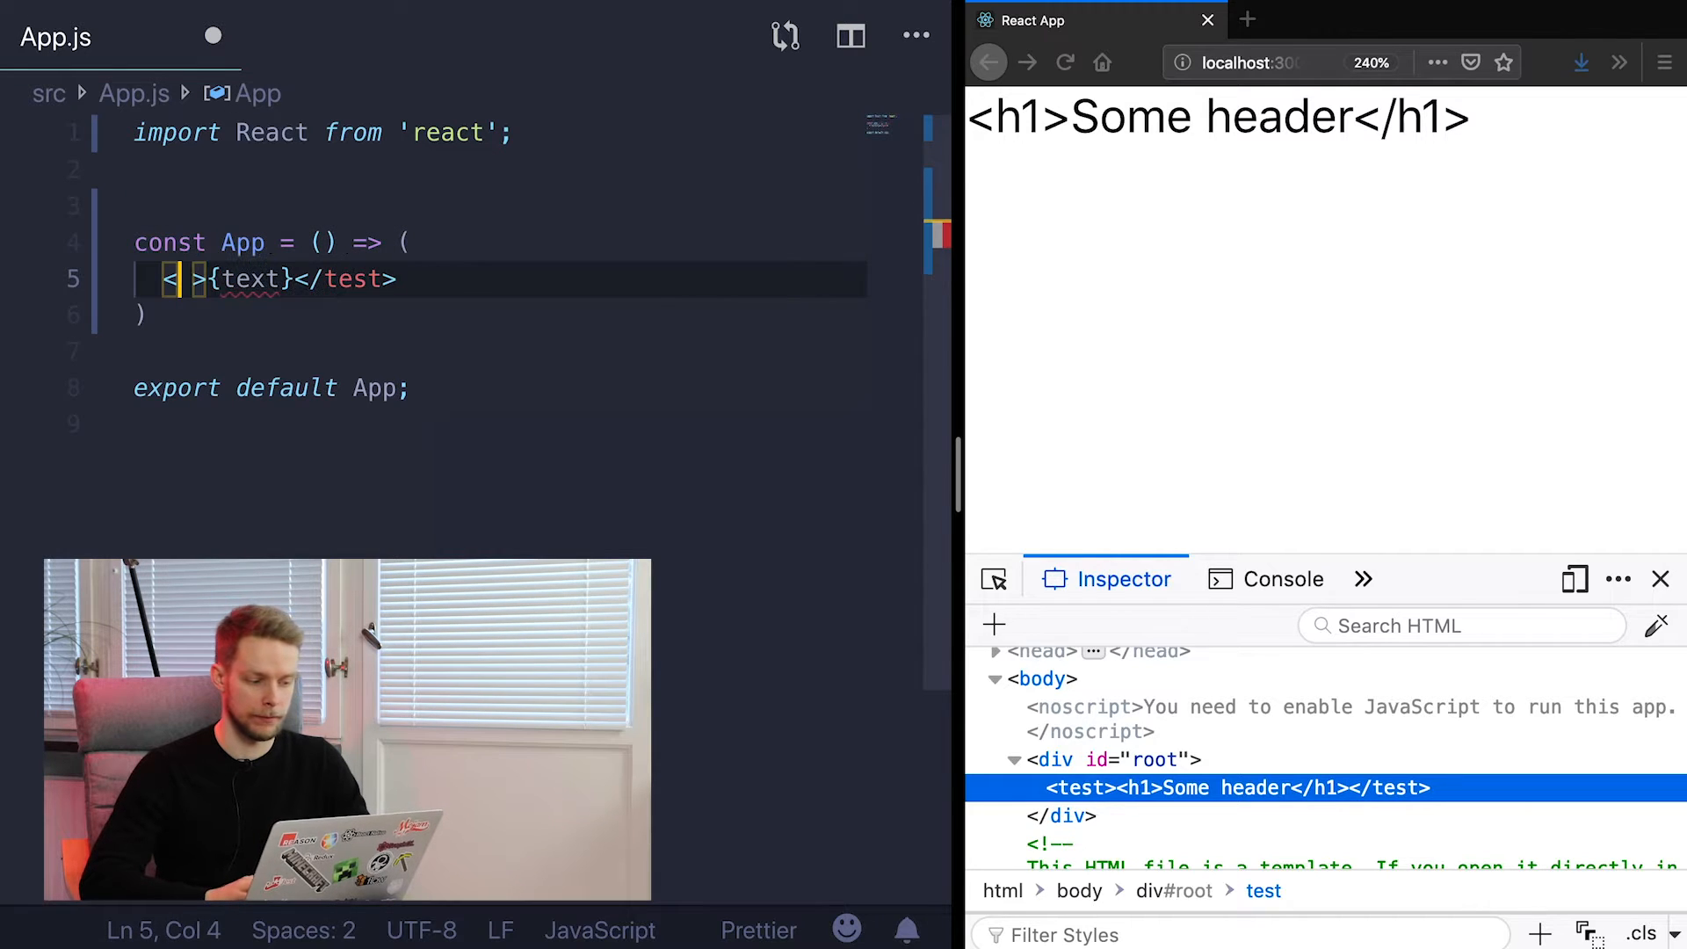
Write a button element labelled Click me
{"action": "type", "text": "button"}
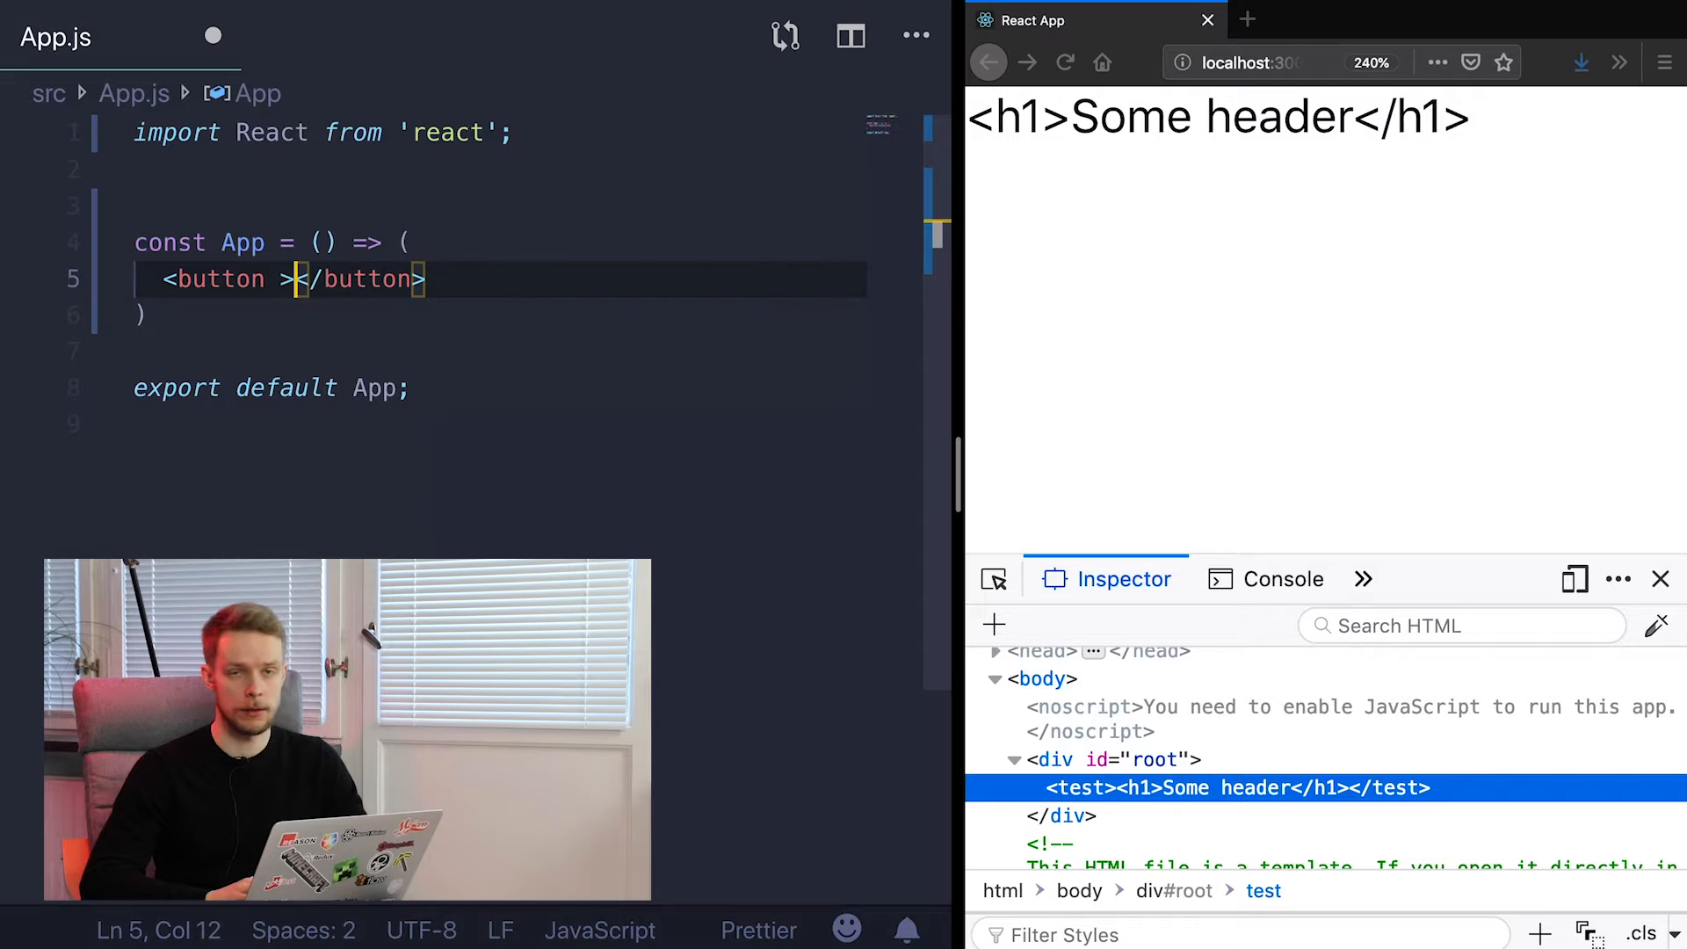
{"action": "type", "text": "Click m"}
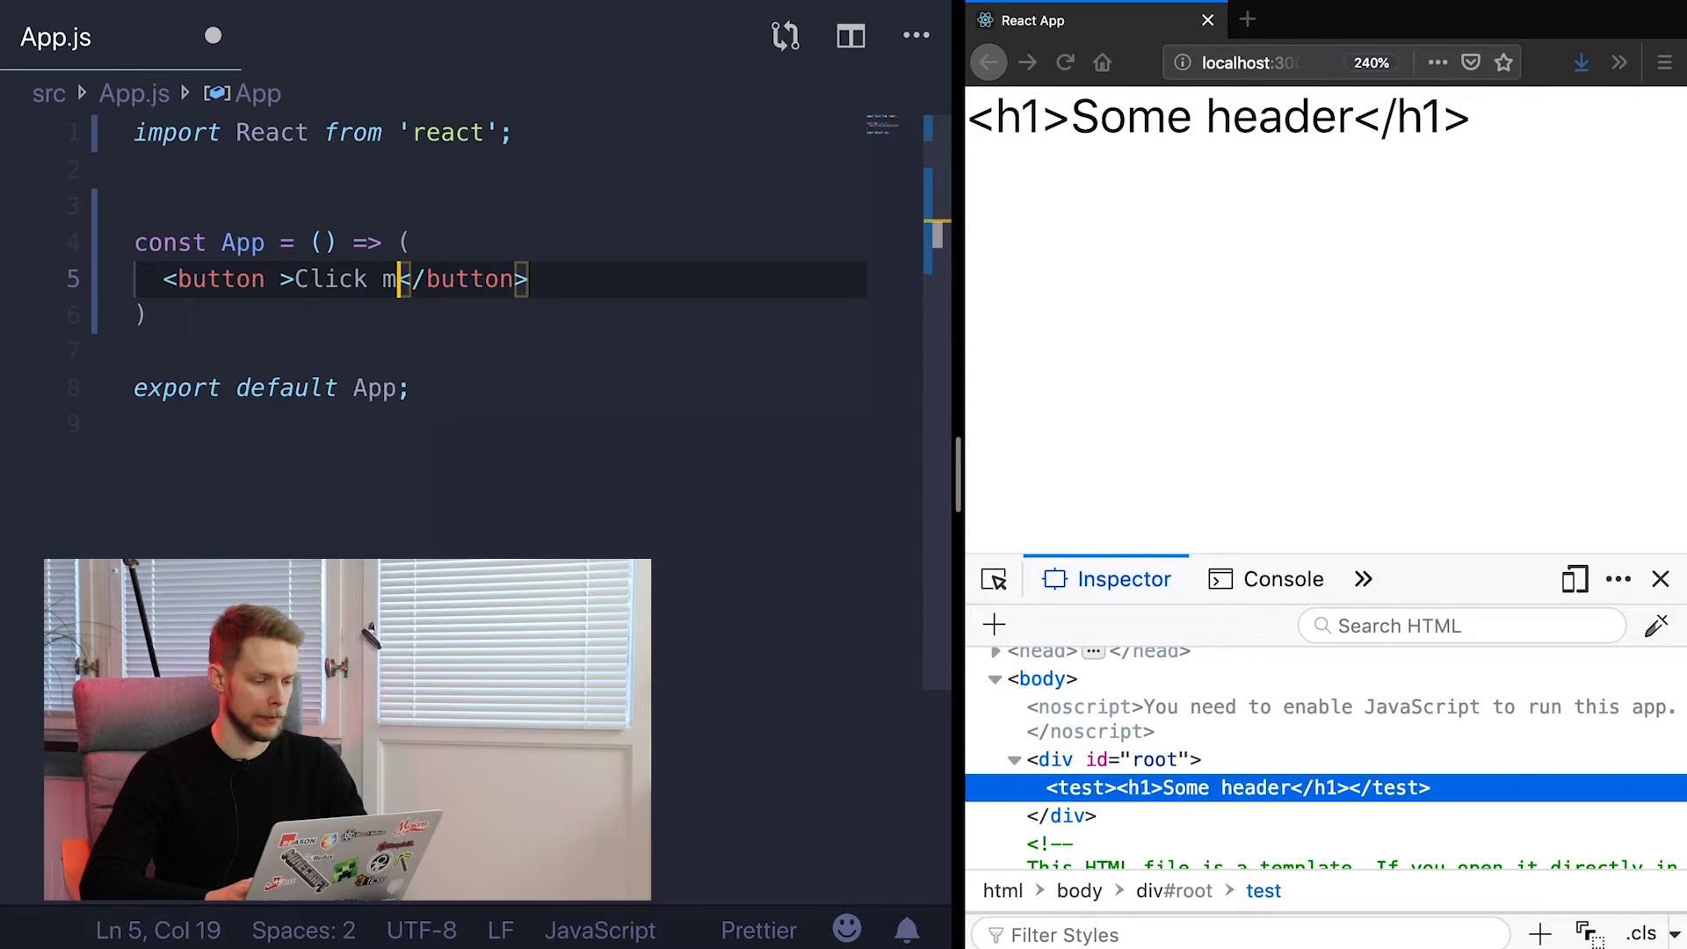
{"action": "type", "text": "e"}
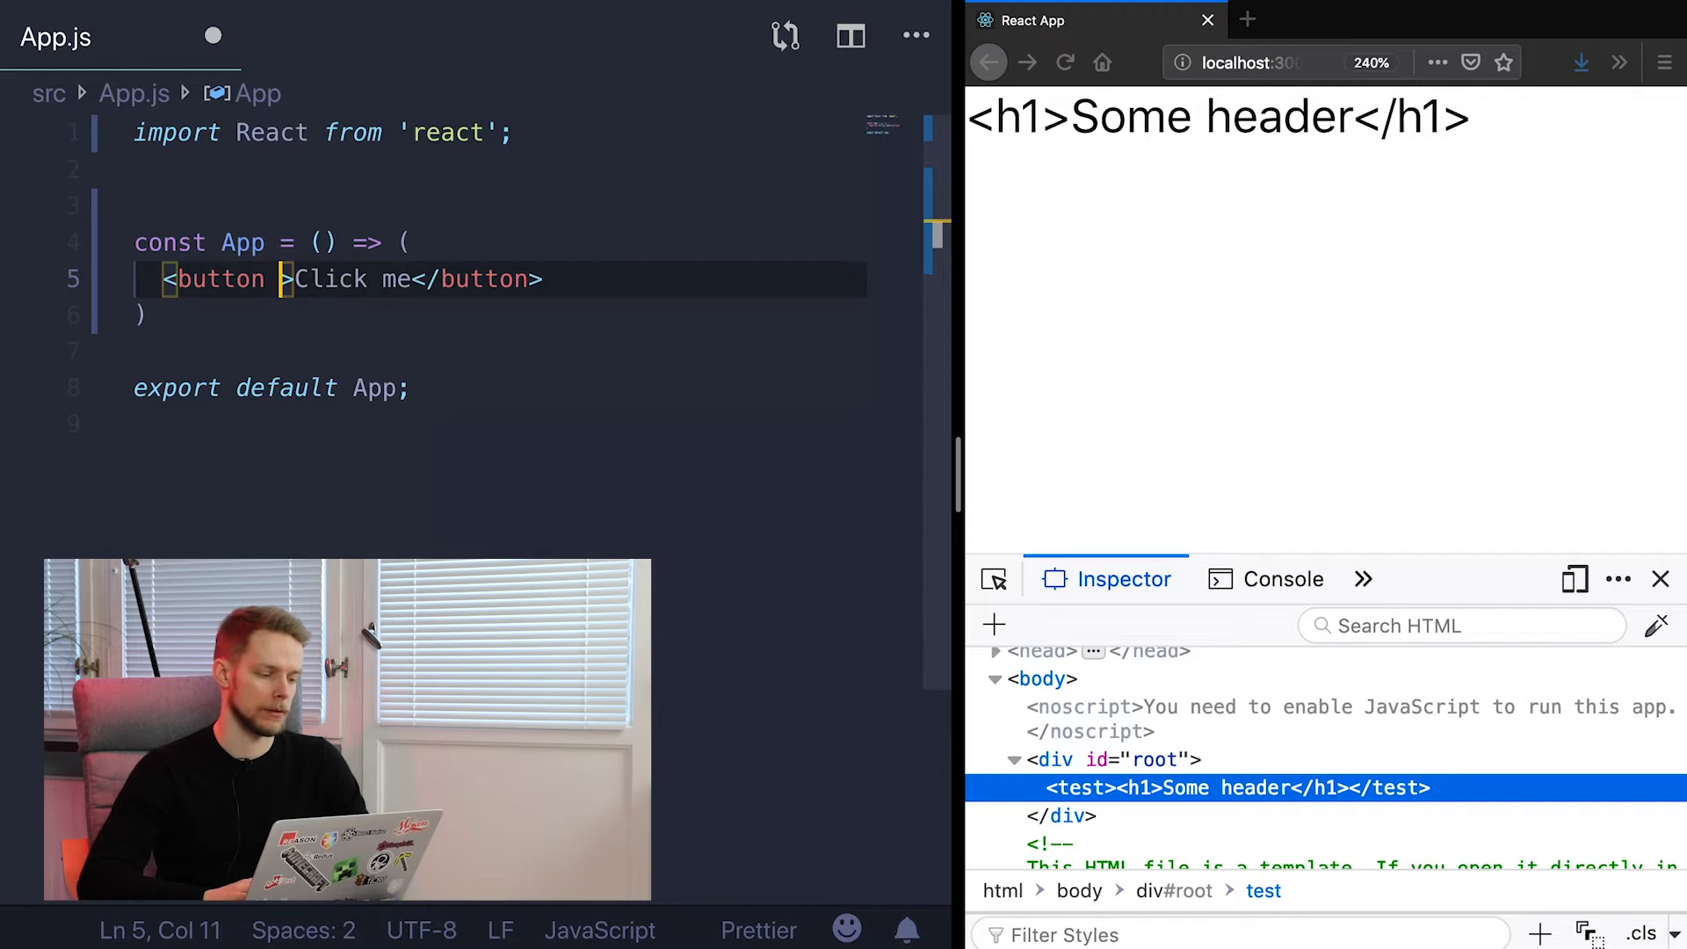
Give the button onClick={() => alert("Click")} and test the alert in Firefox
{"action": "type", "text": "onclick"}
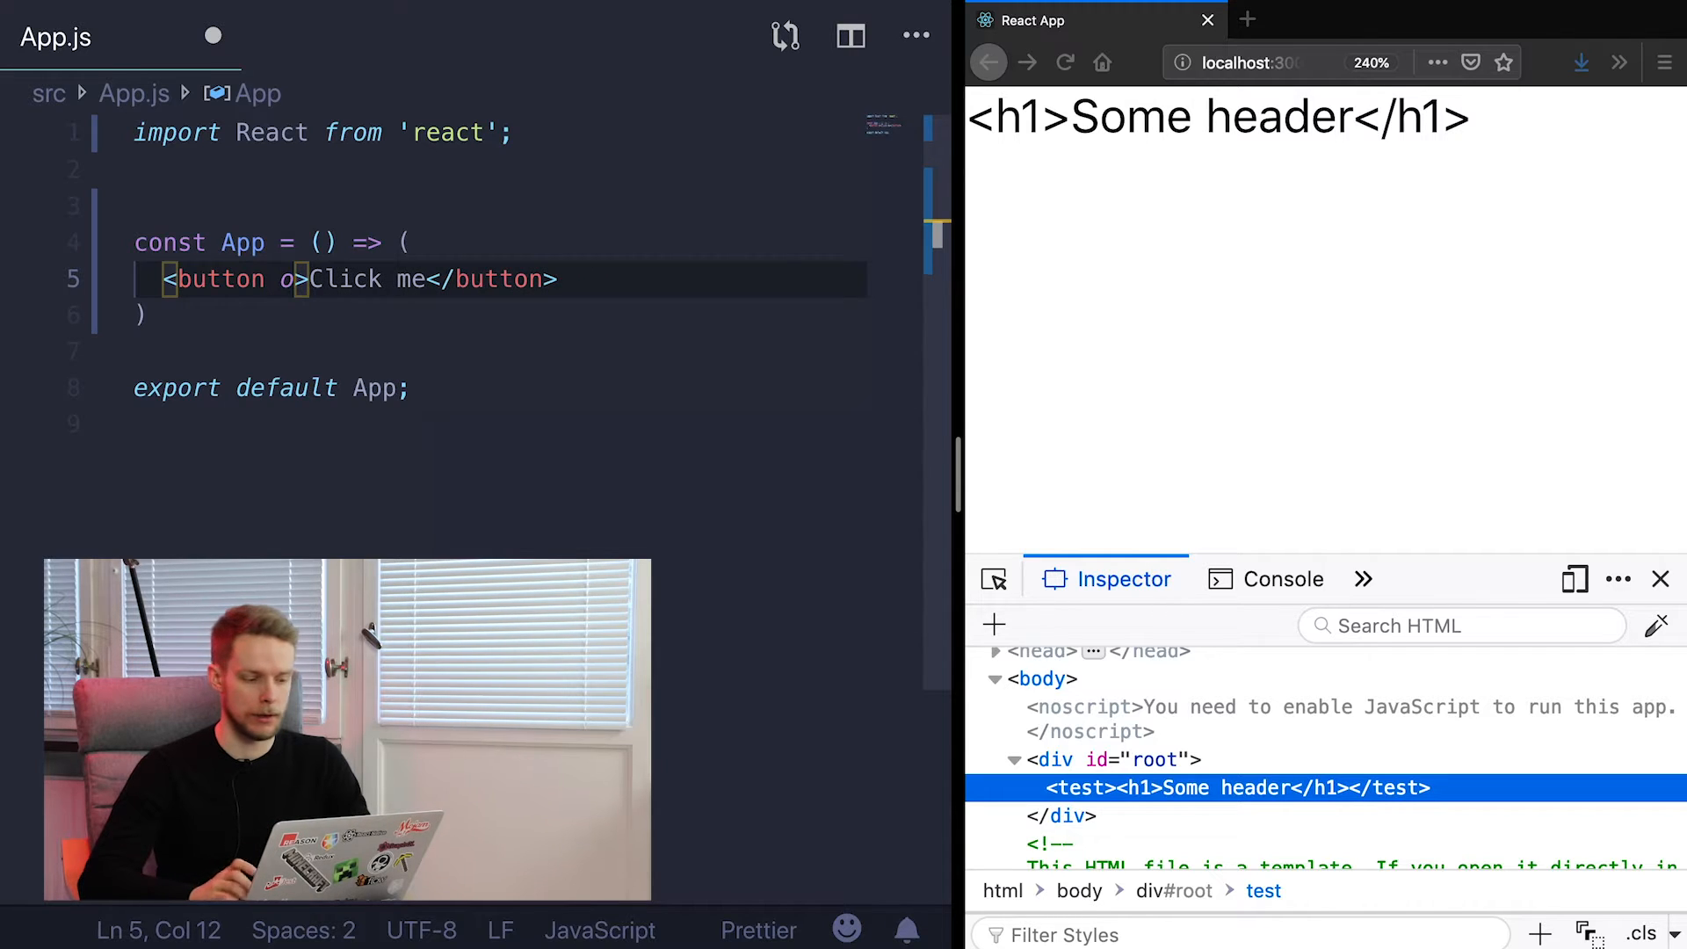
{"action": "type", "text": "nClik"}
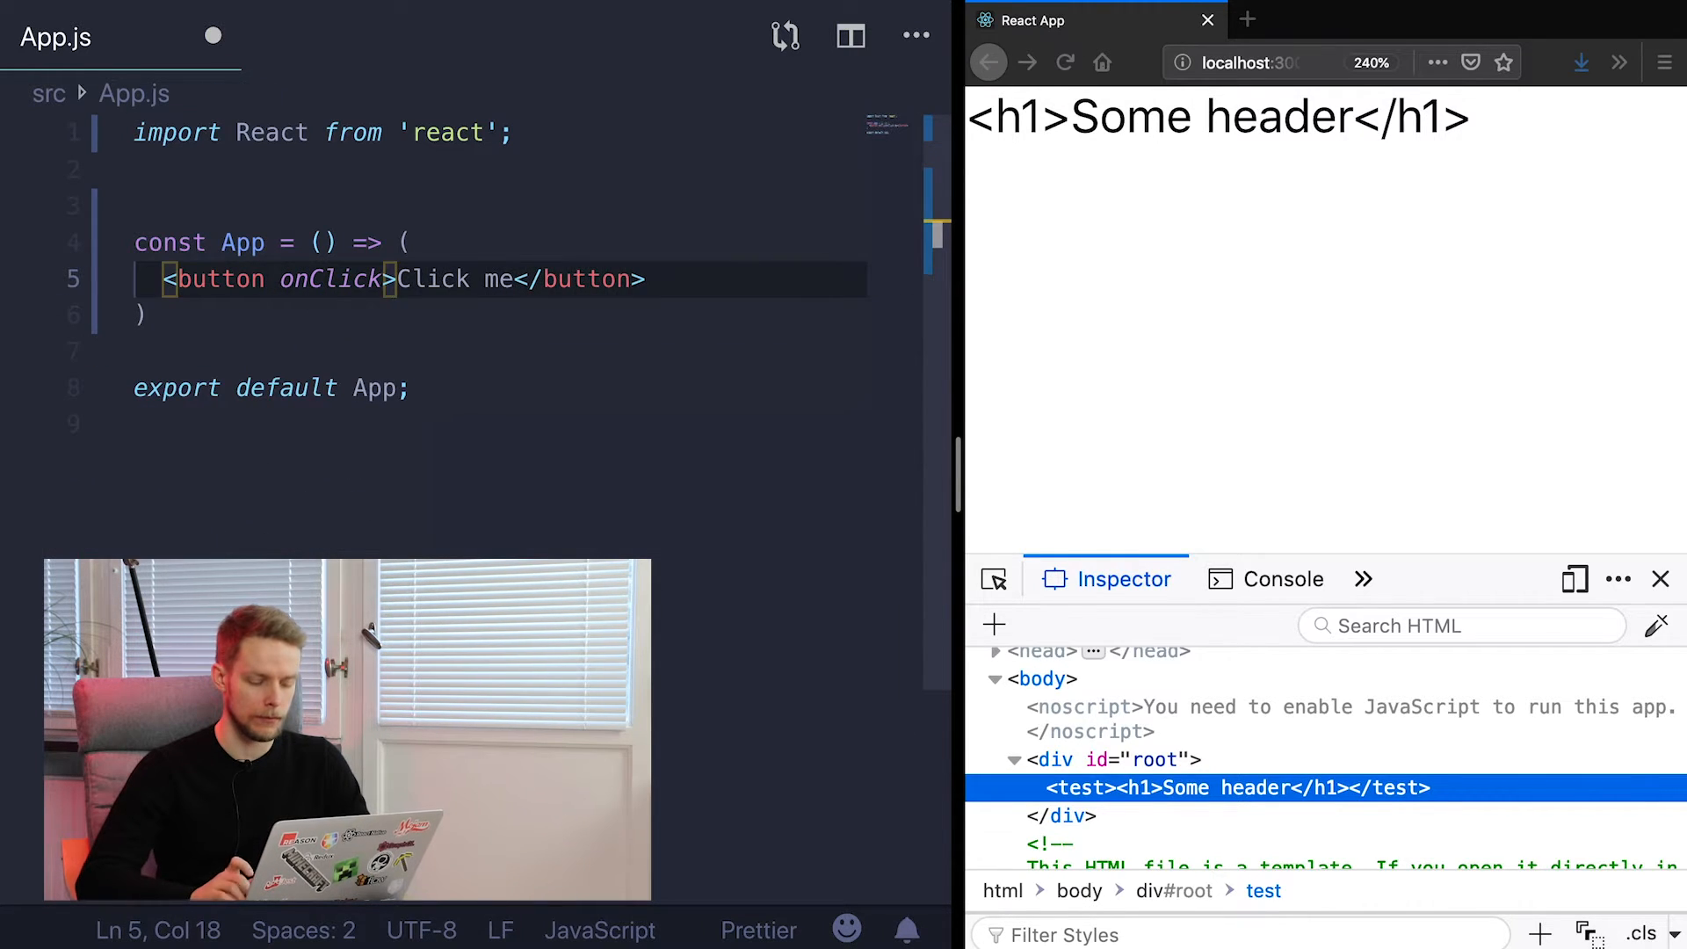
{"action": "type", "text": "={()}"}
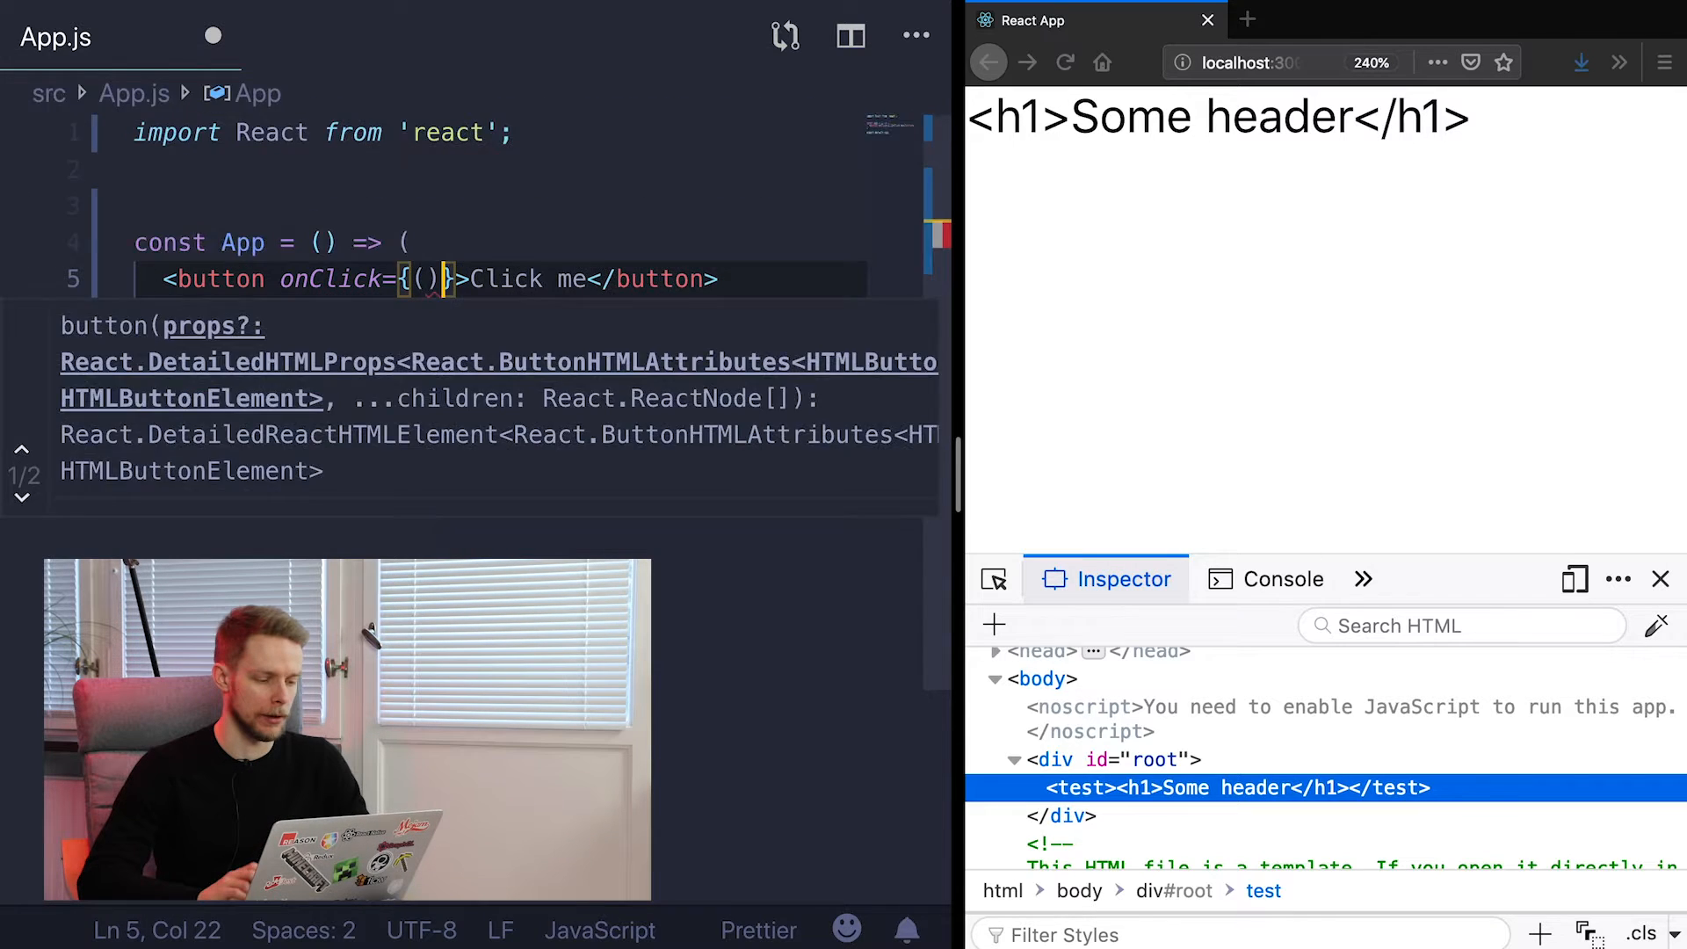
{"action": "type", "text": "=> alert(\"Su"}
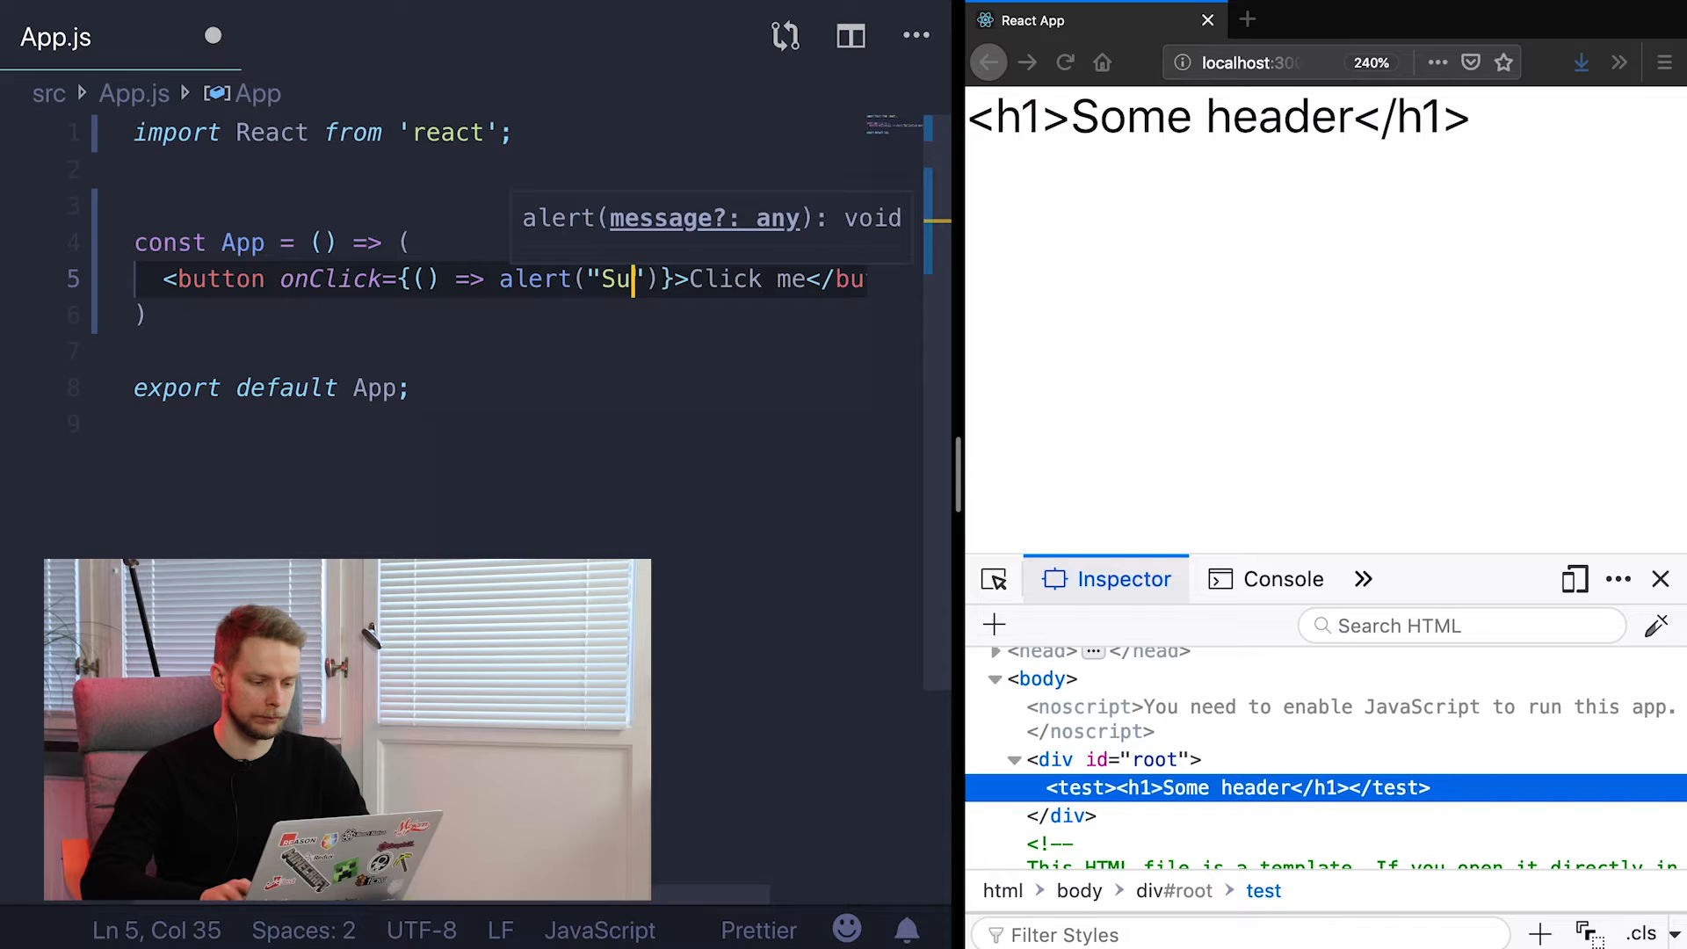
{"action": "type", "text": "lick"}
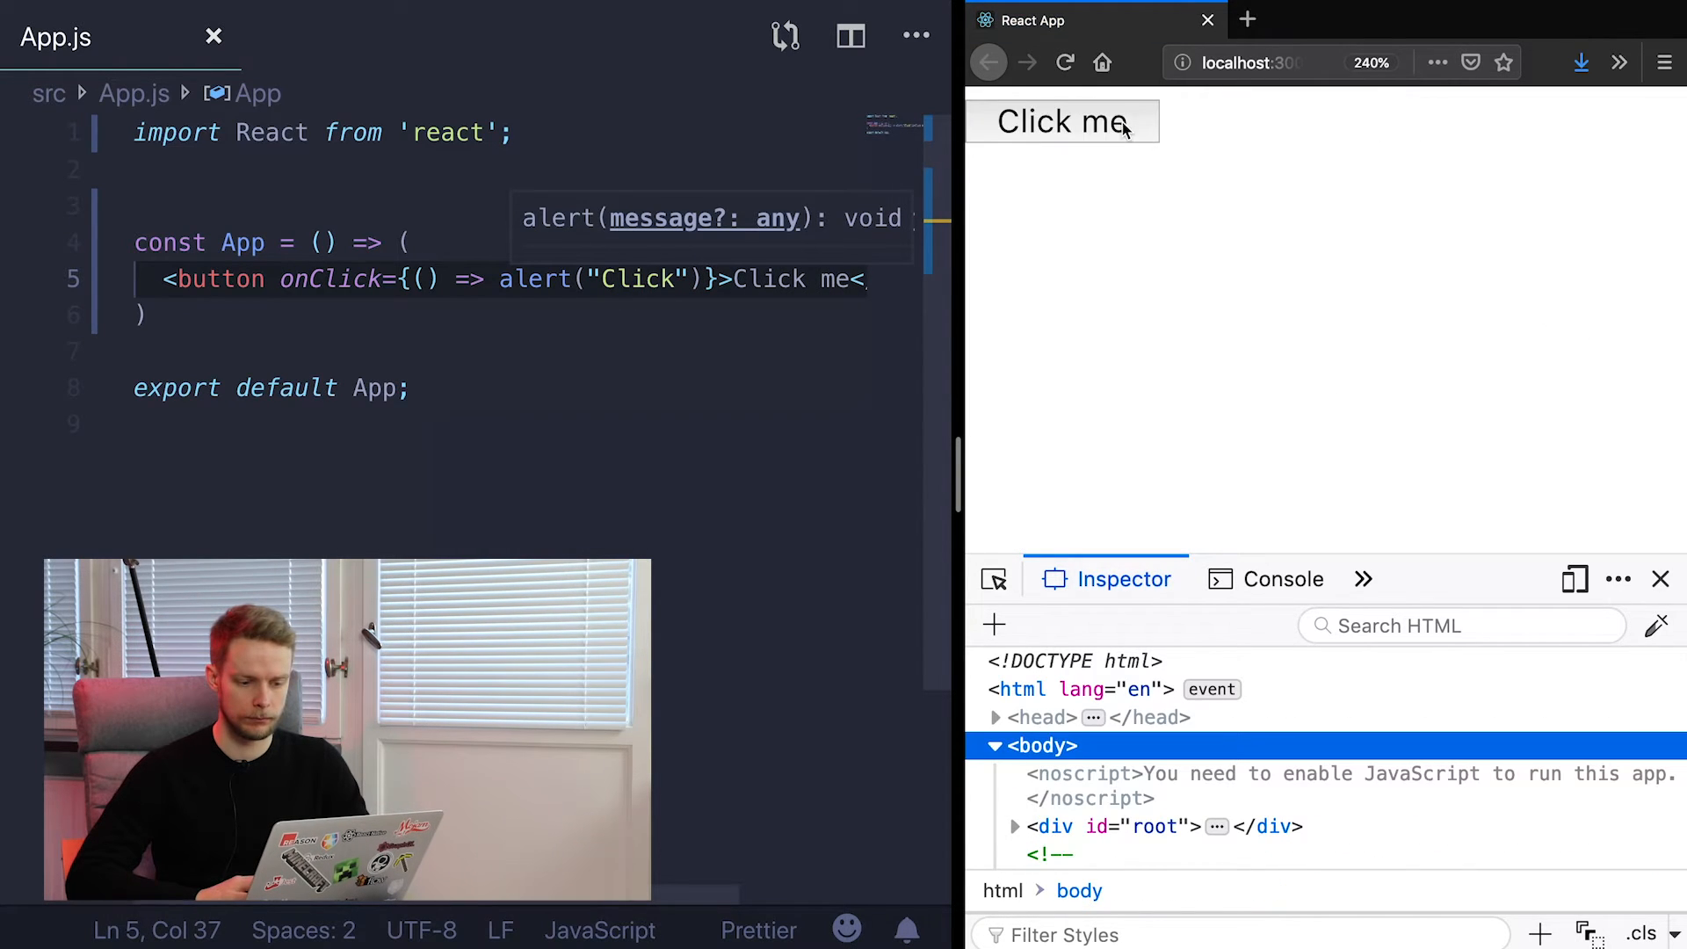
{"action": "left_click", "coordinate": [1062, 121]}
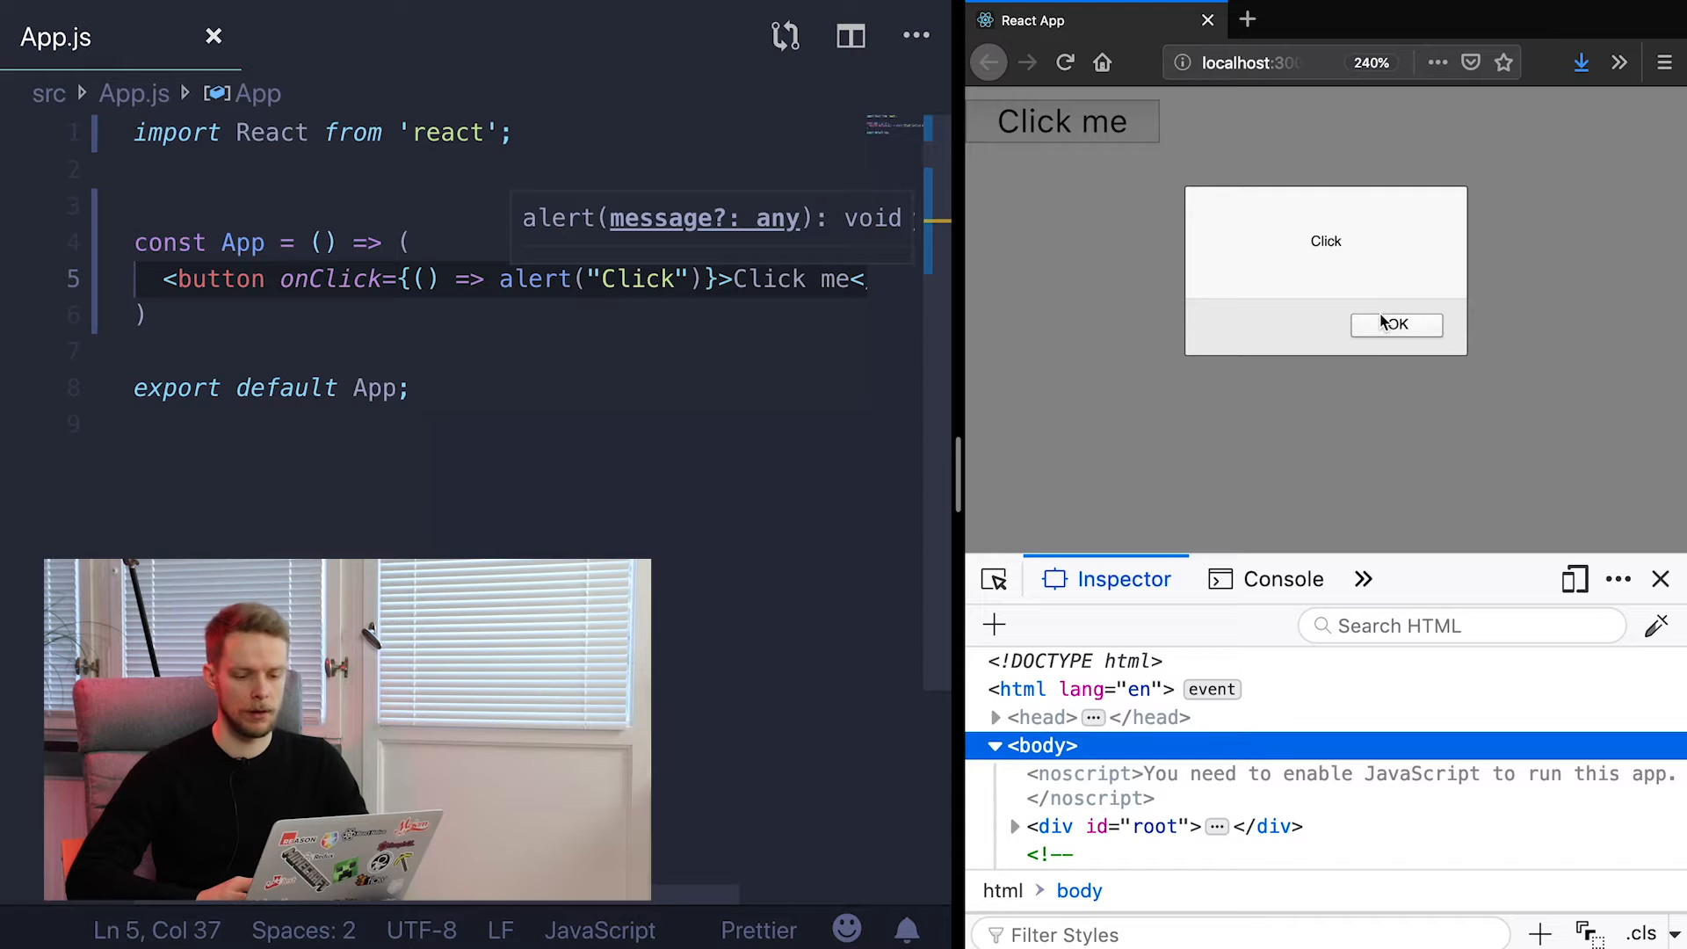
{"action": "left_click", "coordinate": [1397, 325]}
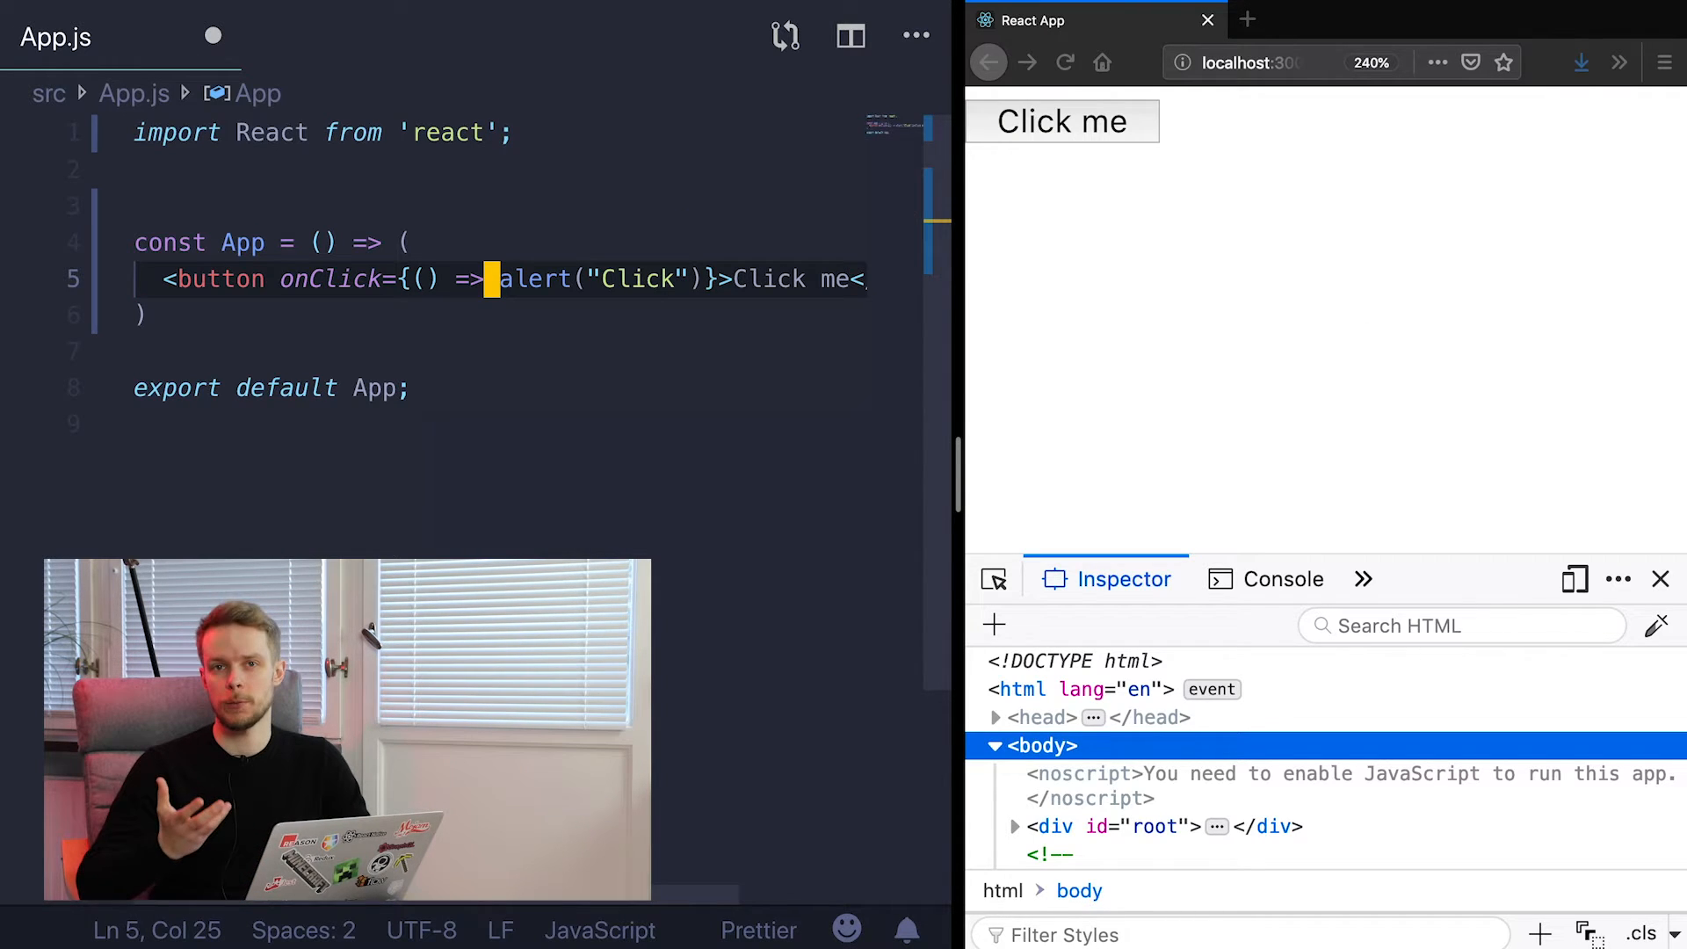
Replace the button with <div aria-hidden={true}/>, then start typing data-custom-attribute
{"action": "key", "text": "Delete"}
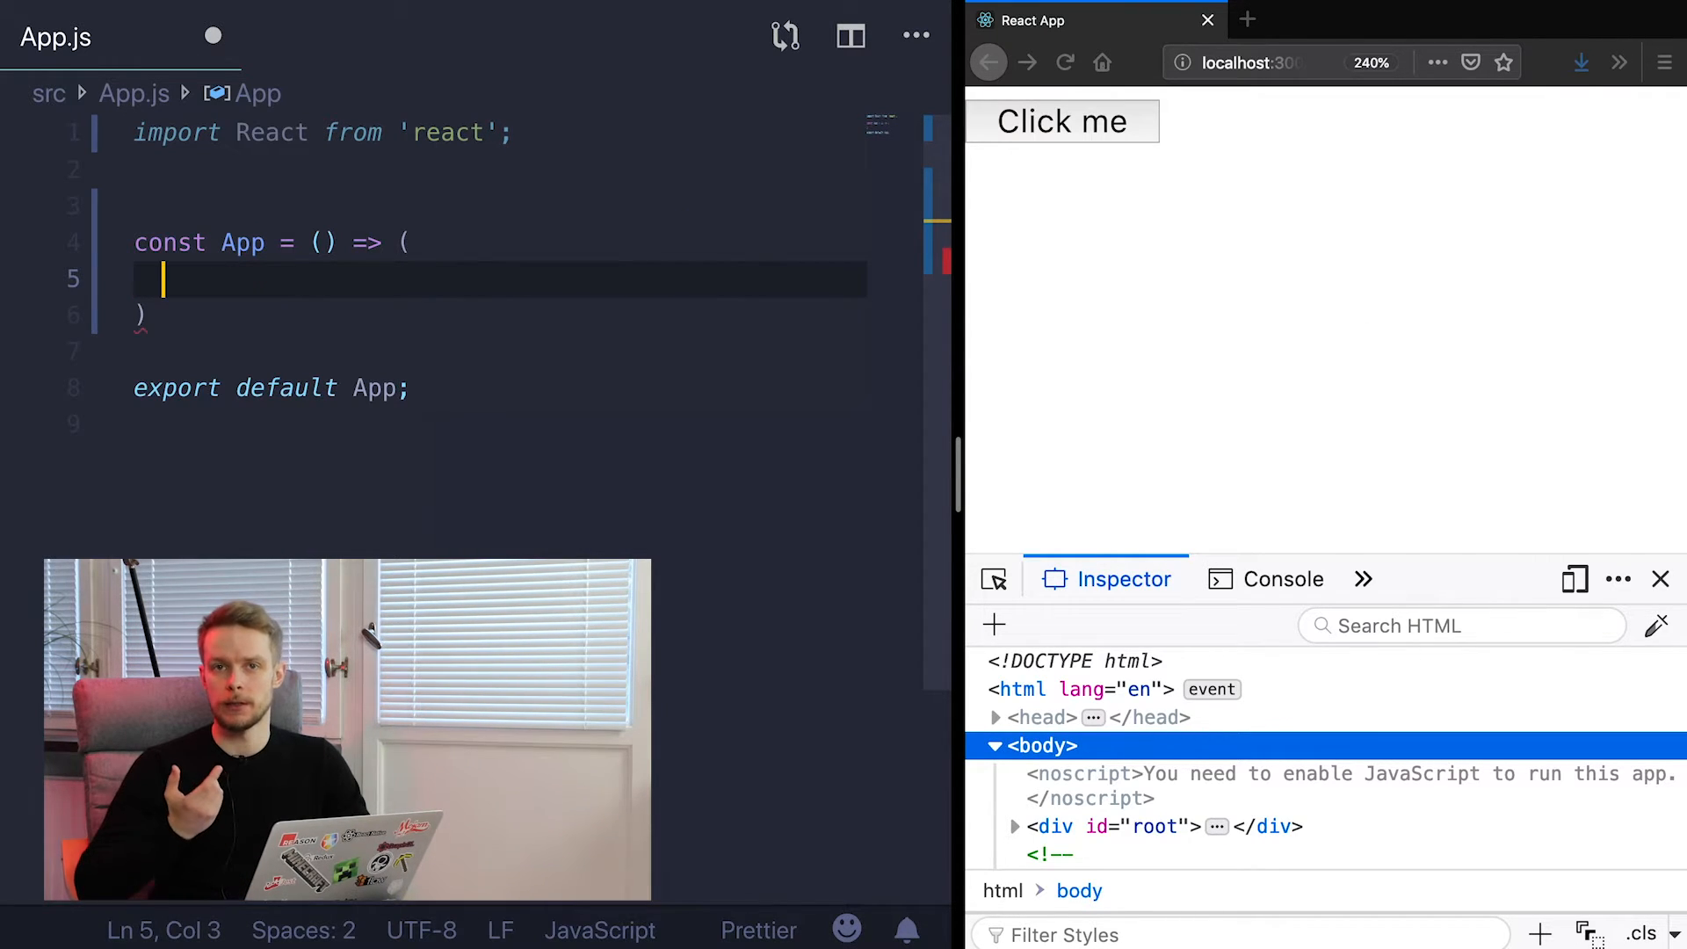
{"action": "type", "text": "<div />"}
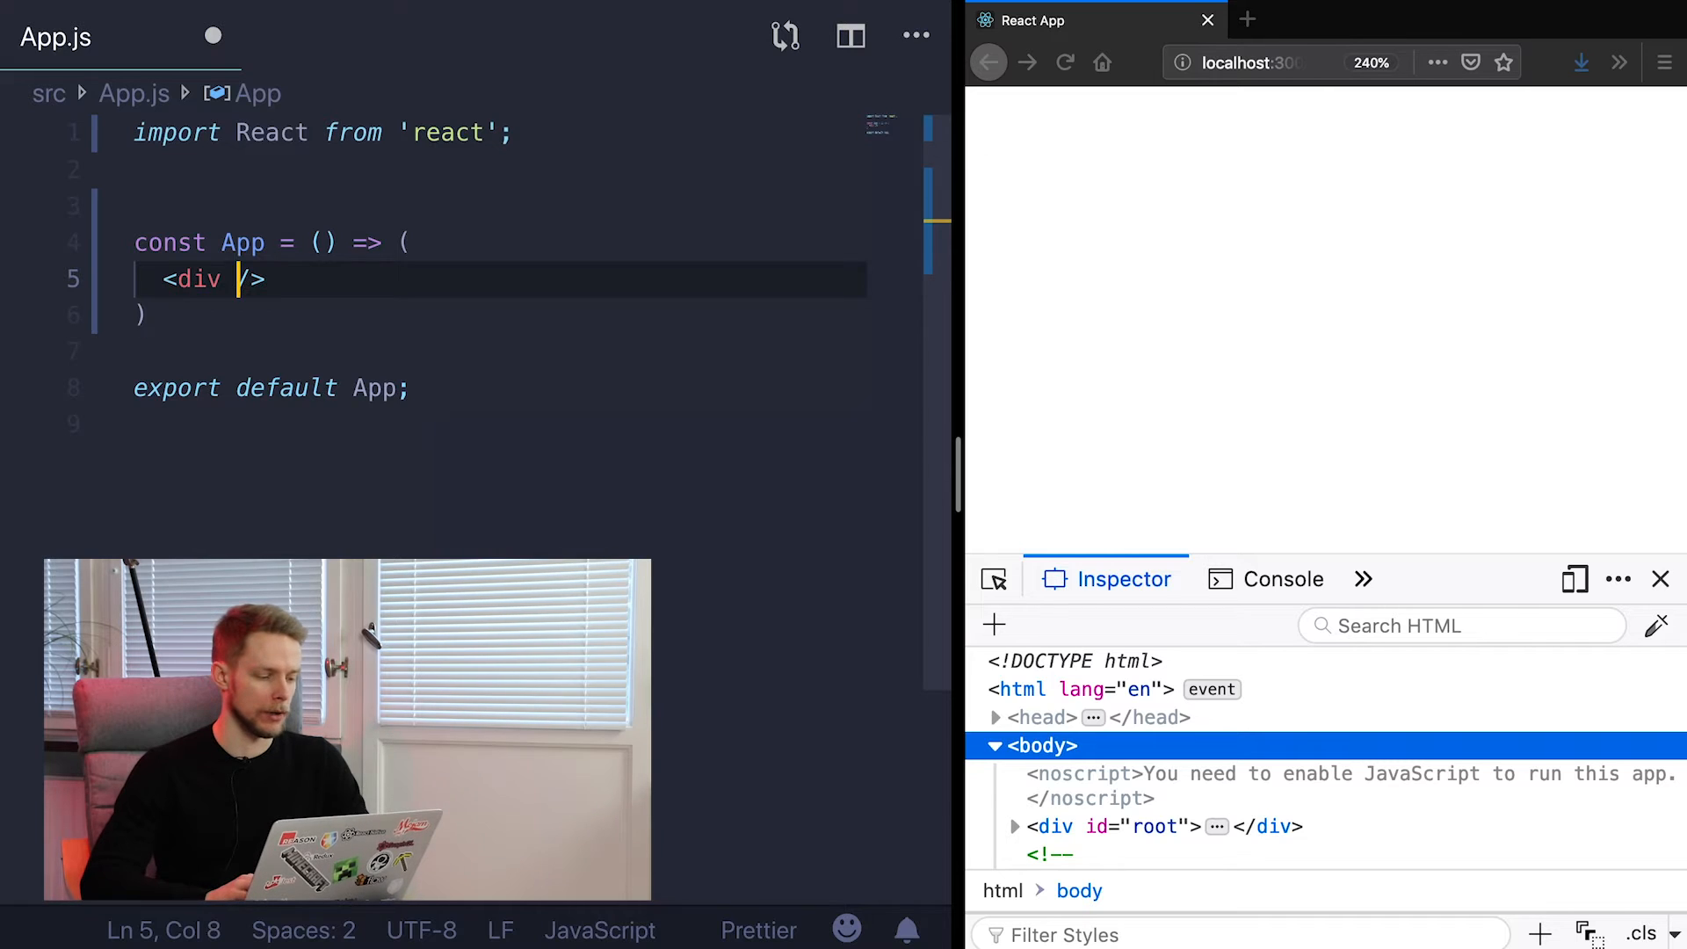
{"action": "type", "text": "aria-hidden"}
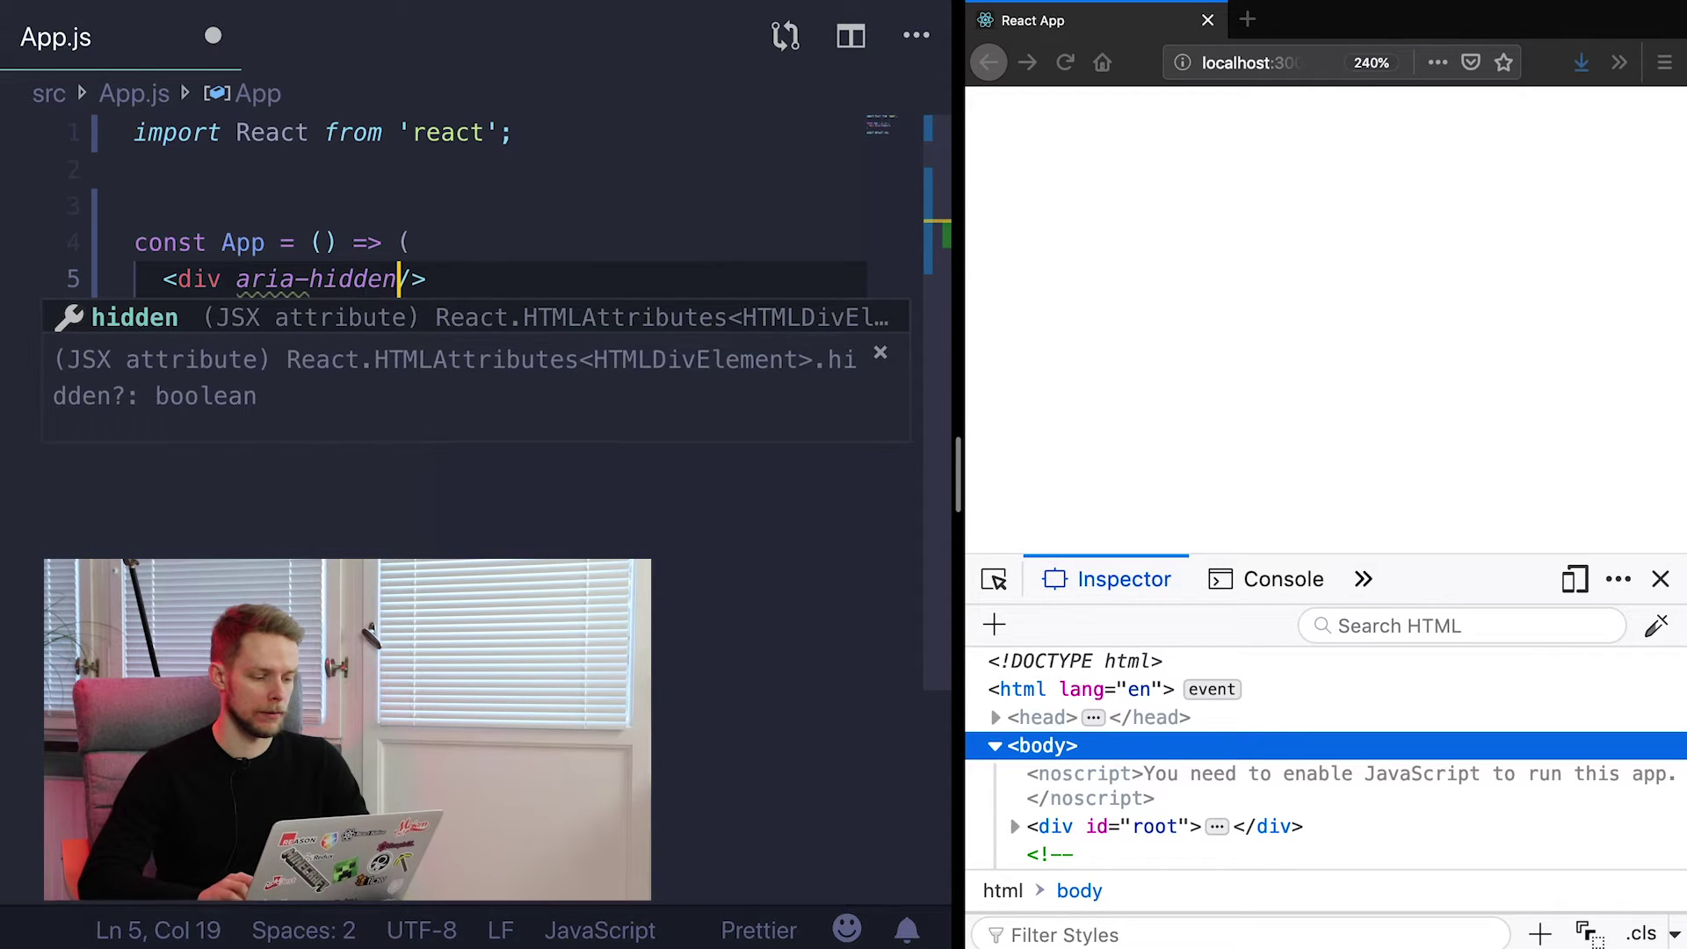
{"action": "type", "text": "={true}"}
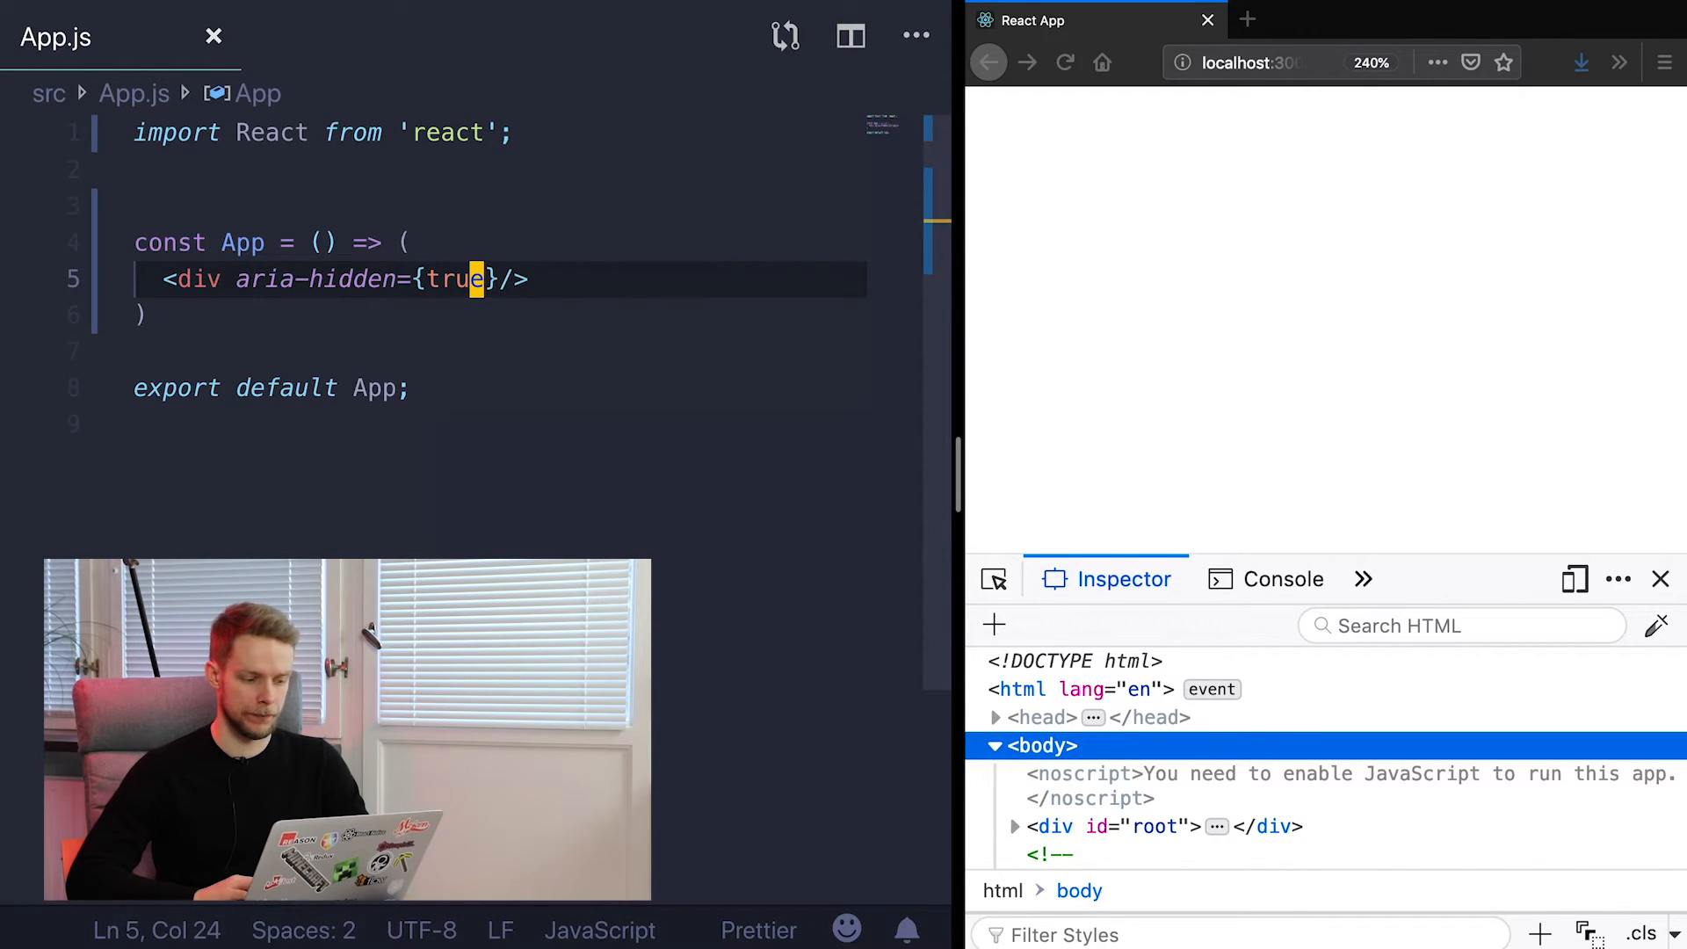
{"action": "double_click", "coordinate": [312, 280]}
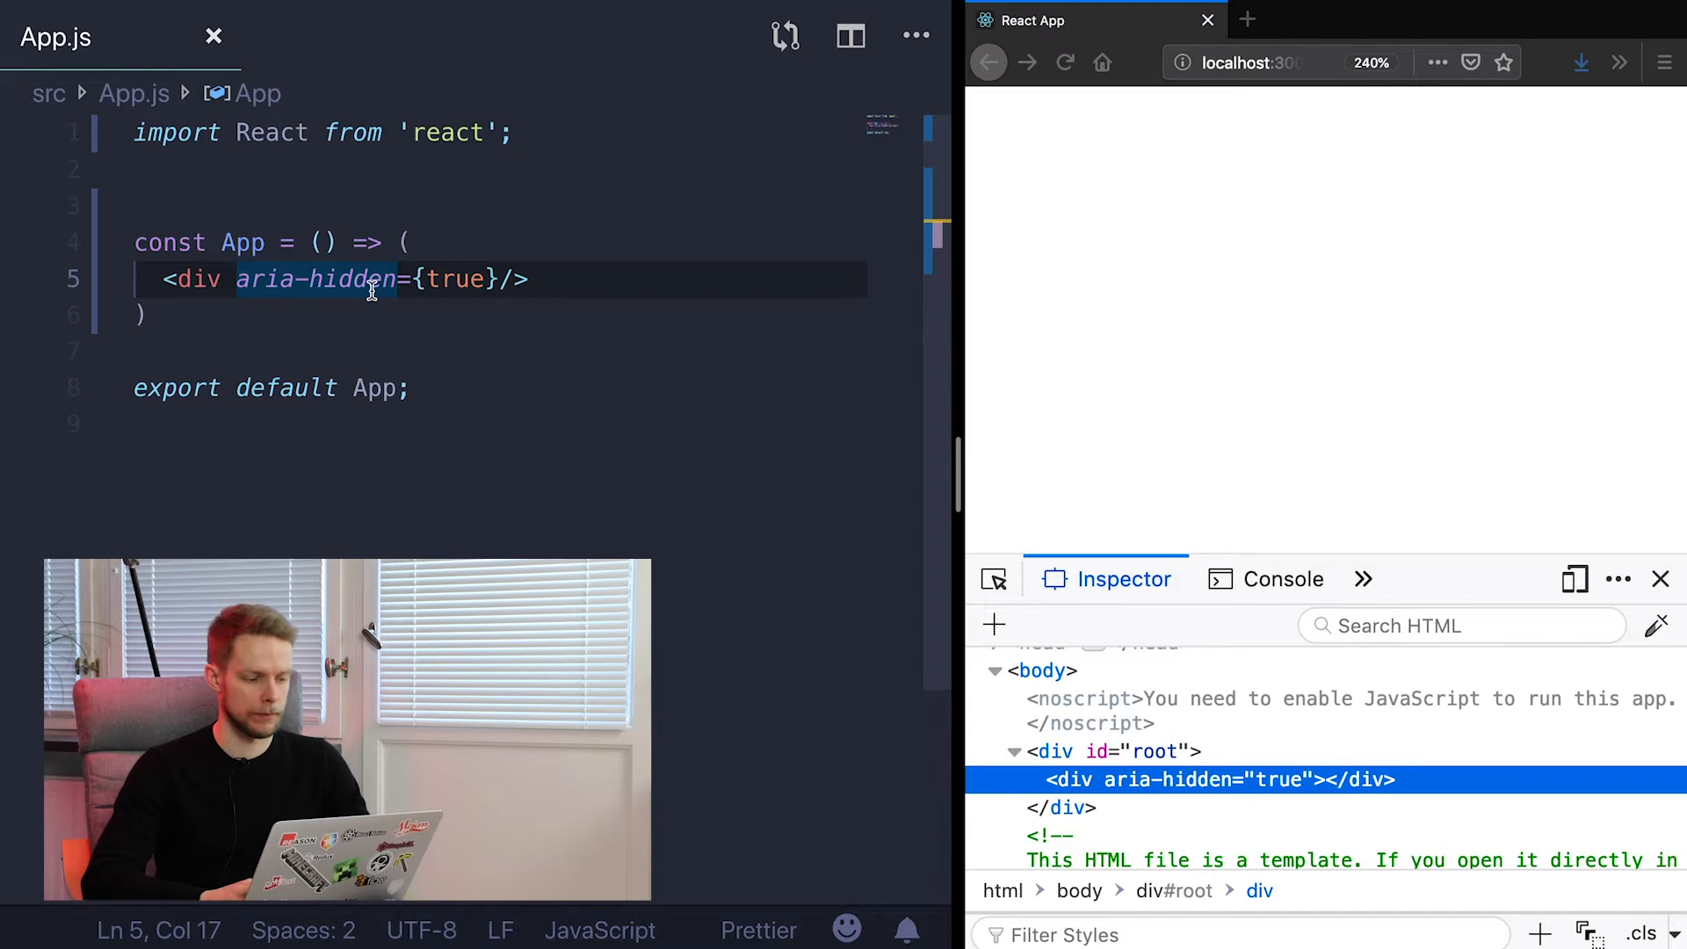
{"action": "type", "text": "data-custom-attribute=\"\"/>"}
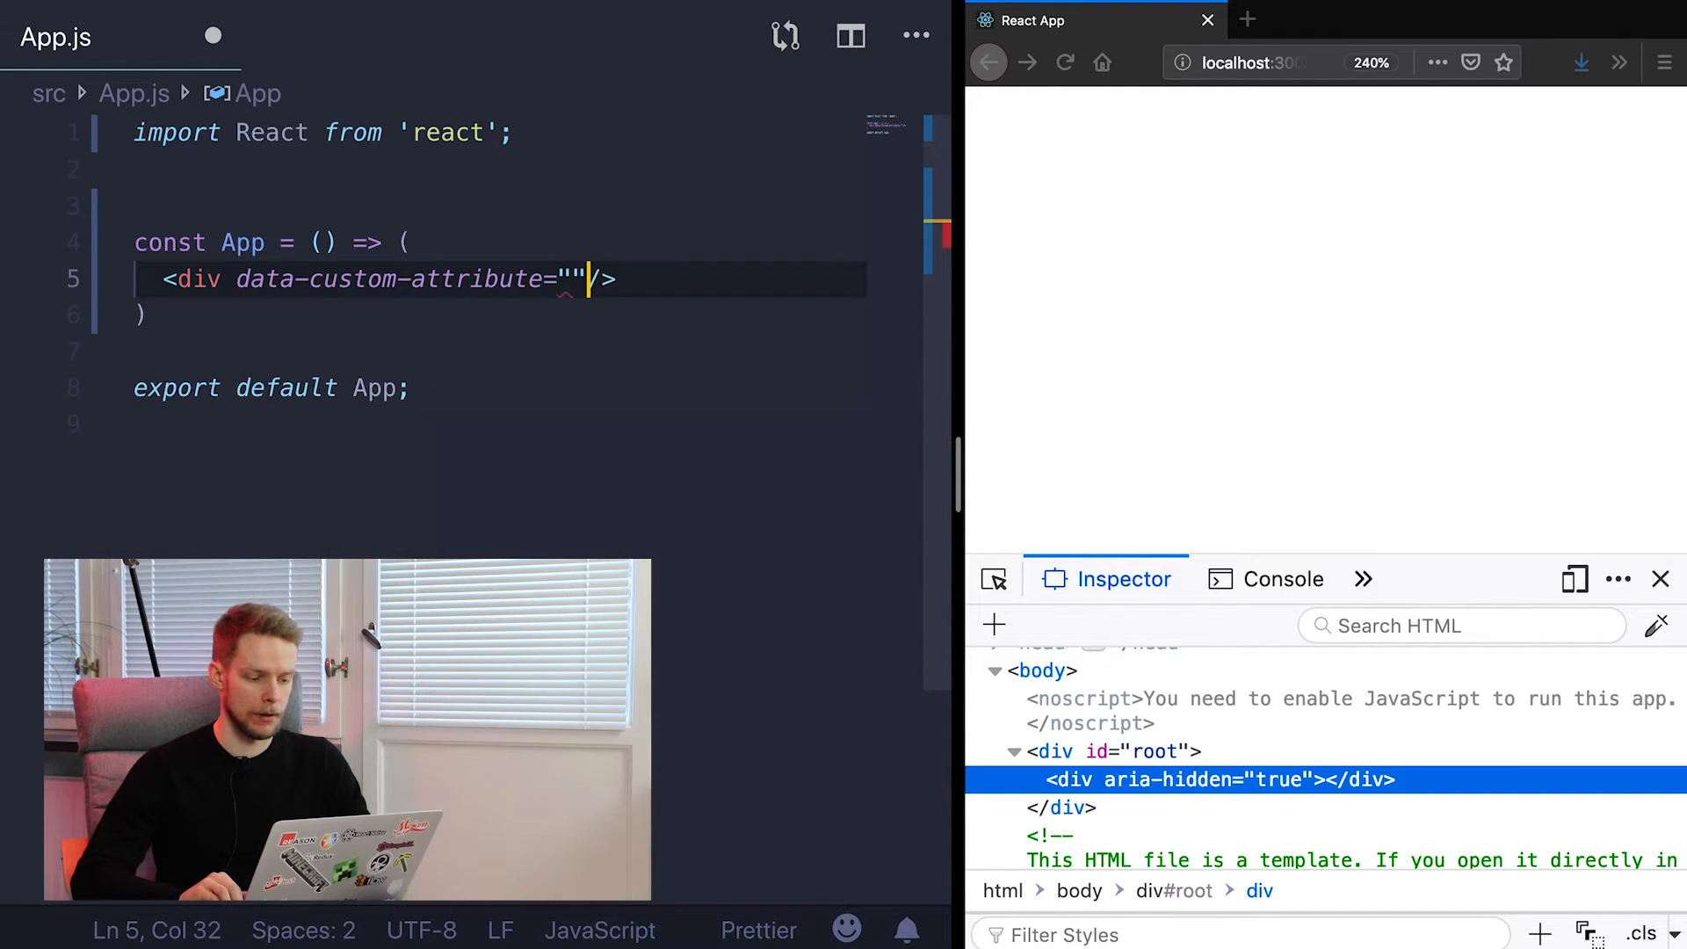
Set data-custom-attribute to 'some' and give the div className 'some-class'
{"action": "type", "text": "some"}
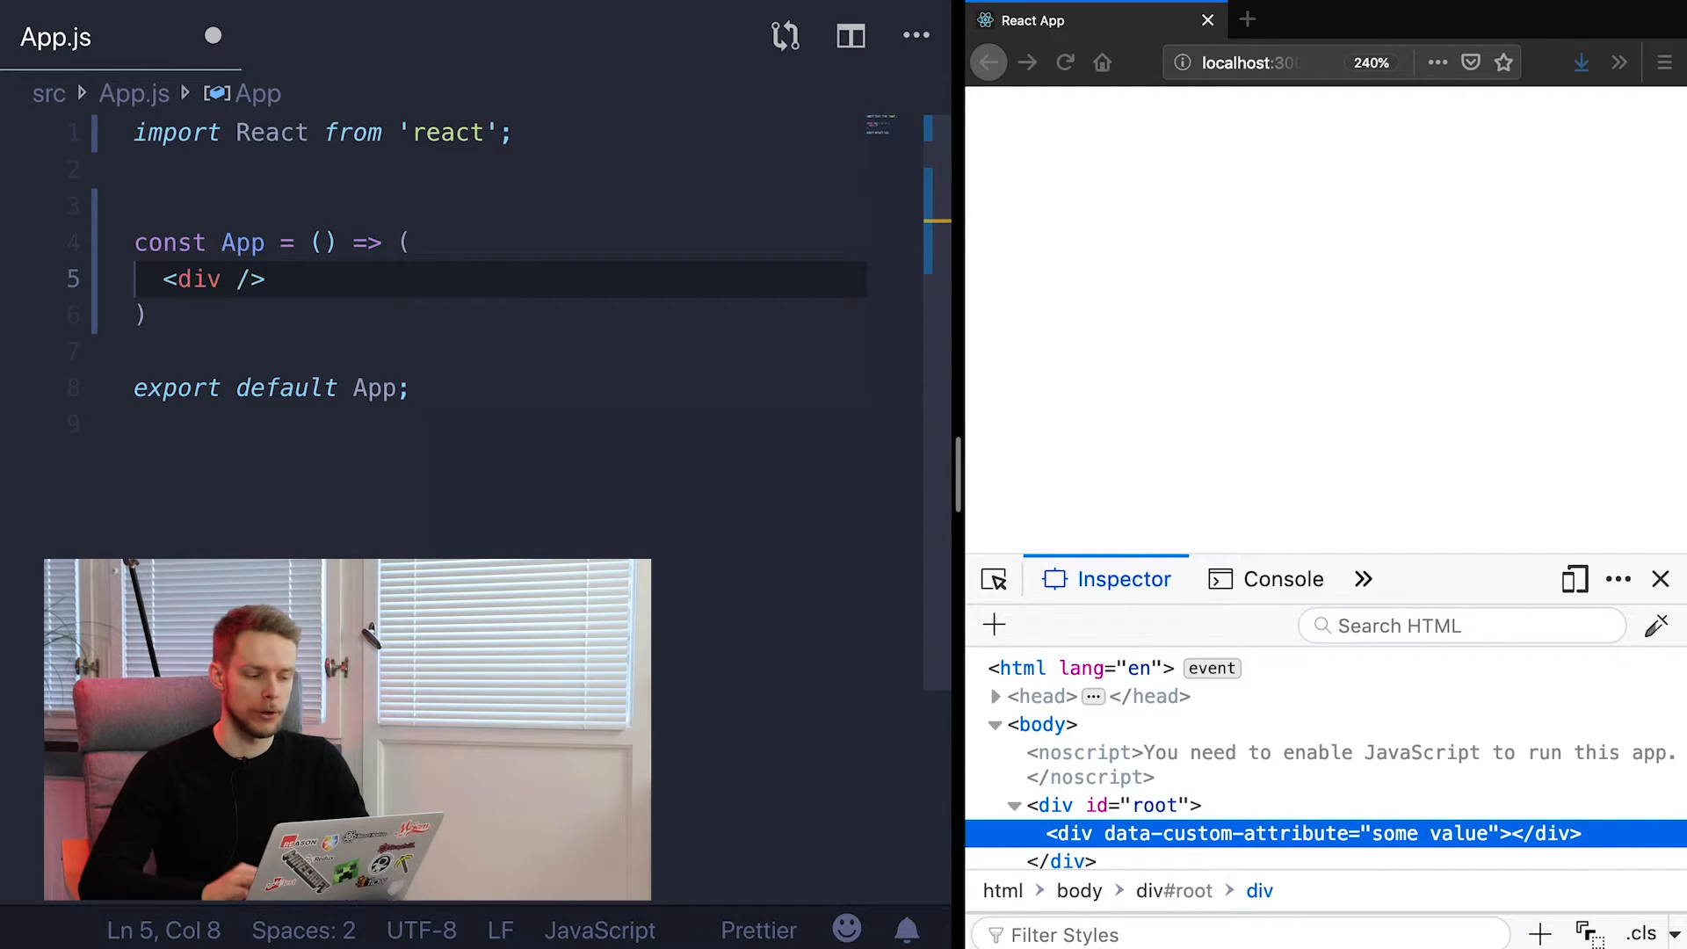
{"action": "type", "text": "className=\""}
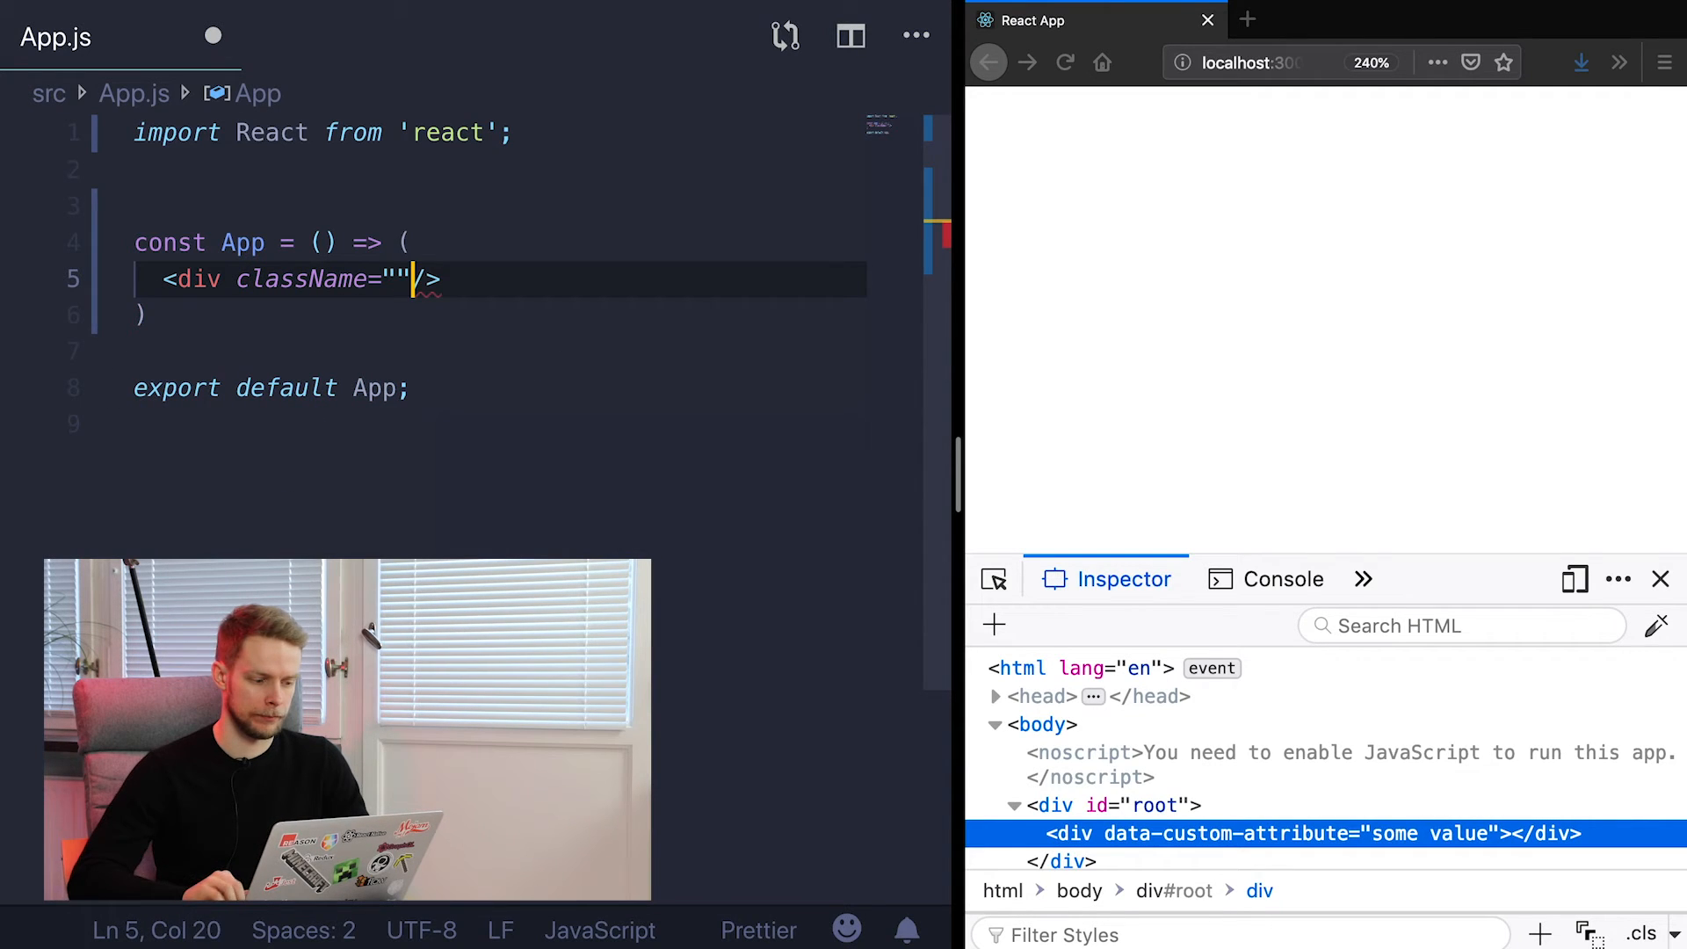
{"action": "type", "text": "some-class"}
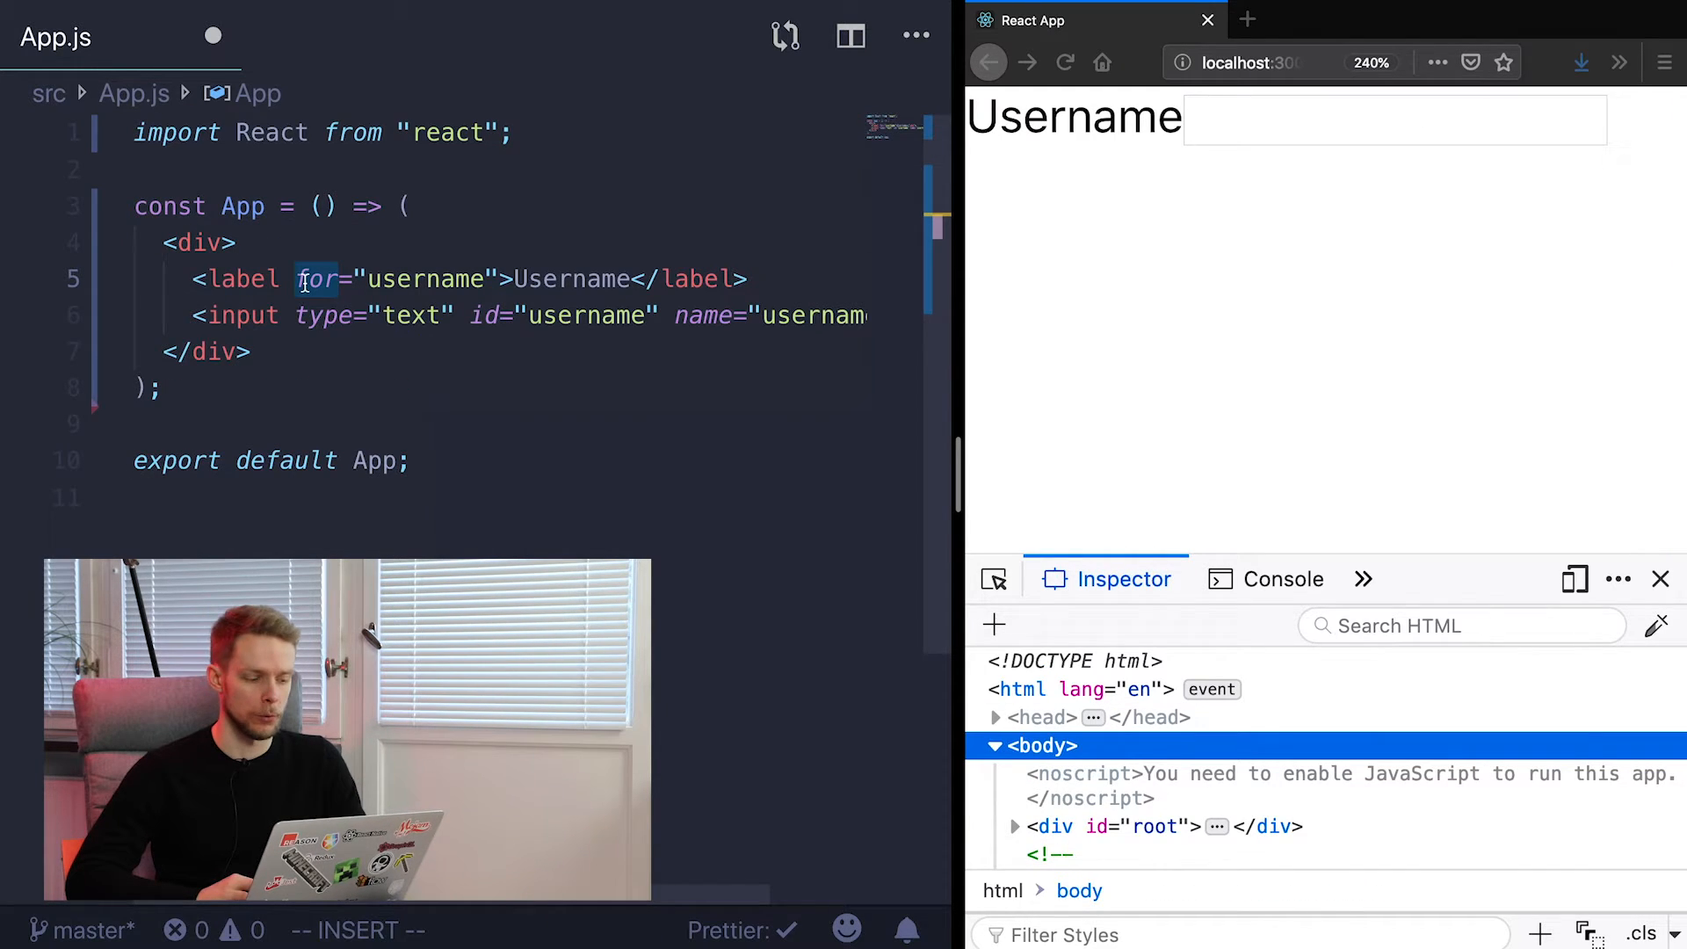
Write a div styled with fontSize 12 and backgroundColor #333333
{"action": "left_click", "coordinate": [335, 279]}
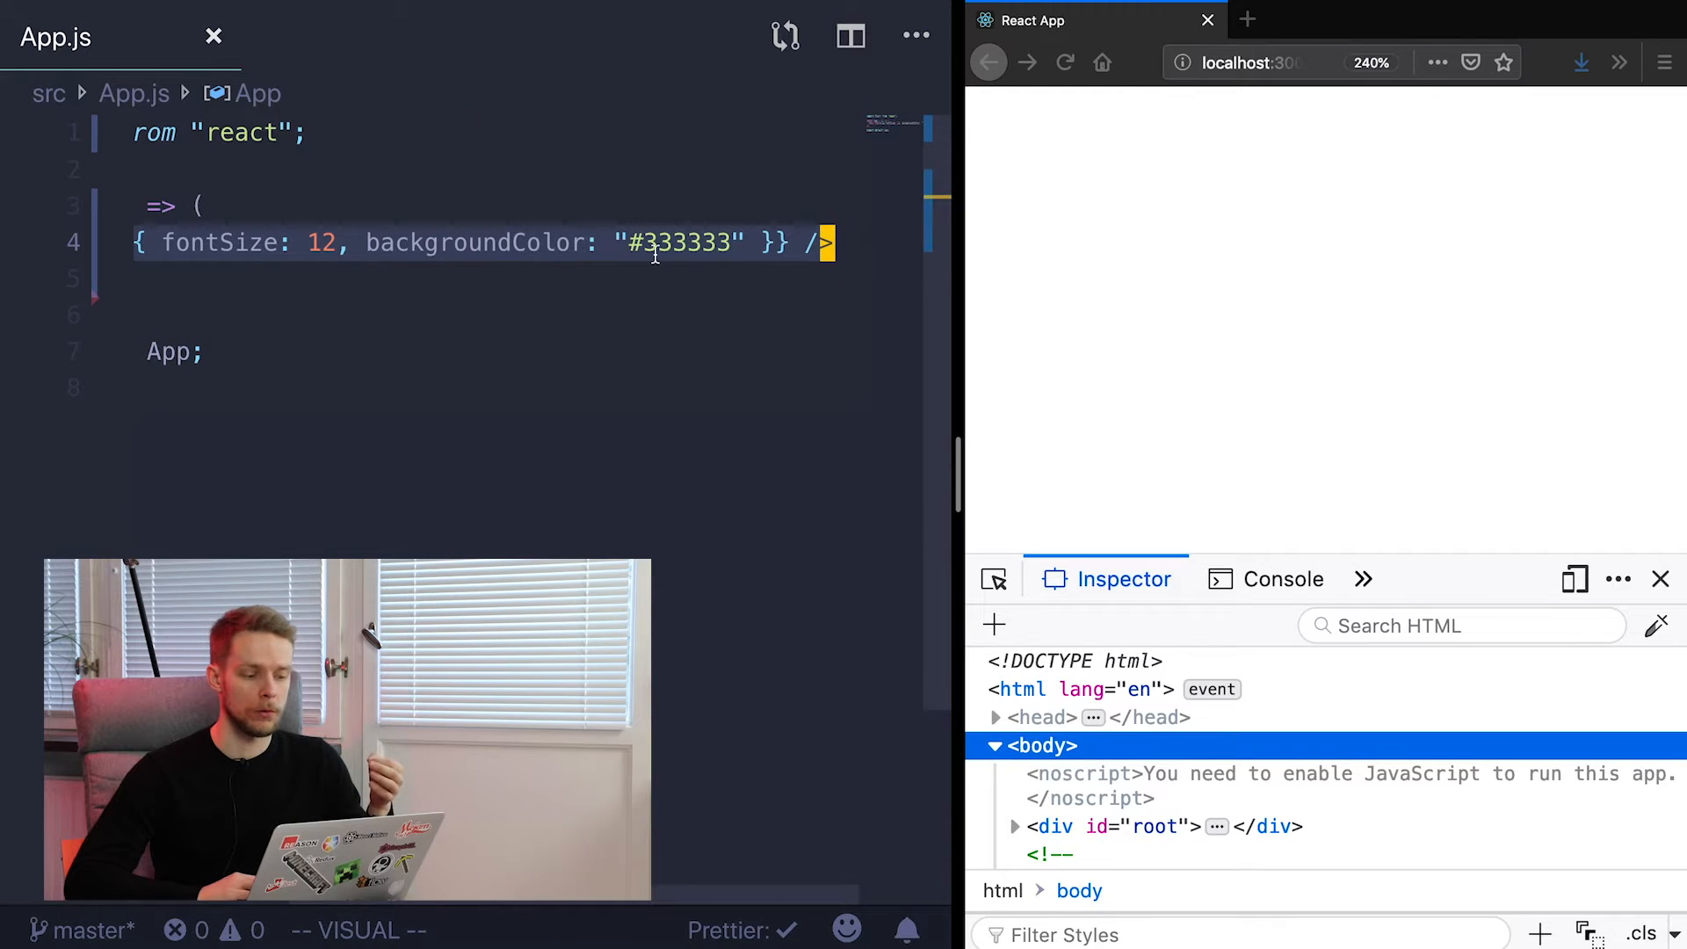
{"action": "mouse_move", "coordinate": [511, 242]}
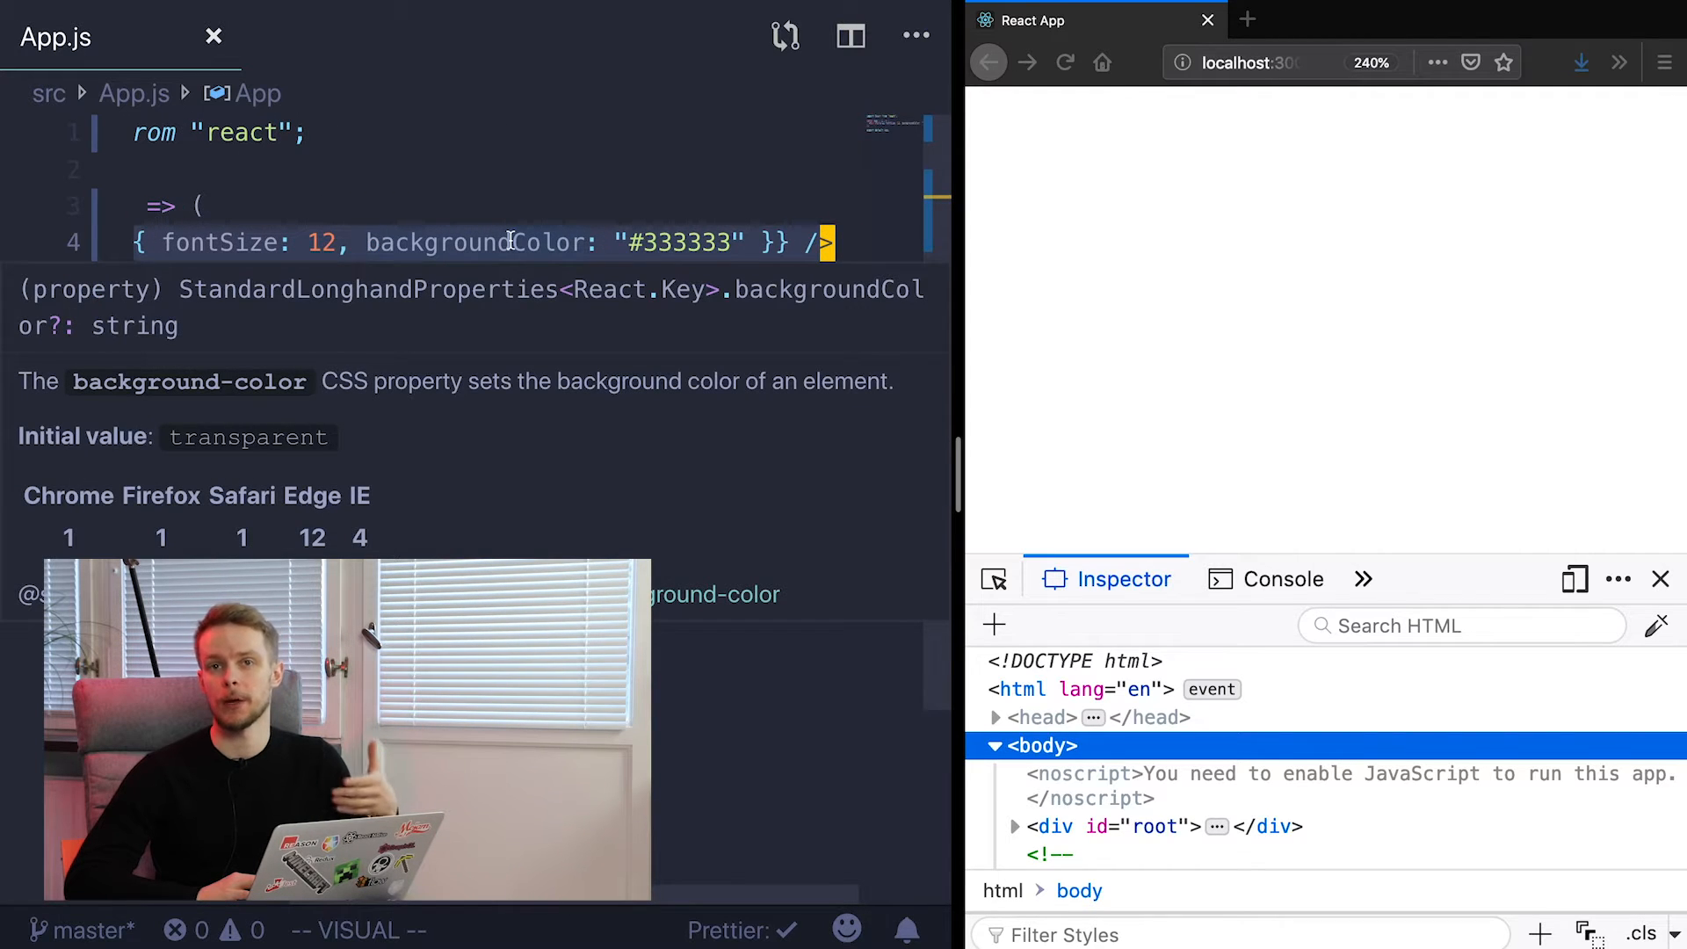
{"action": "double_click", "coordinate": [472, 242]}
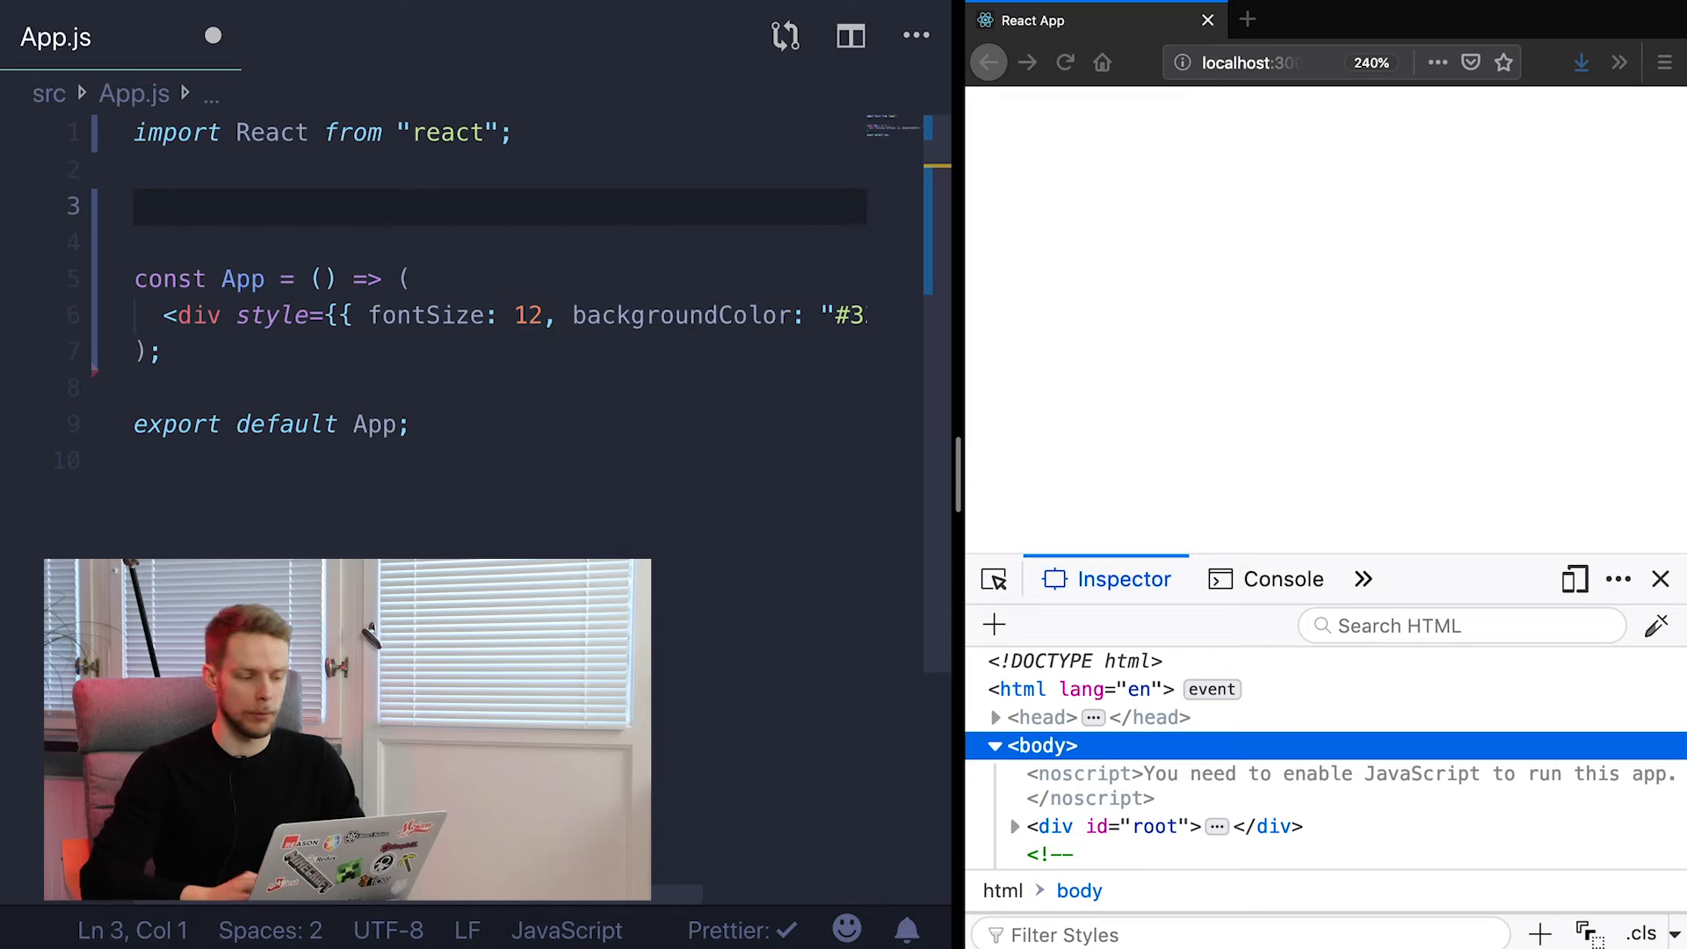
Define const Header = () => <h1>Hello React</h1>
{"action": "type", "text": "const"}
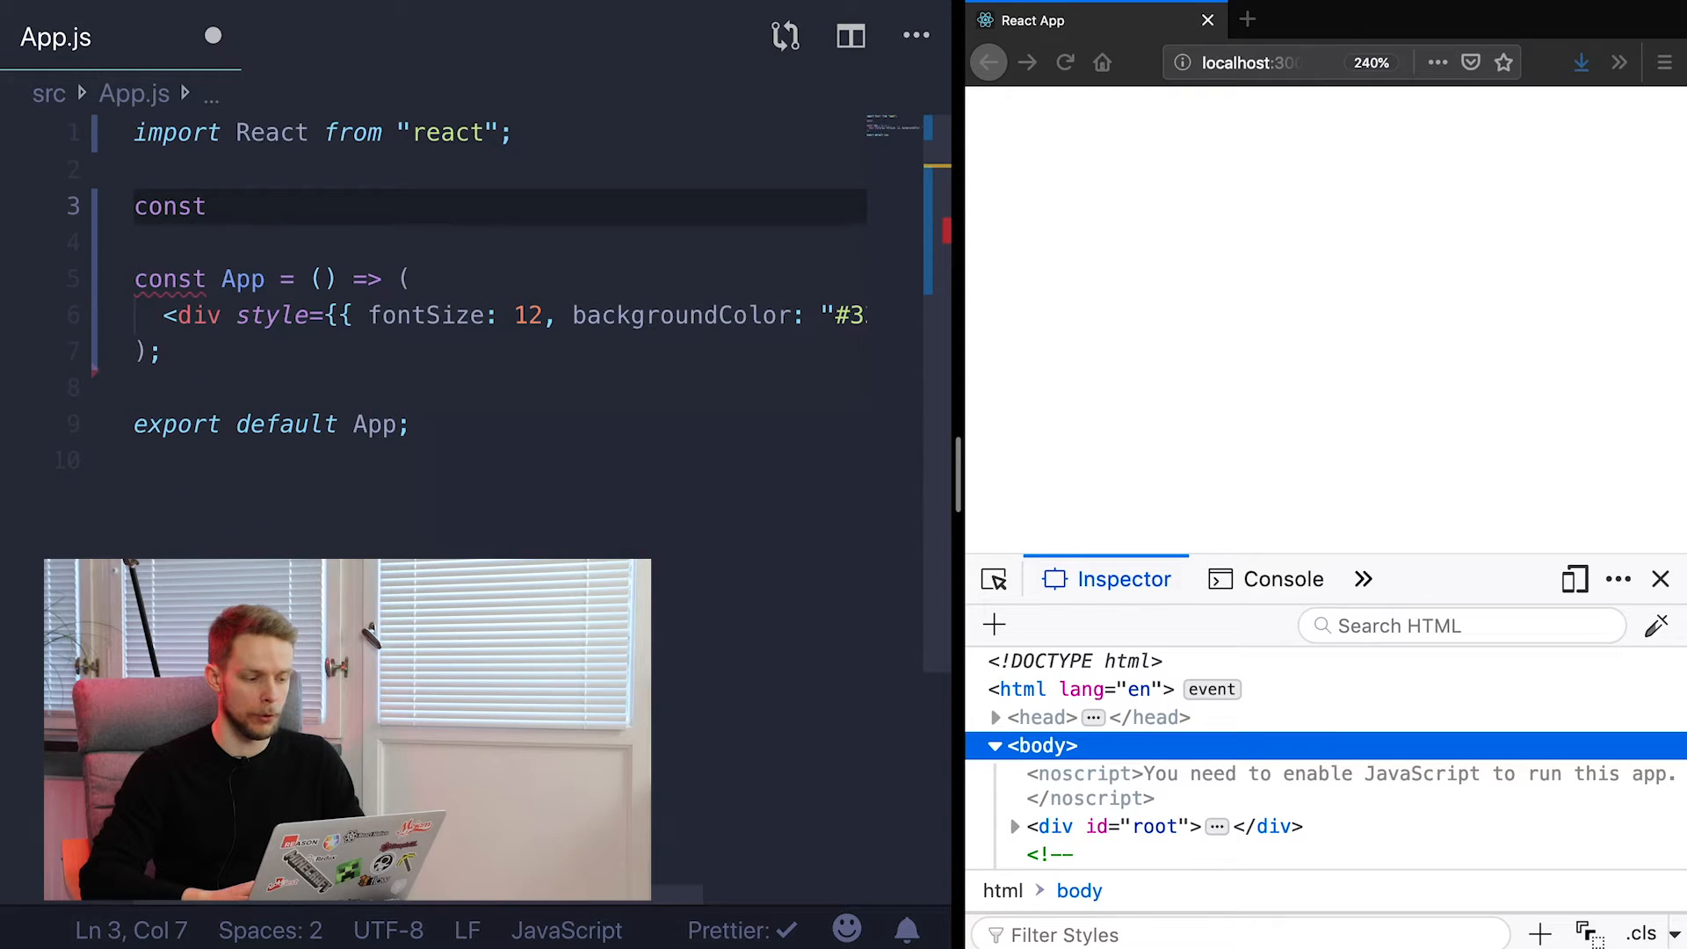
{"action": "type", "text": "Header ="}
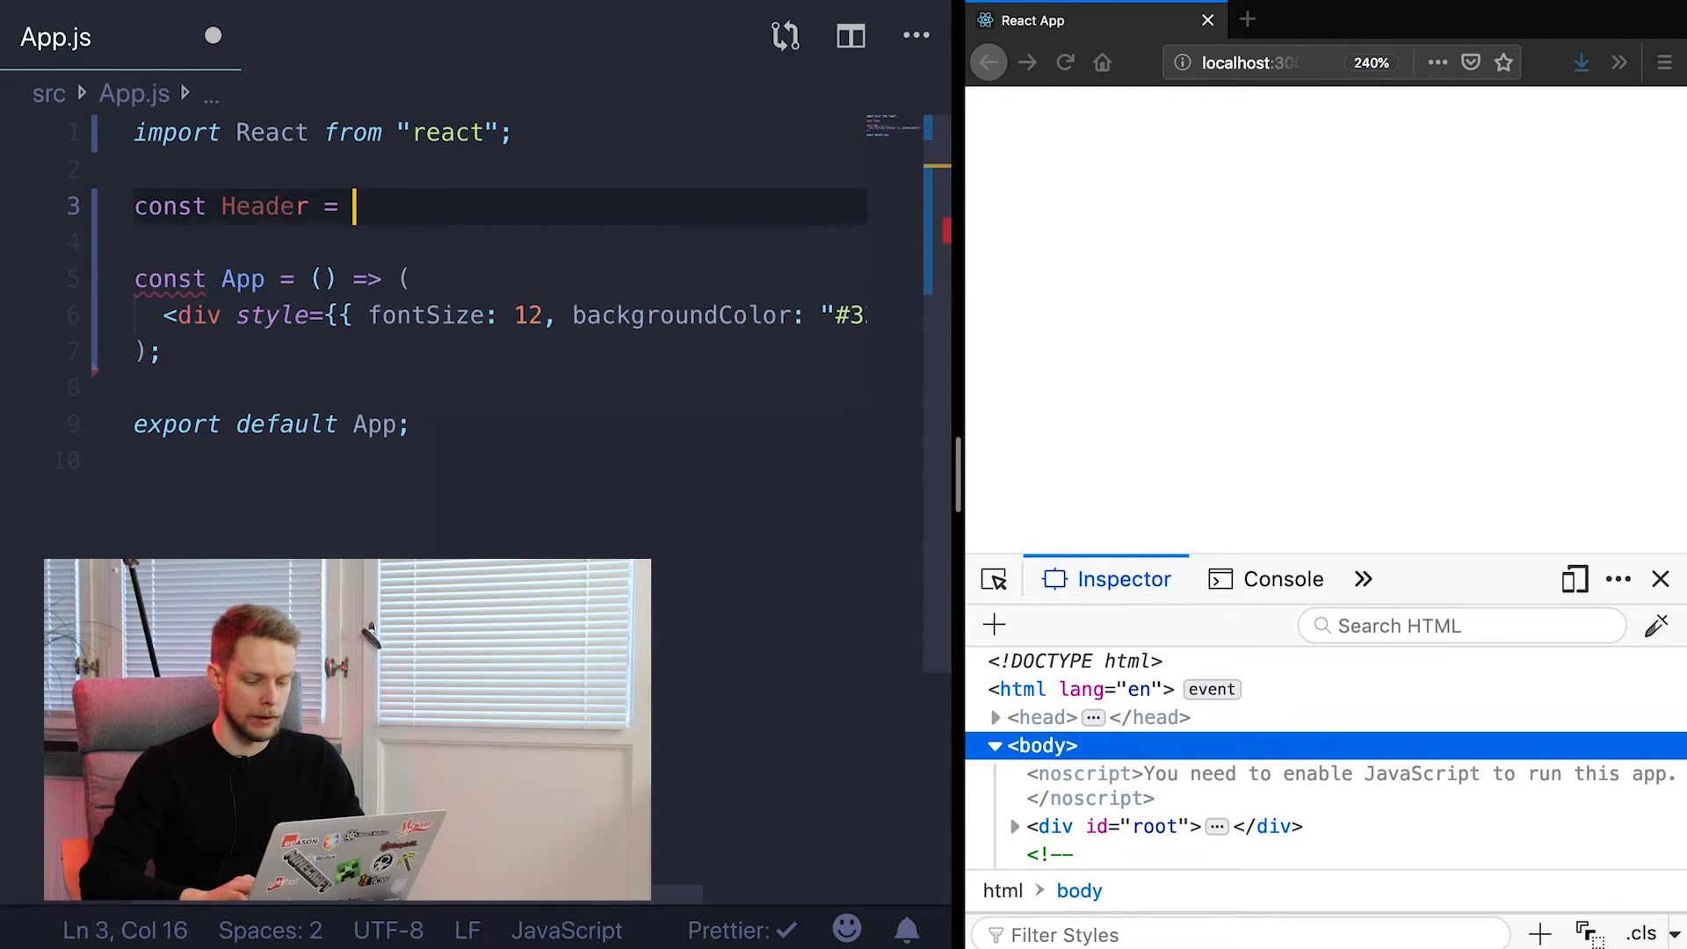
{"action": "type", "text": "() => <h1><h>"}
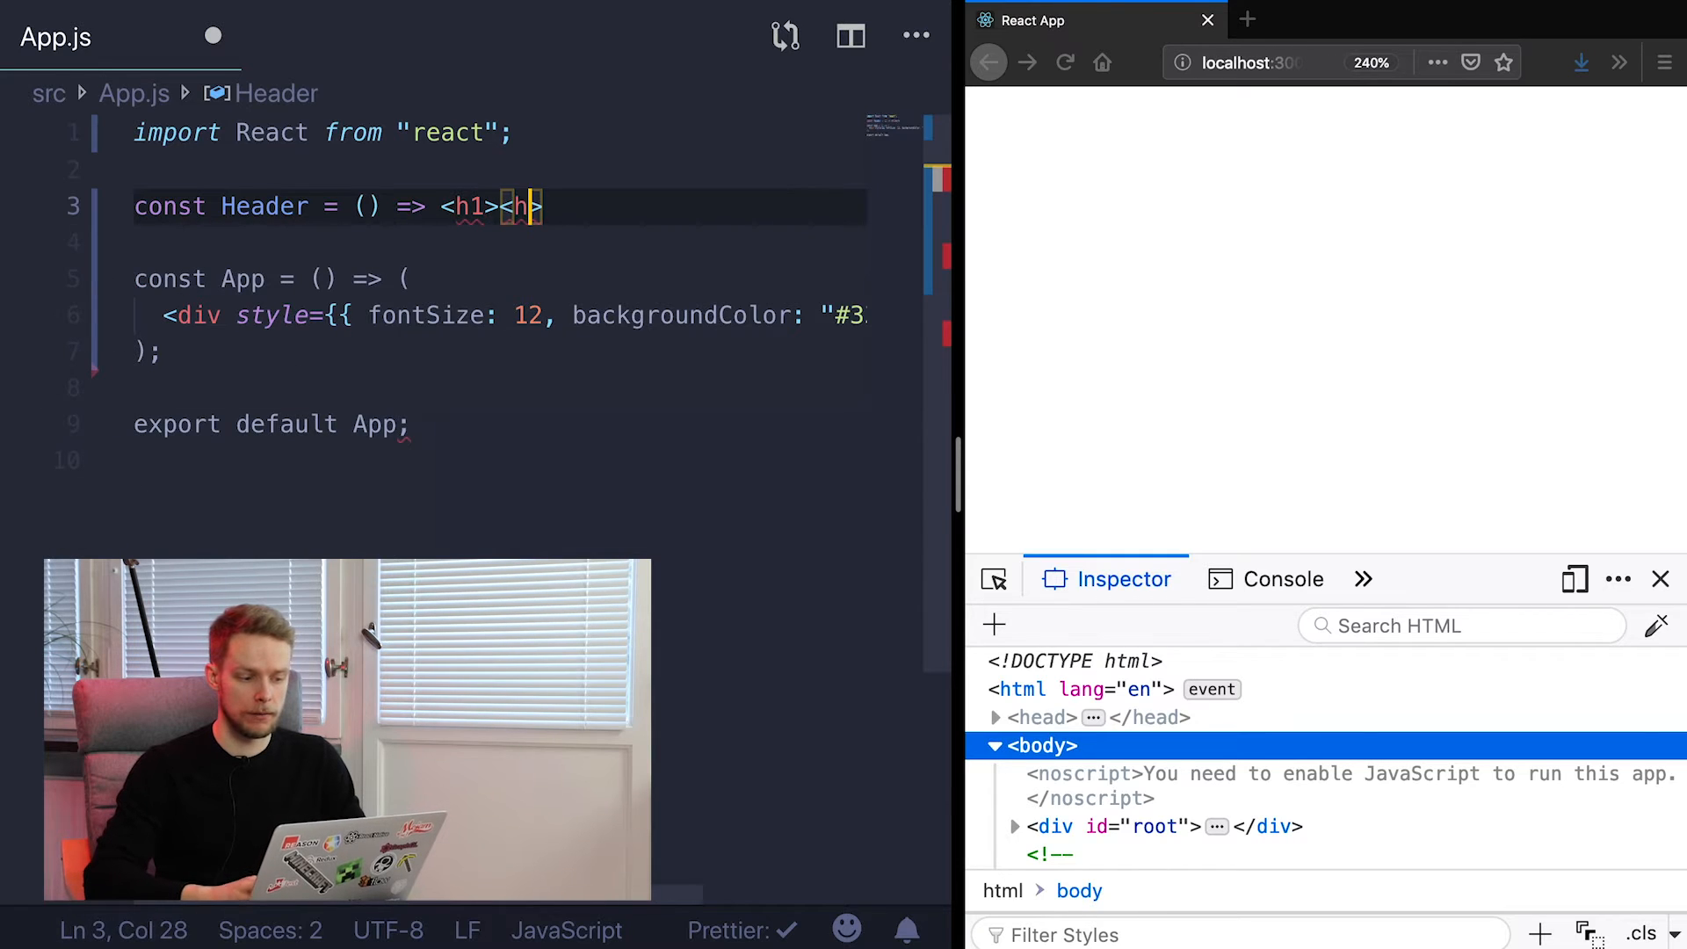
{"action": "type", "text": "1"}
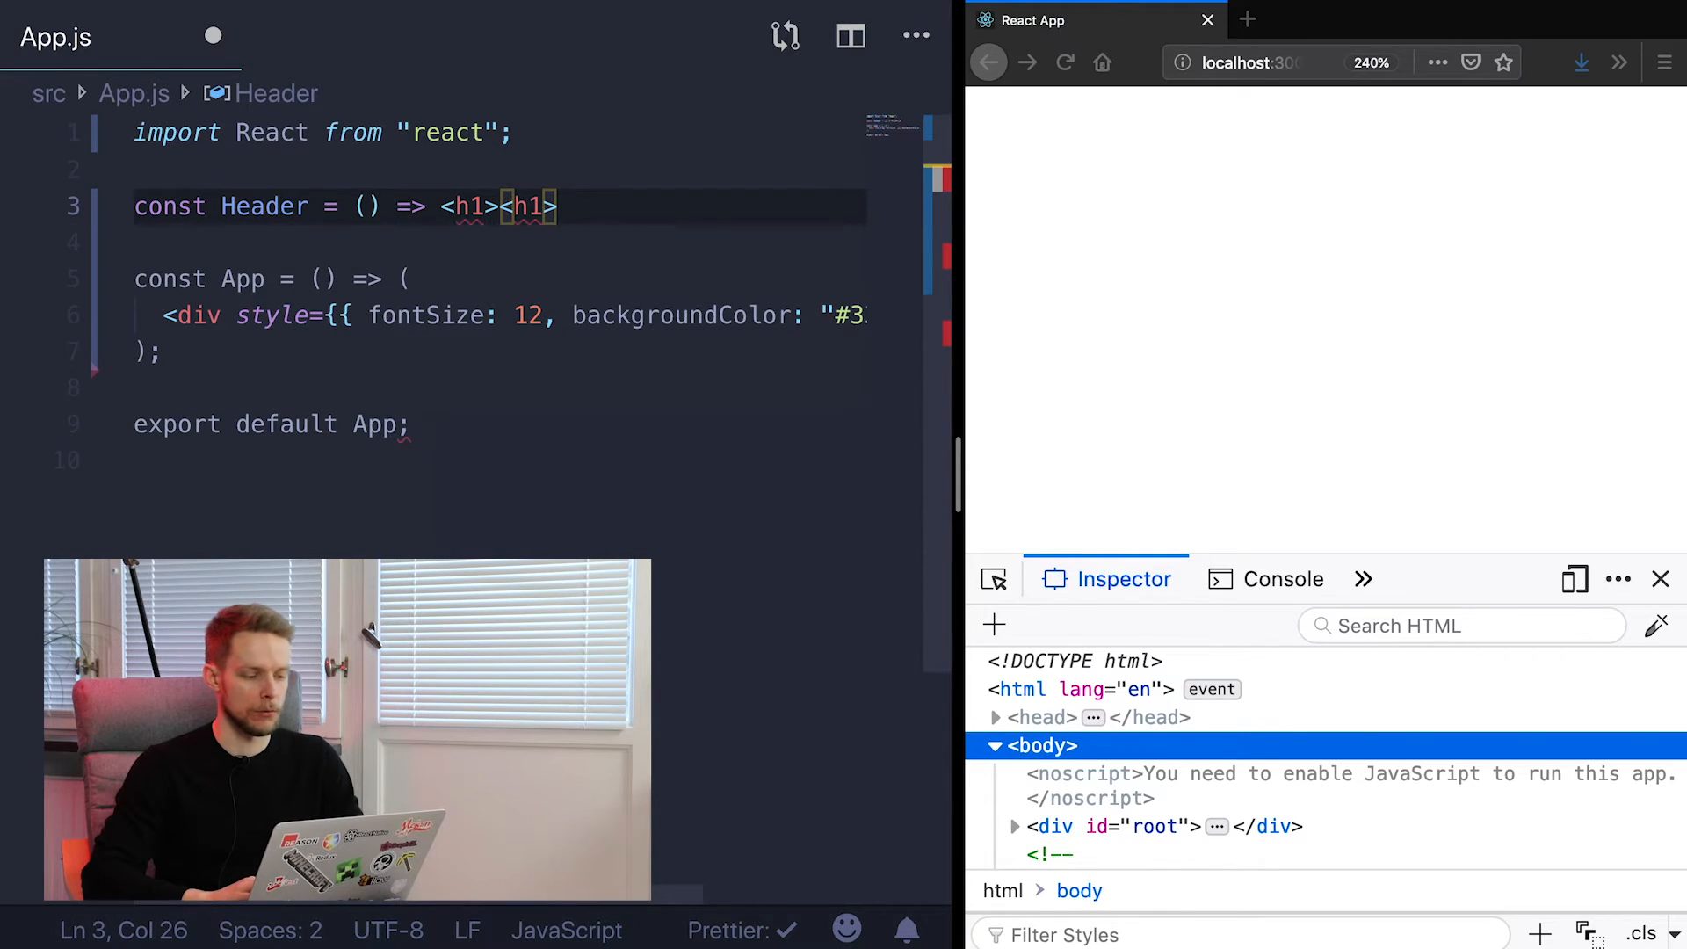
{"action": "type", "text": "Hello React"}
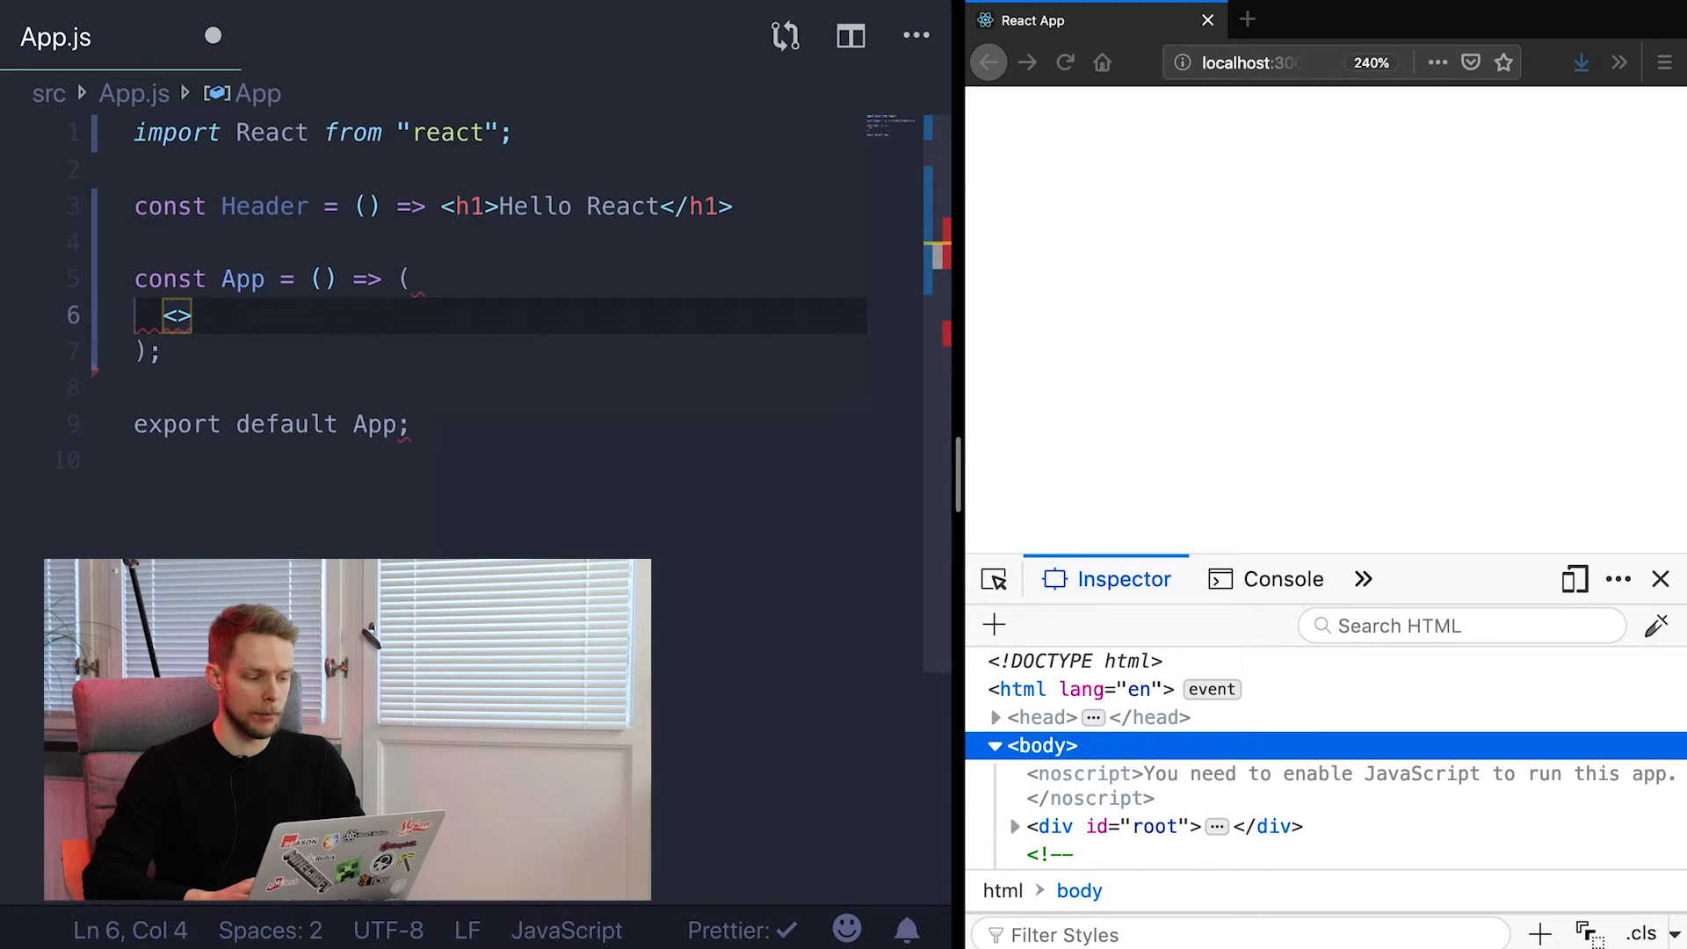
Render <Header/> from App, save, and inspect the root element in Firefox
{"action": "type", "text": "Header/"}
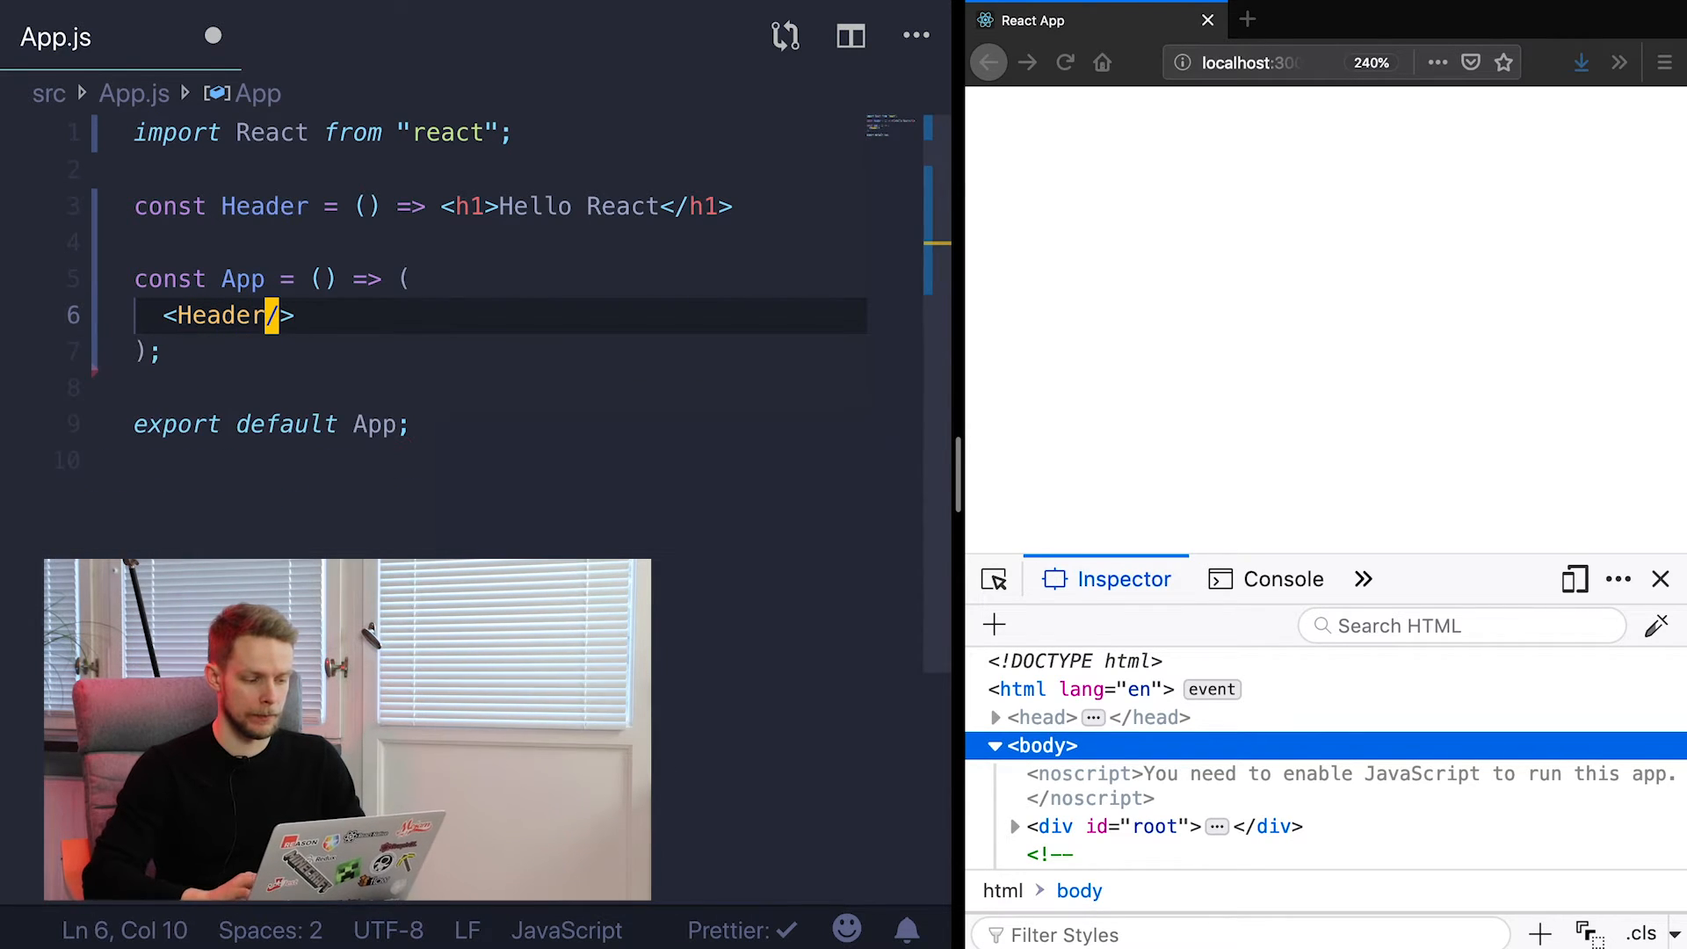
{"action": "key", "text": "Ctrl+s"}
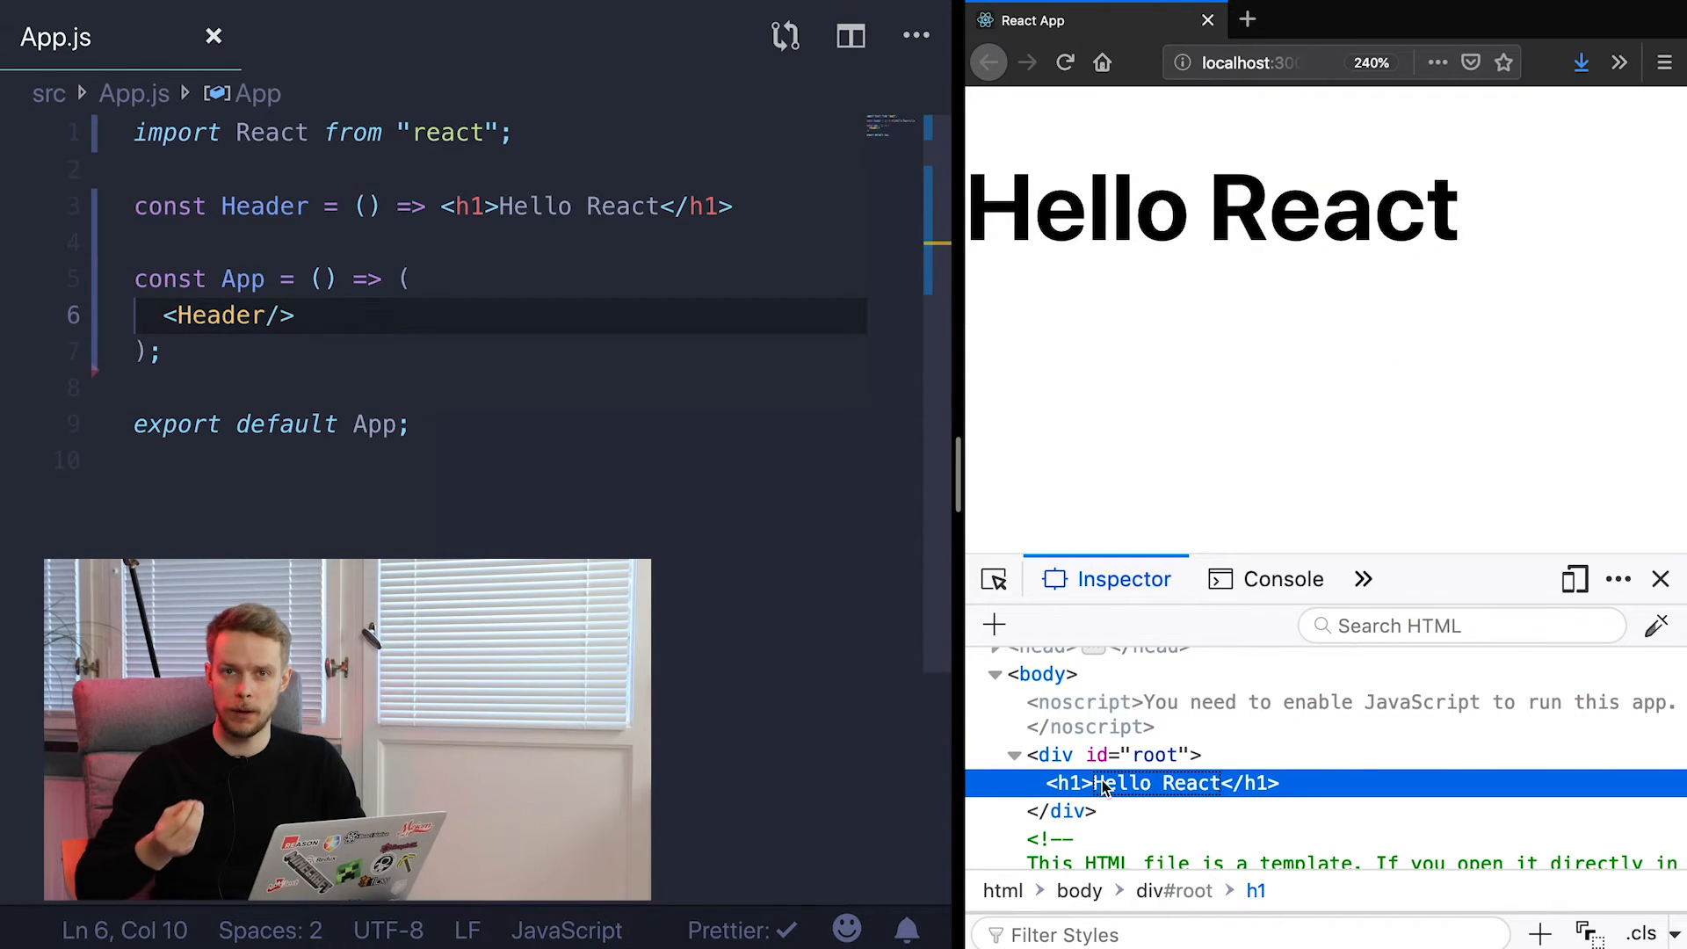
{"action": "mouse_move", "coordinate": [334, 384]}
{"action": "type", "text": "h"}
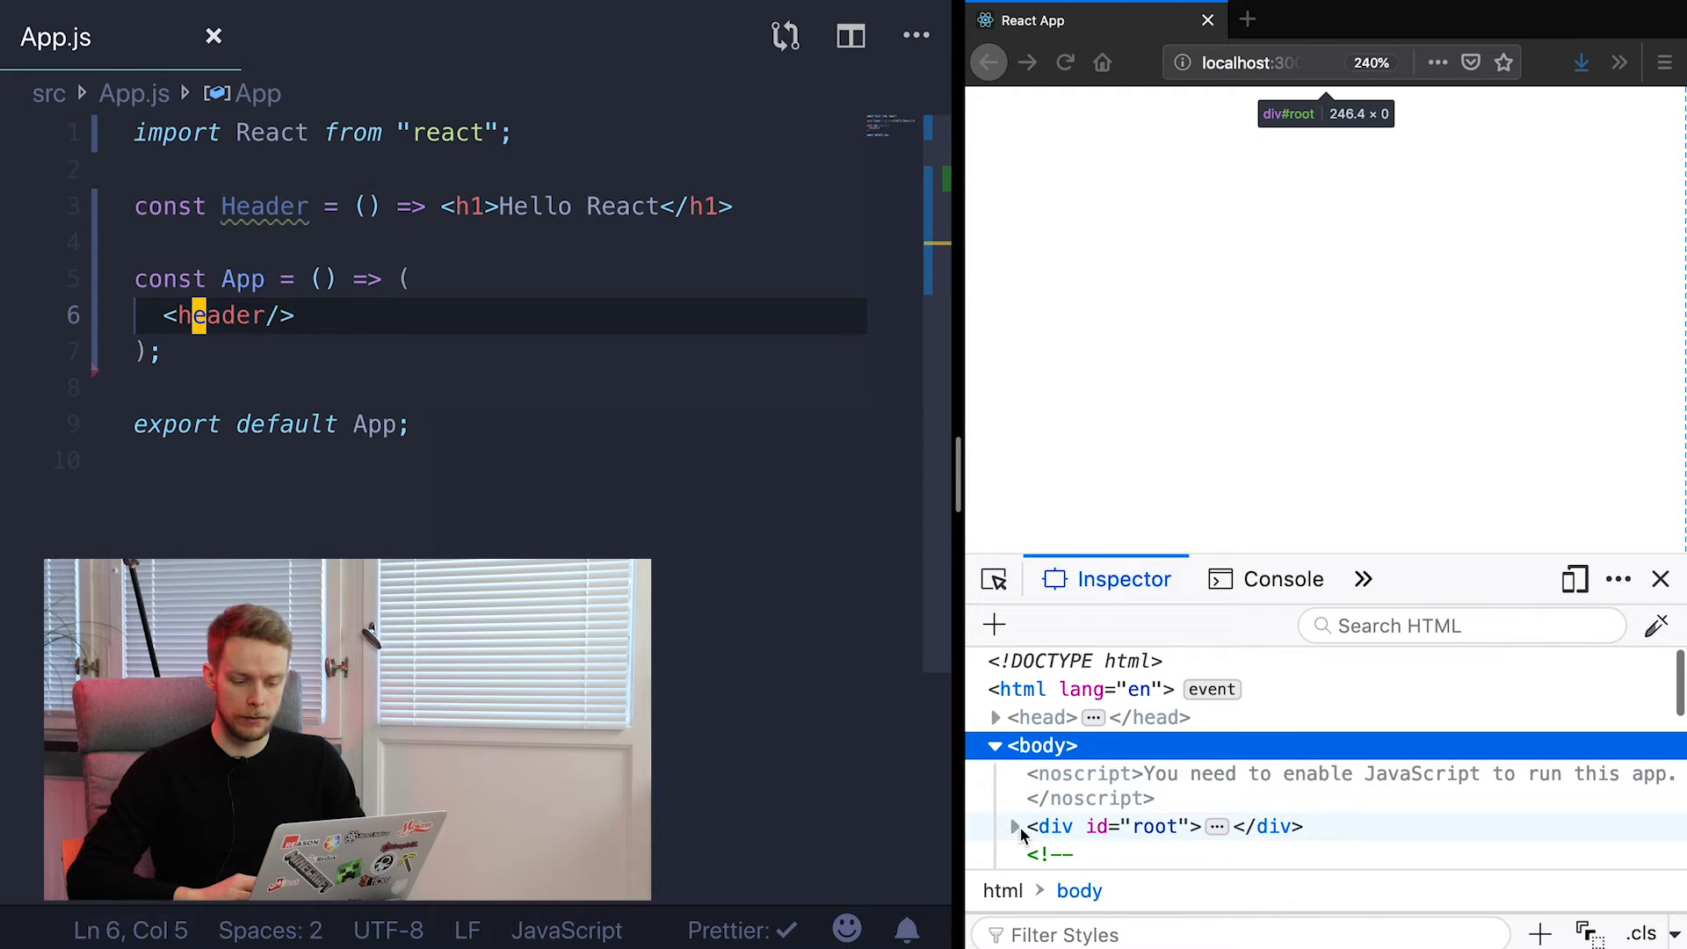
{"action": "left_click", "coordinate": [1015, 827]}
{"action": "type", "text": "<div></div>"}
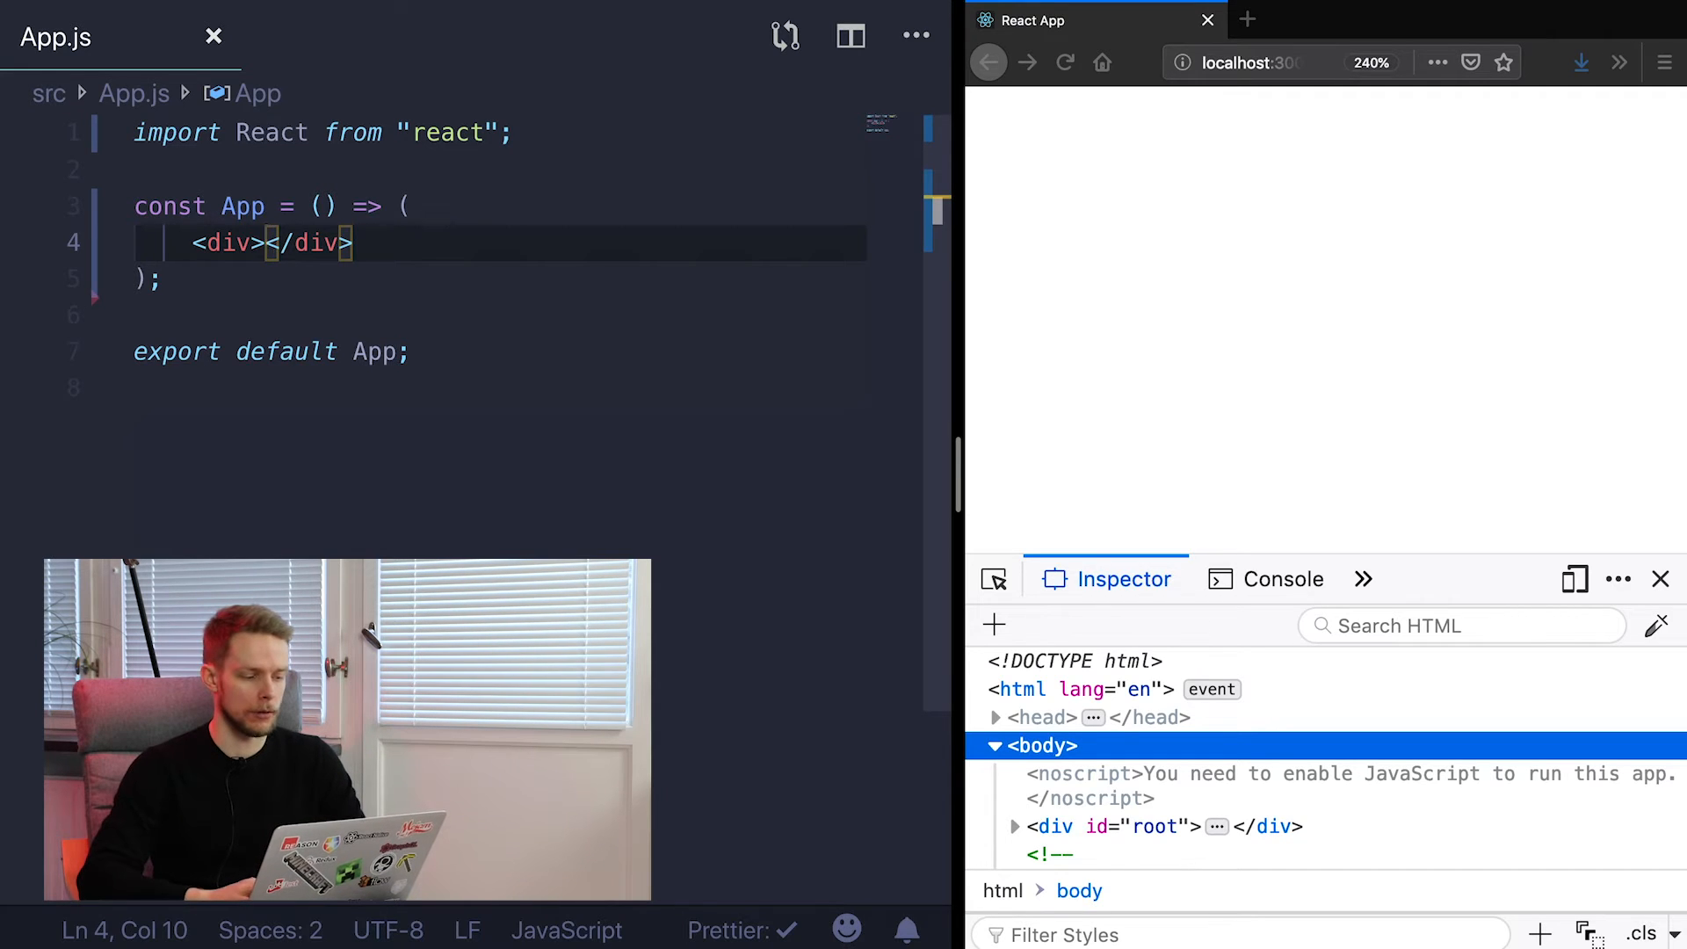
Show {2 + 2} in the div and set className={someClass} from a someClass constant
{"action": "type", "text": "{}"}
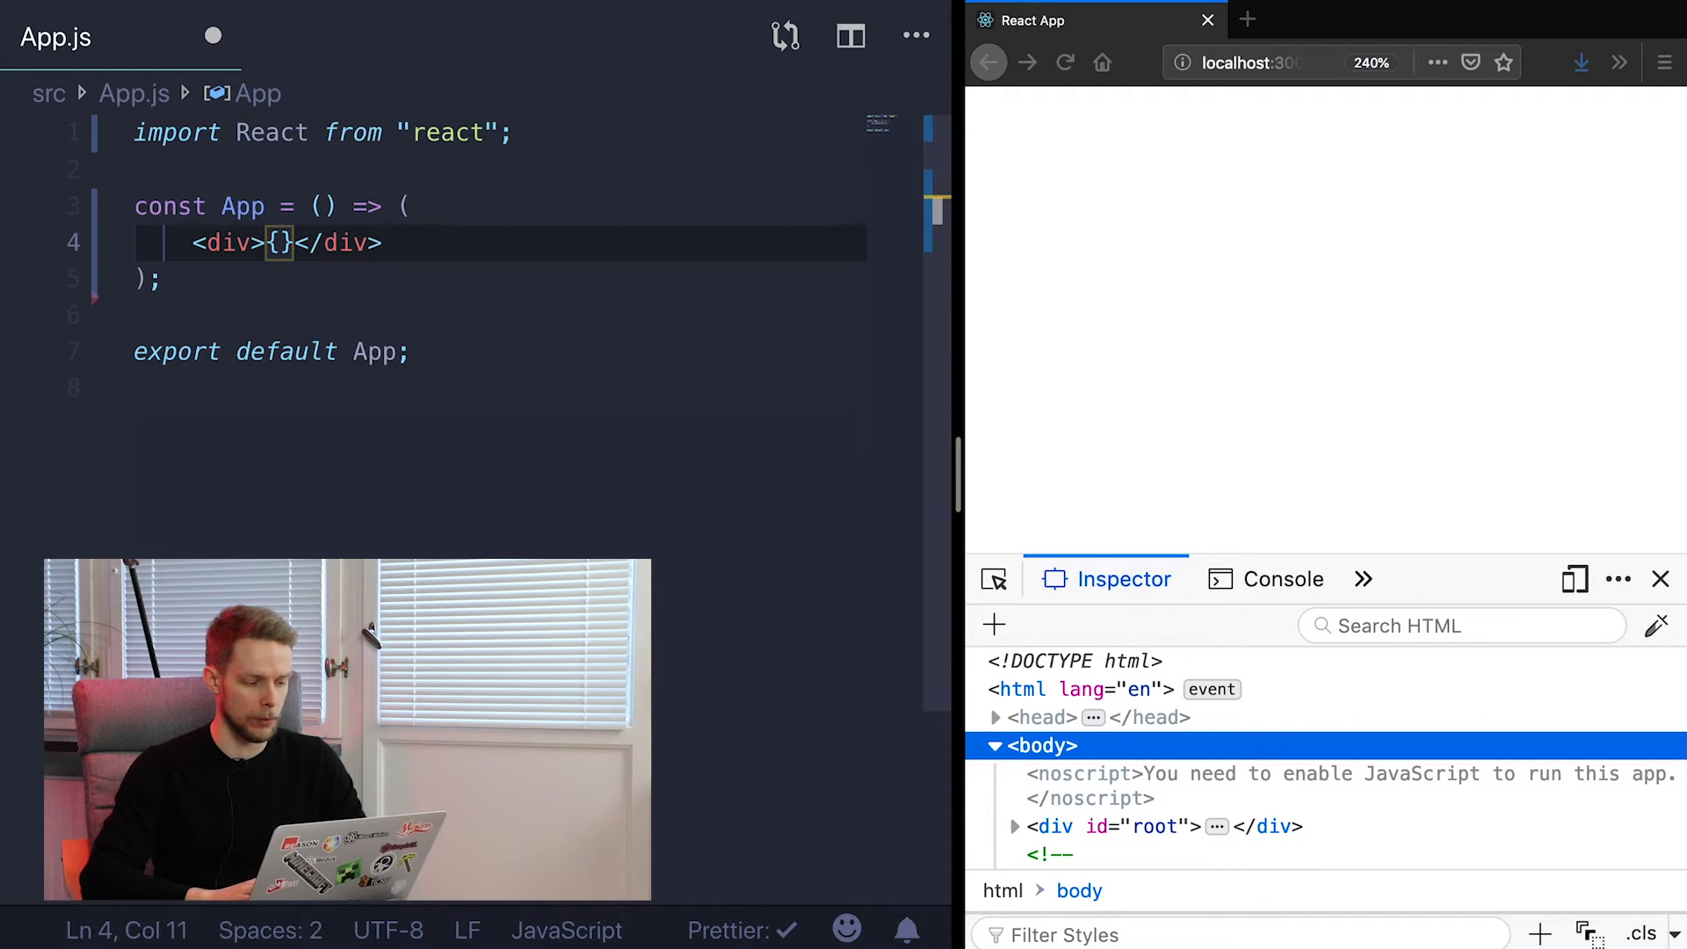
{"action": "type", "text": "2 + 2"}
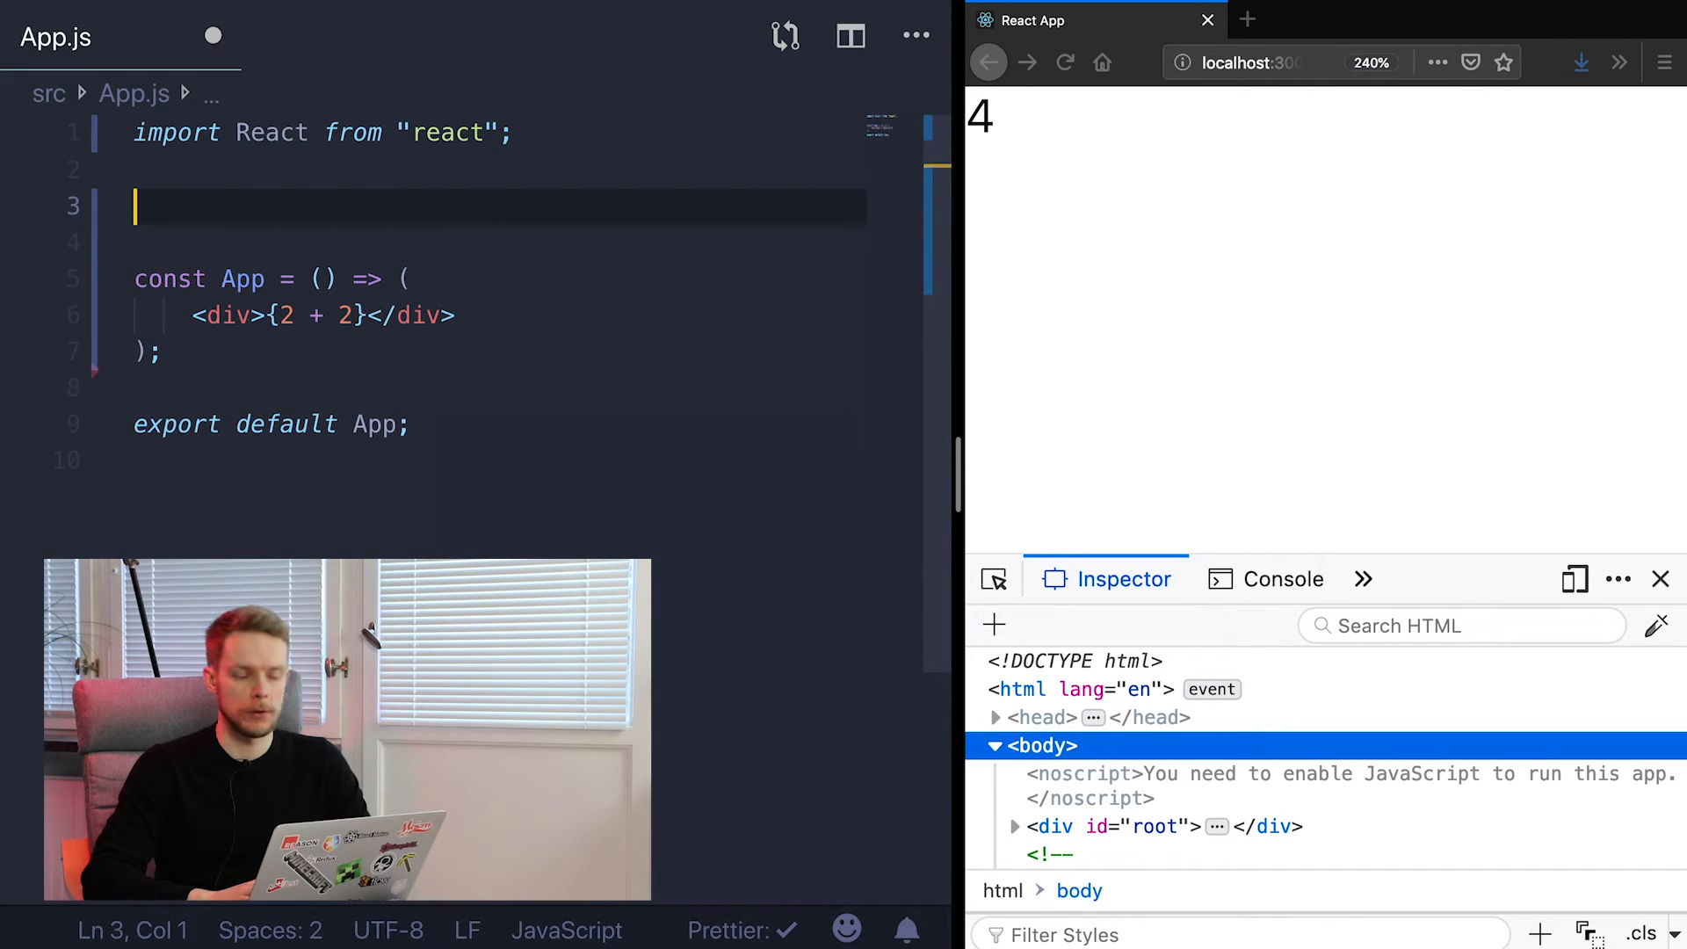
{"action": "type", "text": "co"}
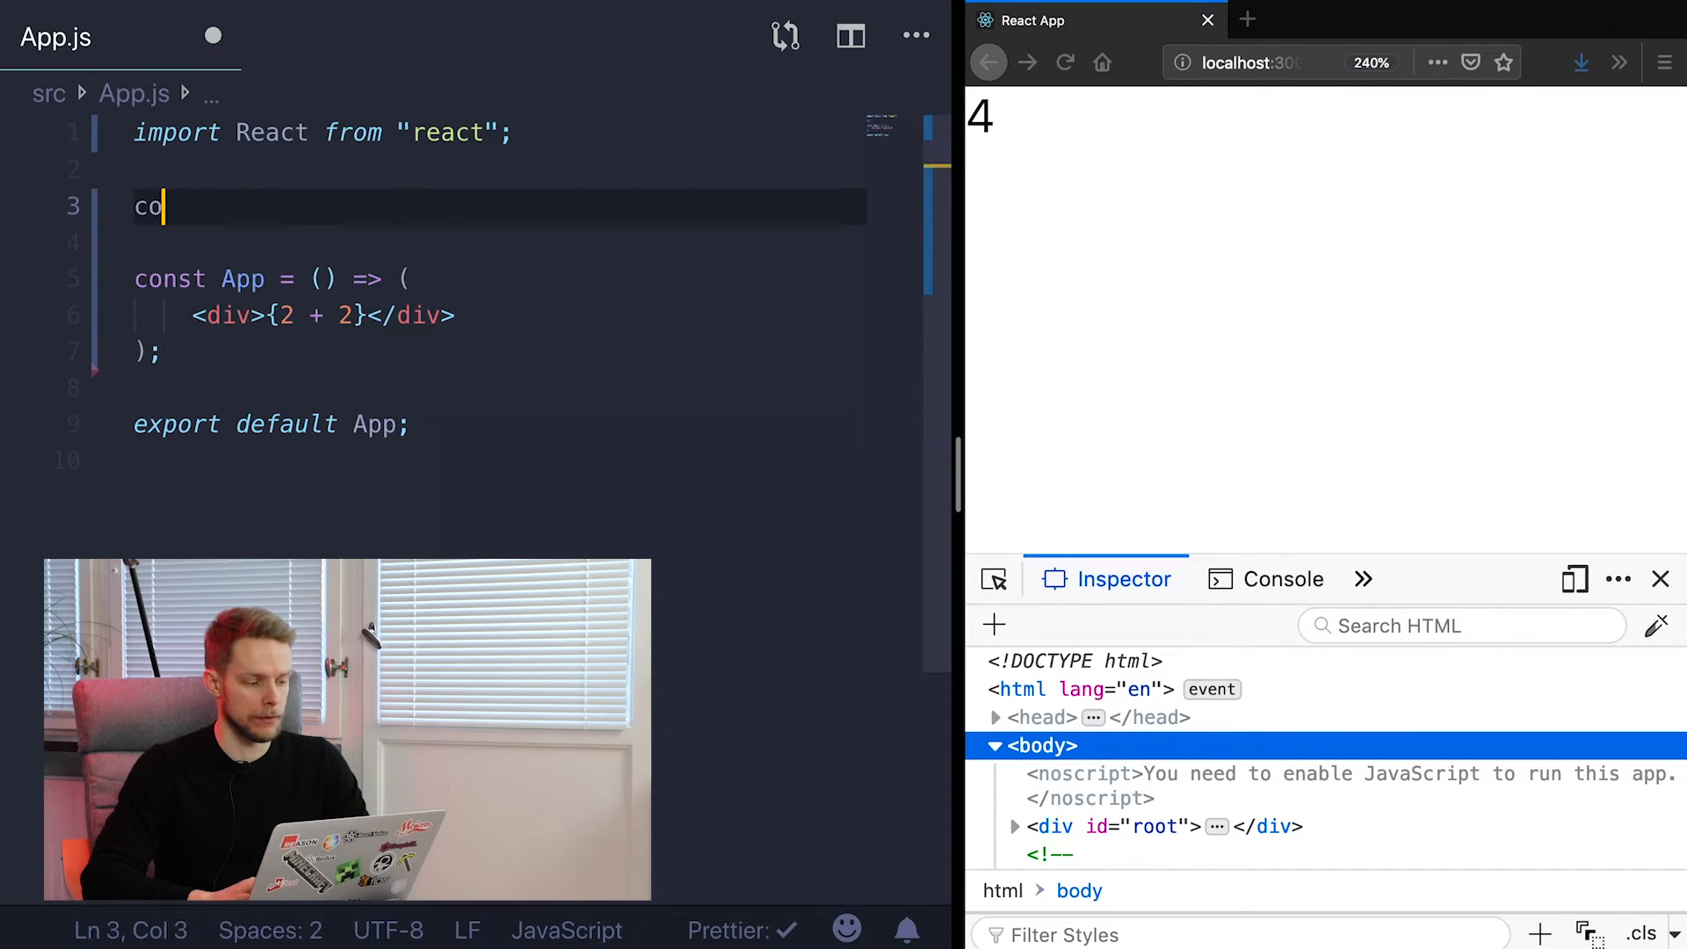
{"action": "type", "text": "nst some"}
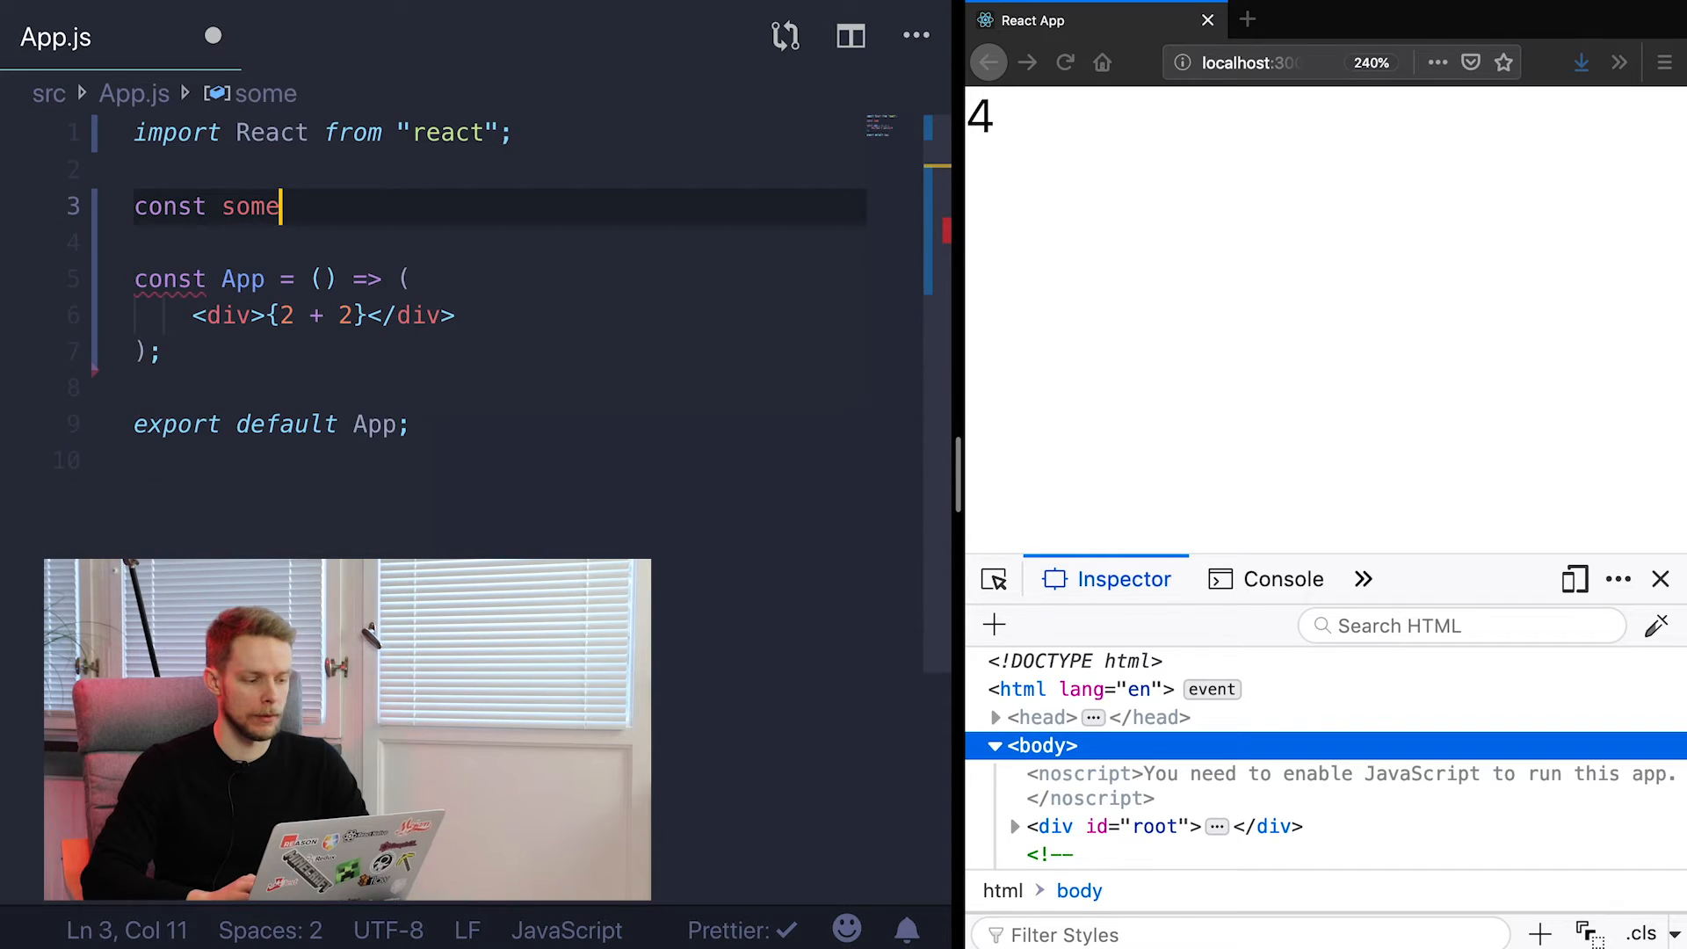
{"action": "type", "text": "Class = 'bold';"}
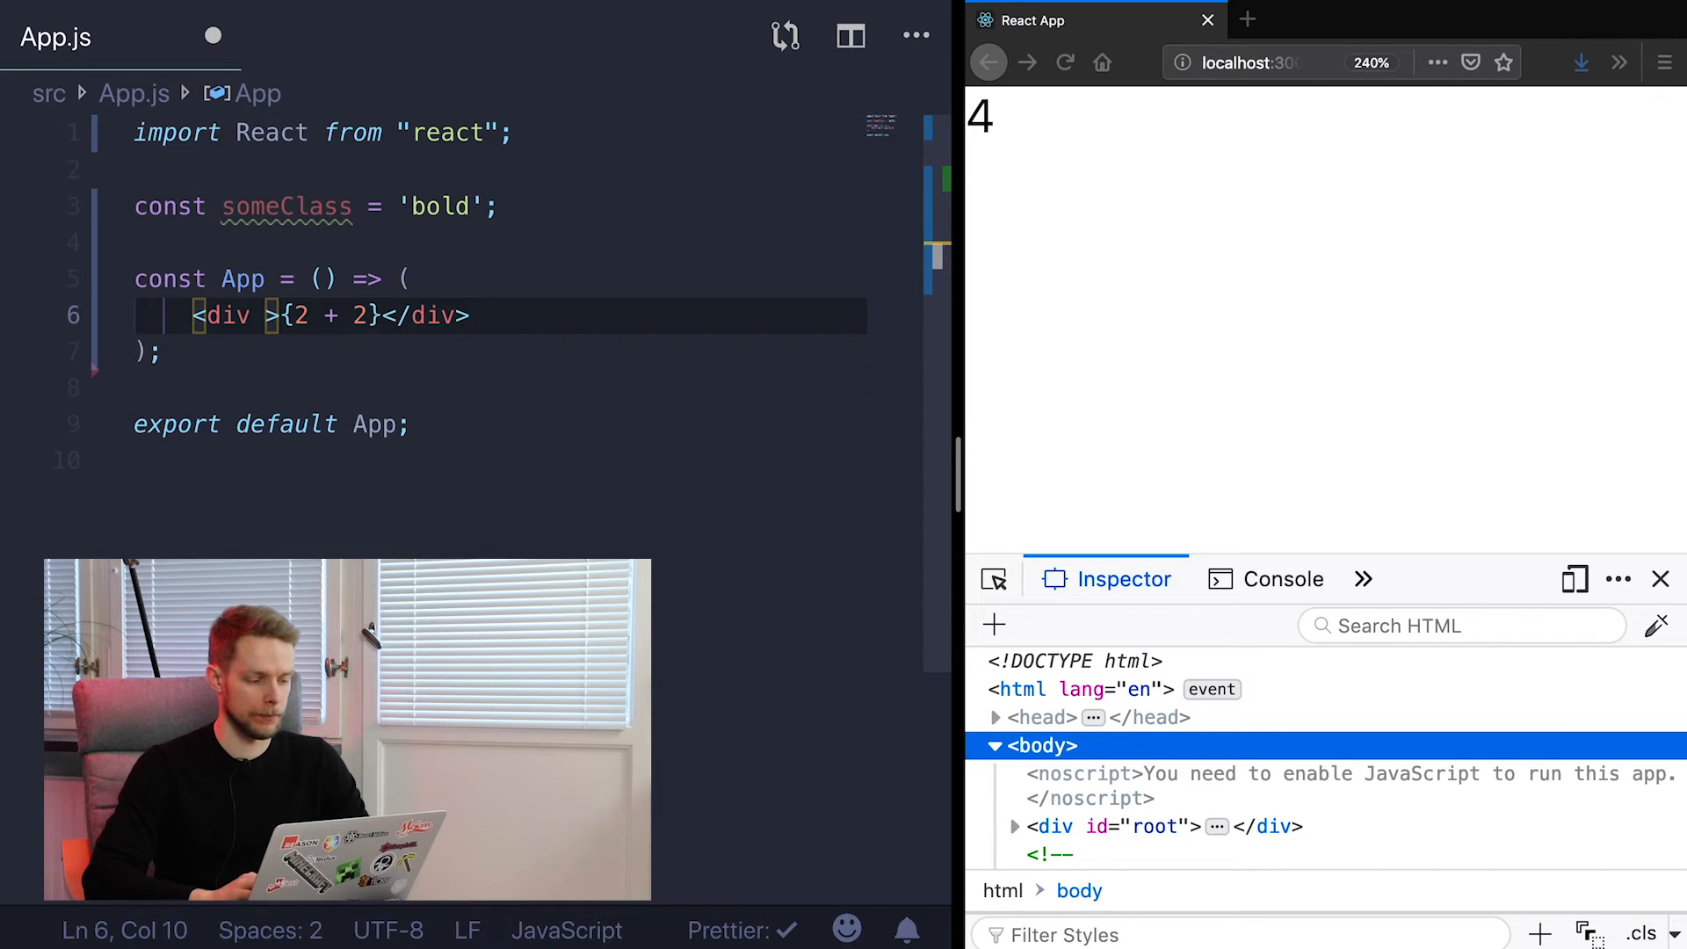
{"action": "type", "text": "className={}"}
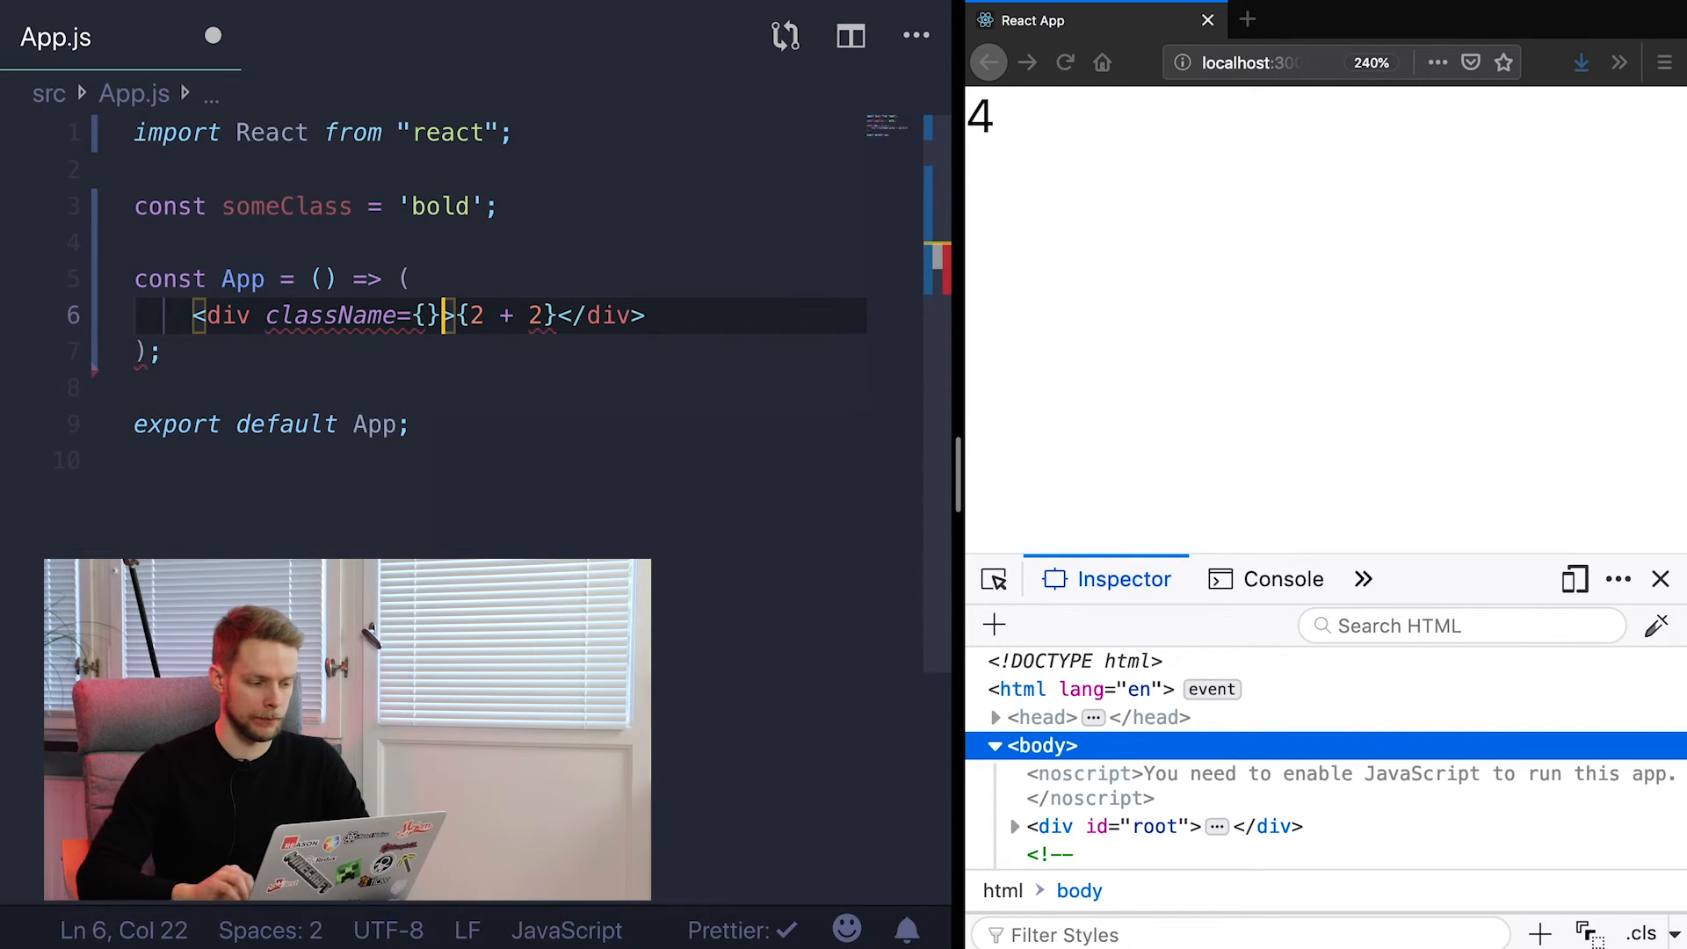
{"action": "type", "text": "someCl"}
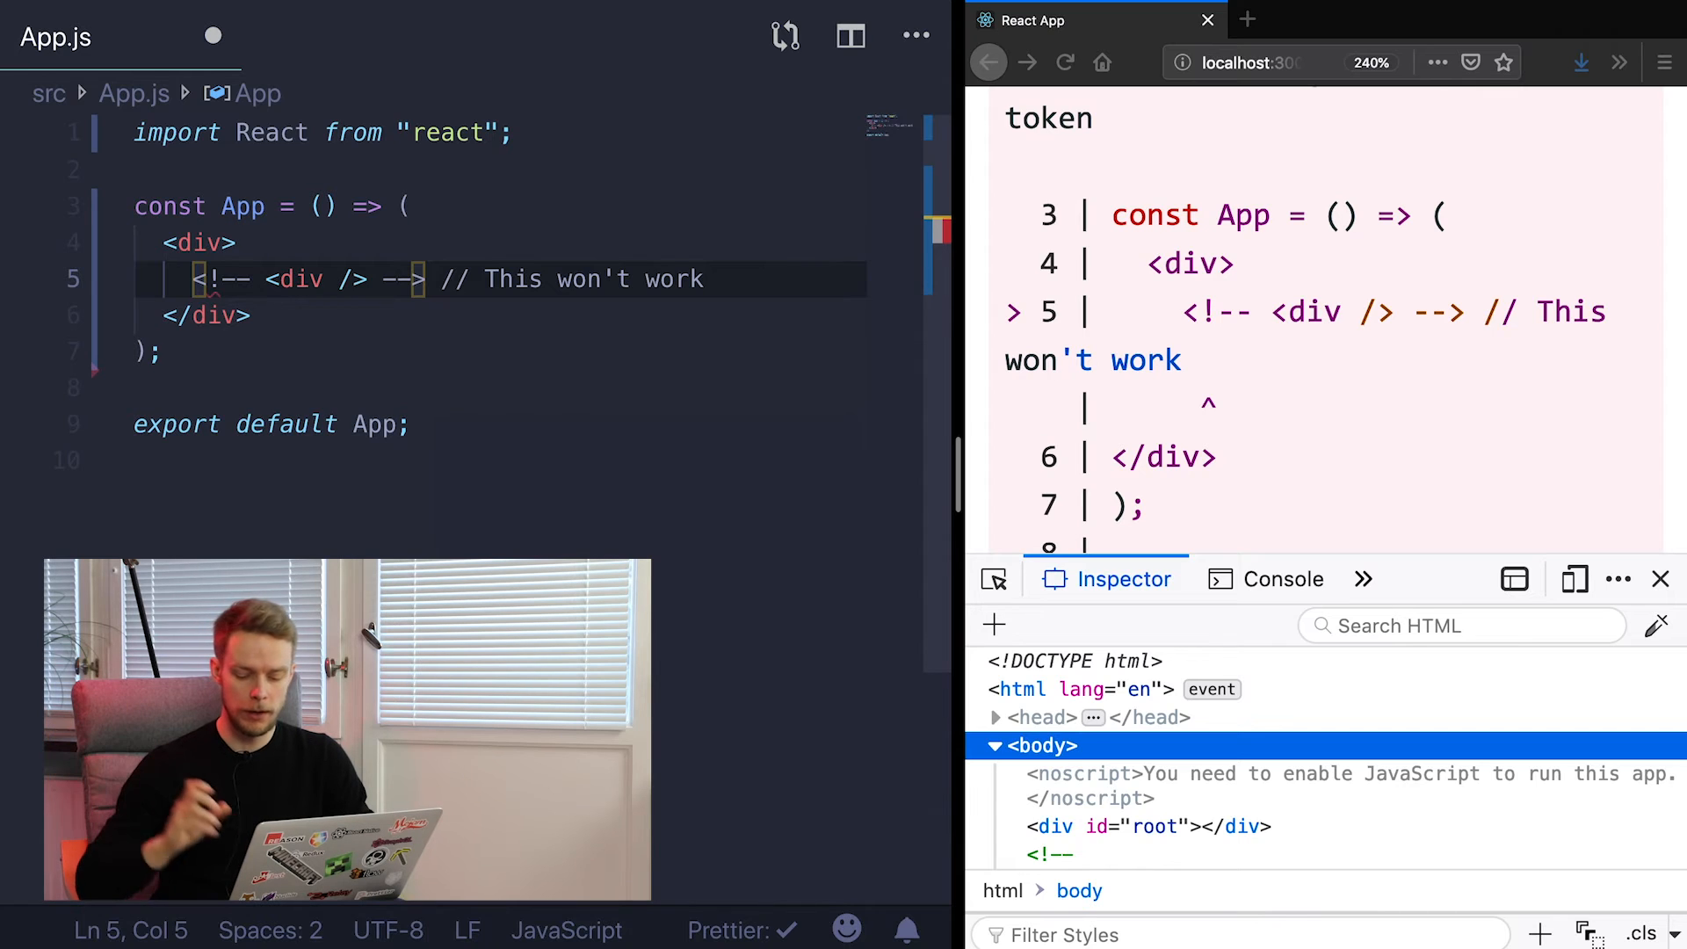
Begin a // comment in App's JSX after the HTML-style comment fails to compile
{"action": "type", "text": "//"}
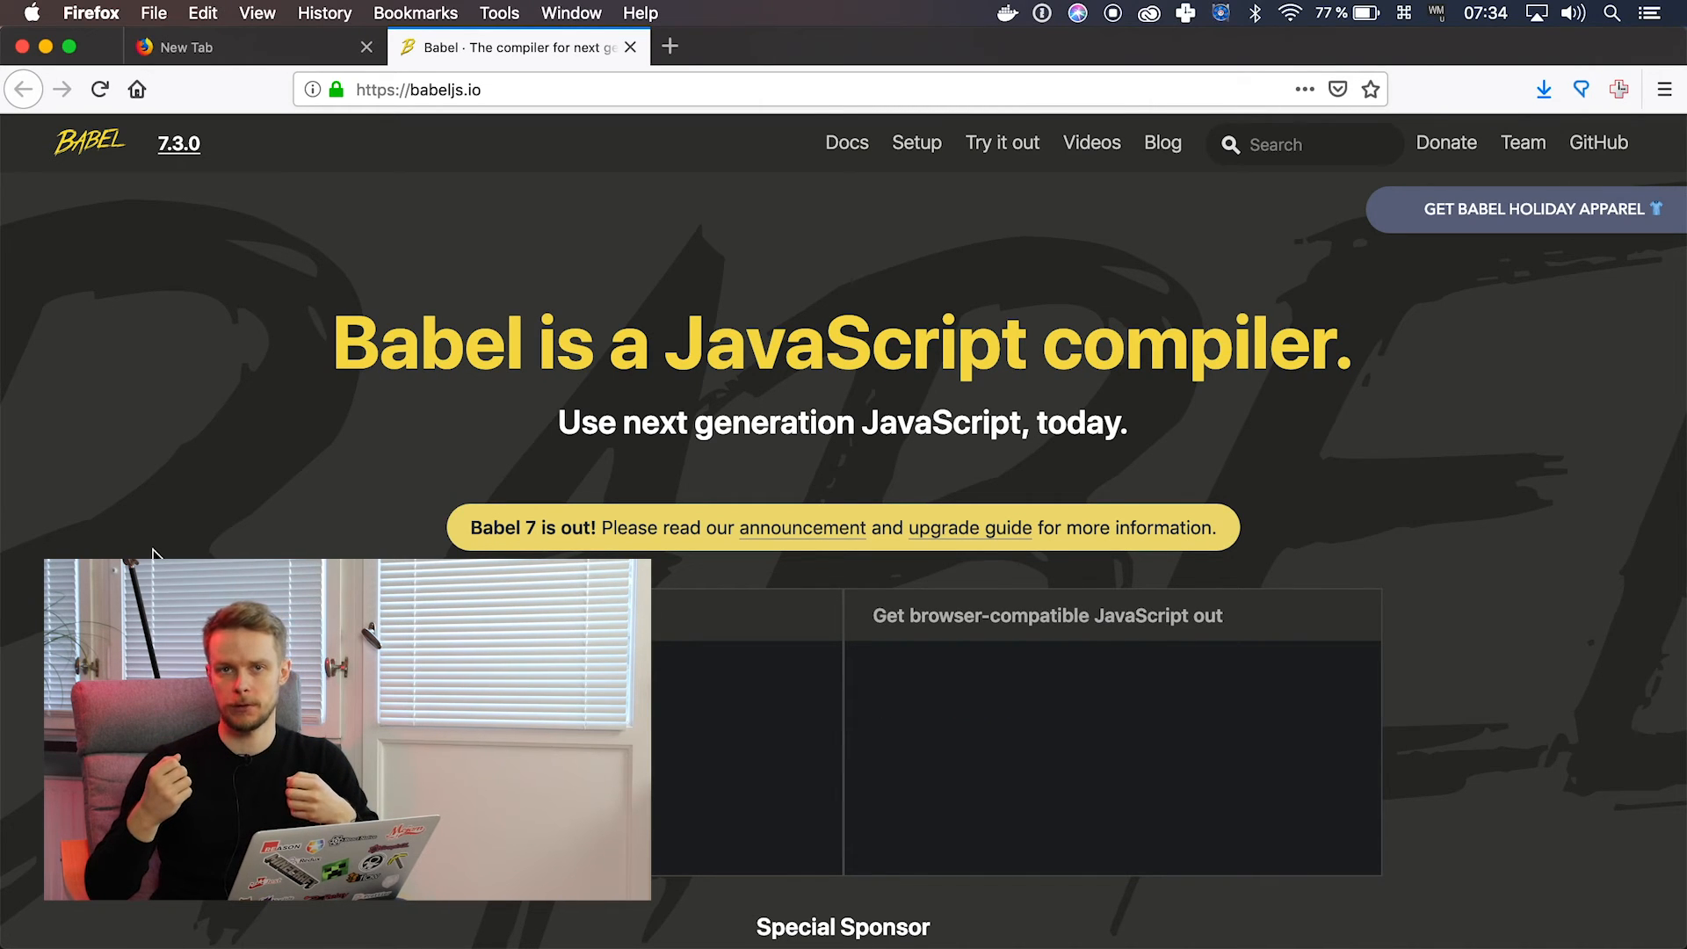
Open the Babel online REPL from the browser
{"action": "left_click", "coordinate": [417, 90]}
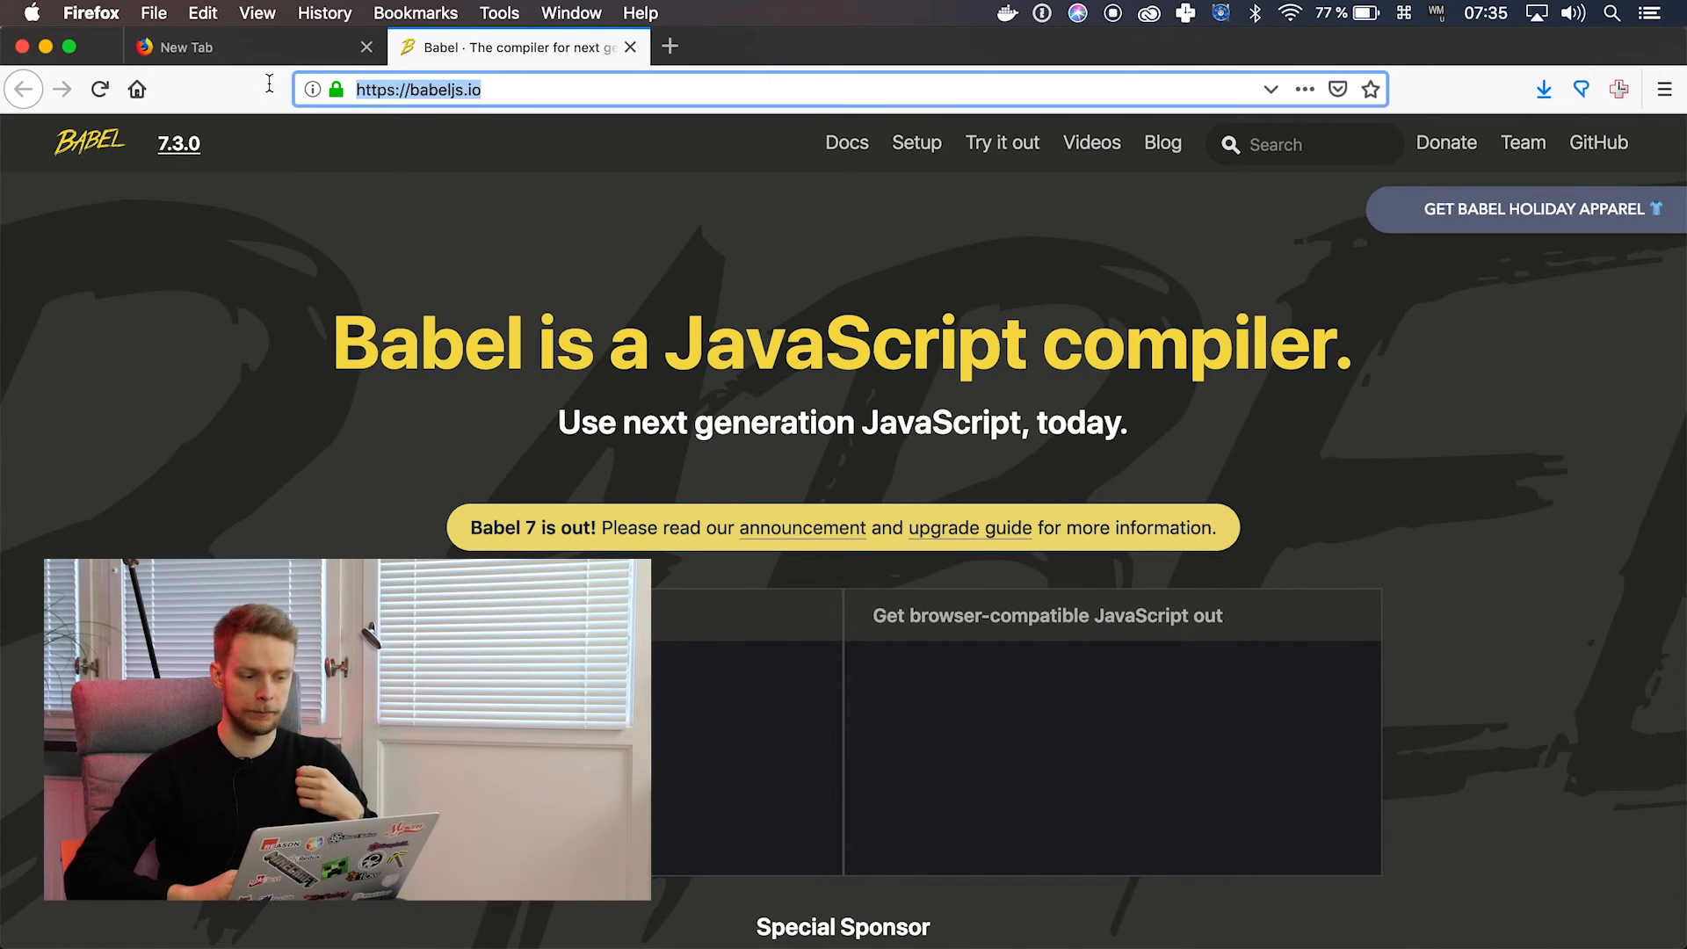
{"action": "left_click", "coordinate": [1002, 142]}
{"action": "type", "text": "<div />"}
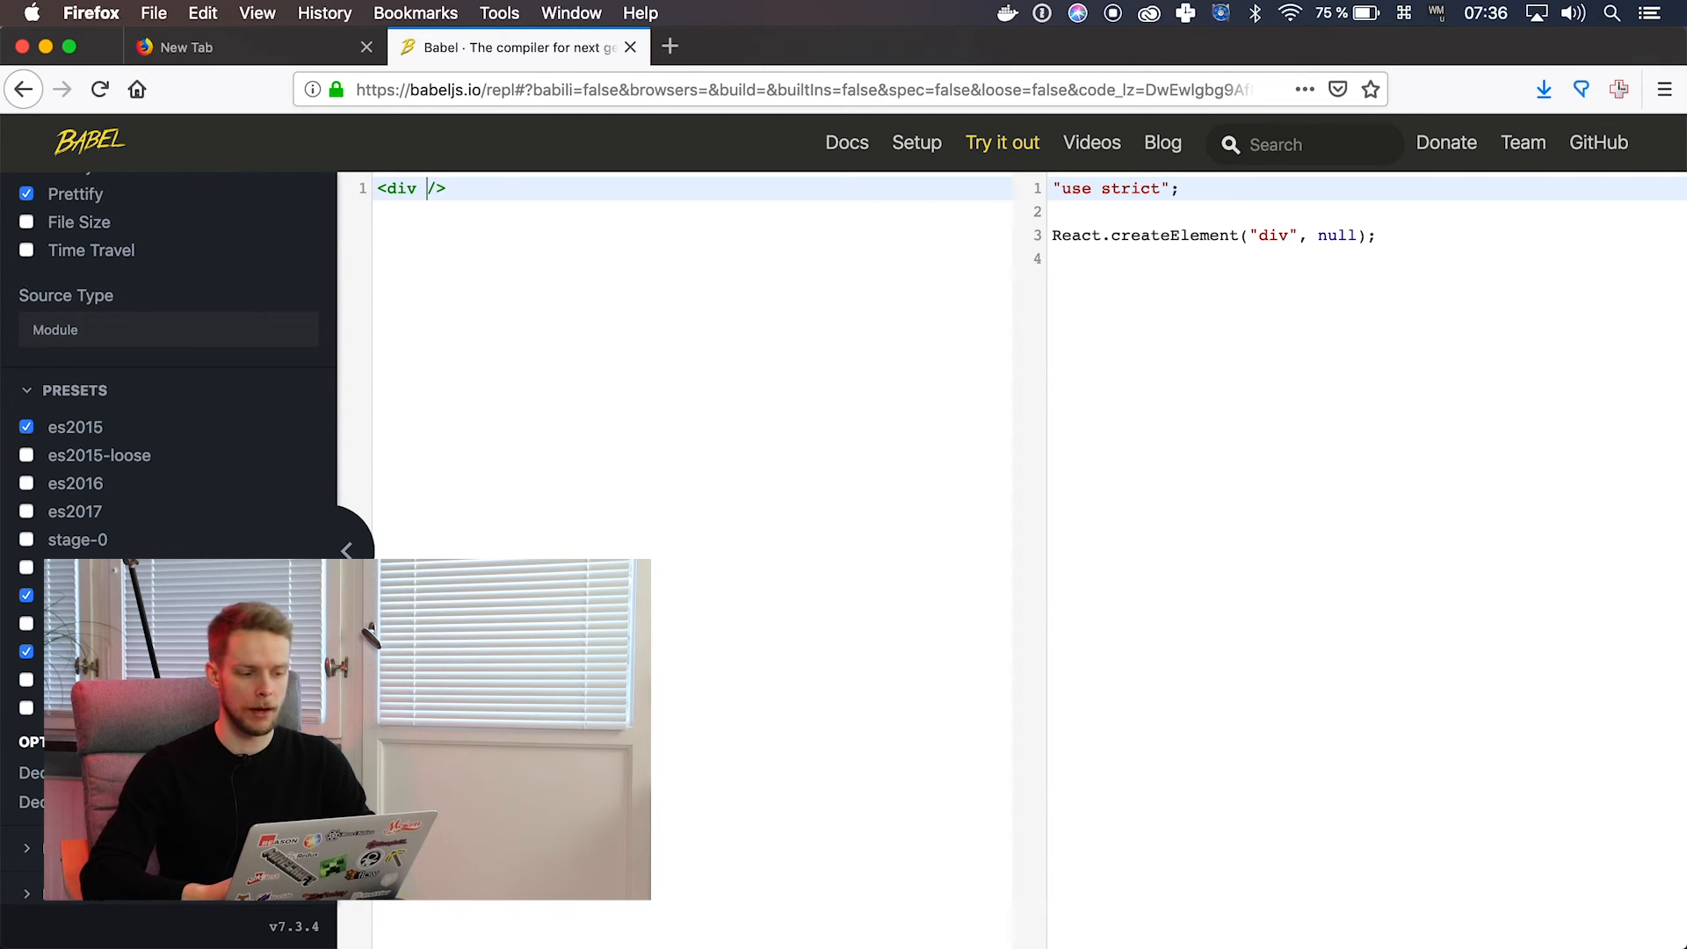
Enter <div clasName="test">Child</div> in the REPL to see React.createElement output
{"action": "type", "text": "clas"}
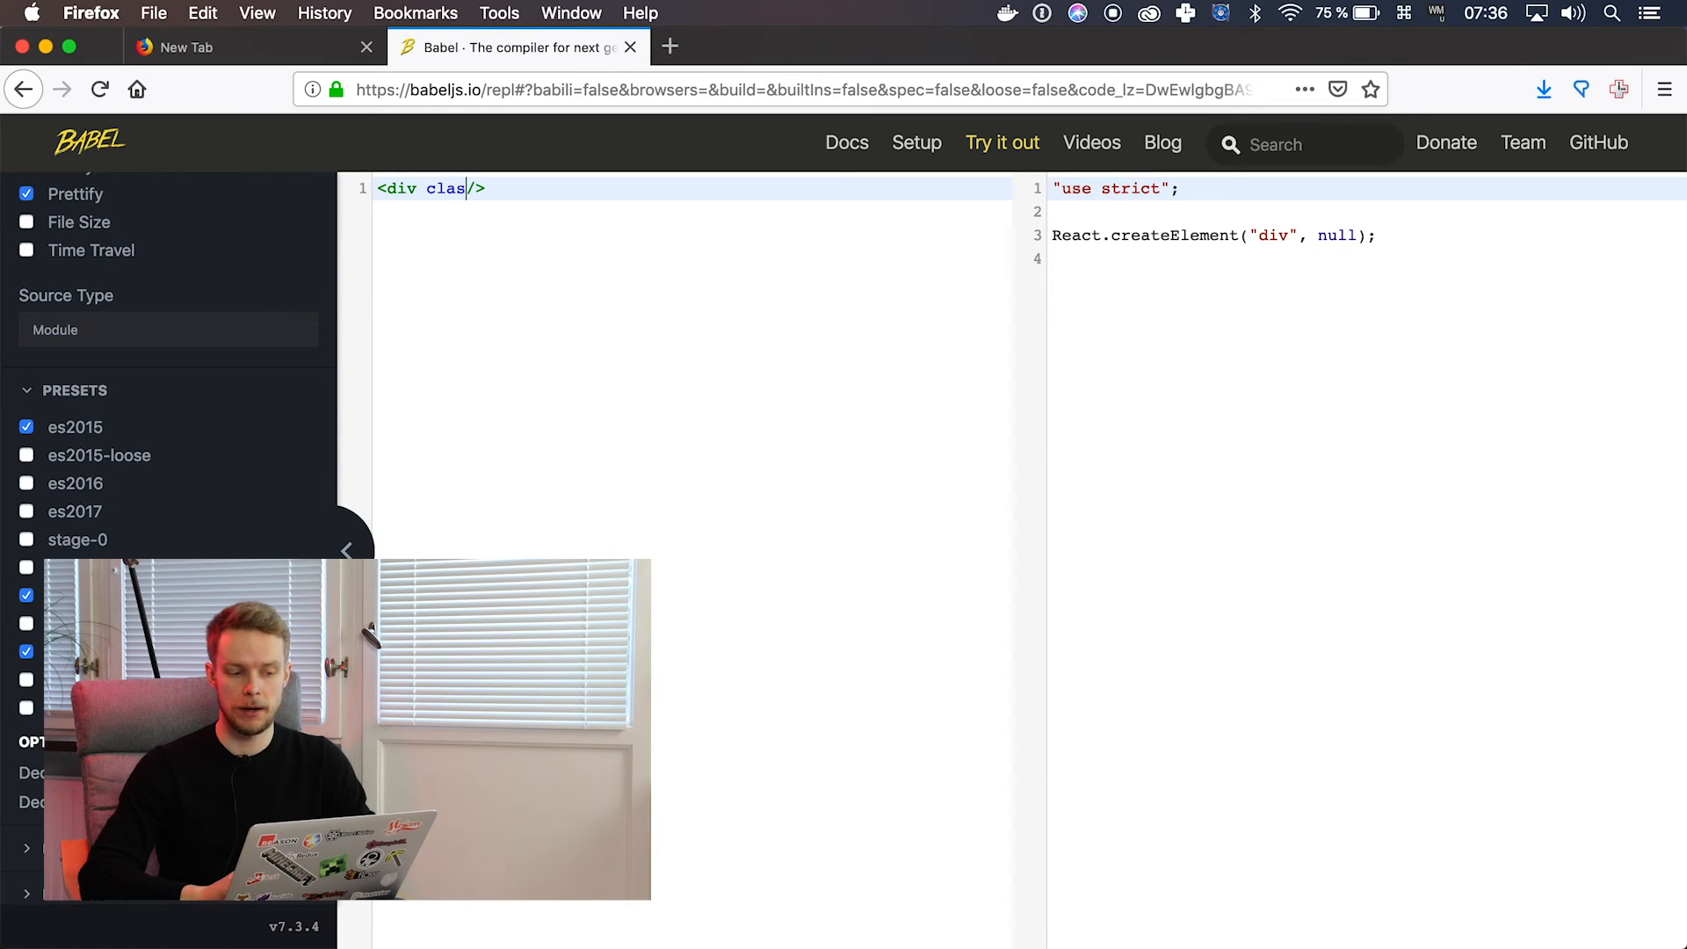
{"action": "type", "text": "Name=\"\""}
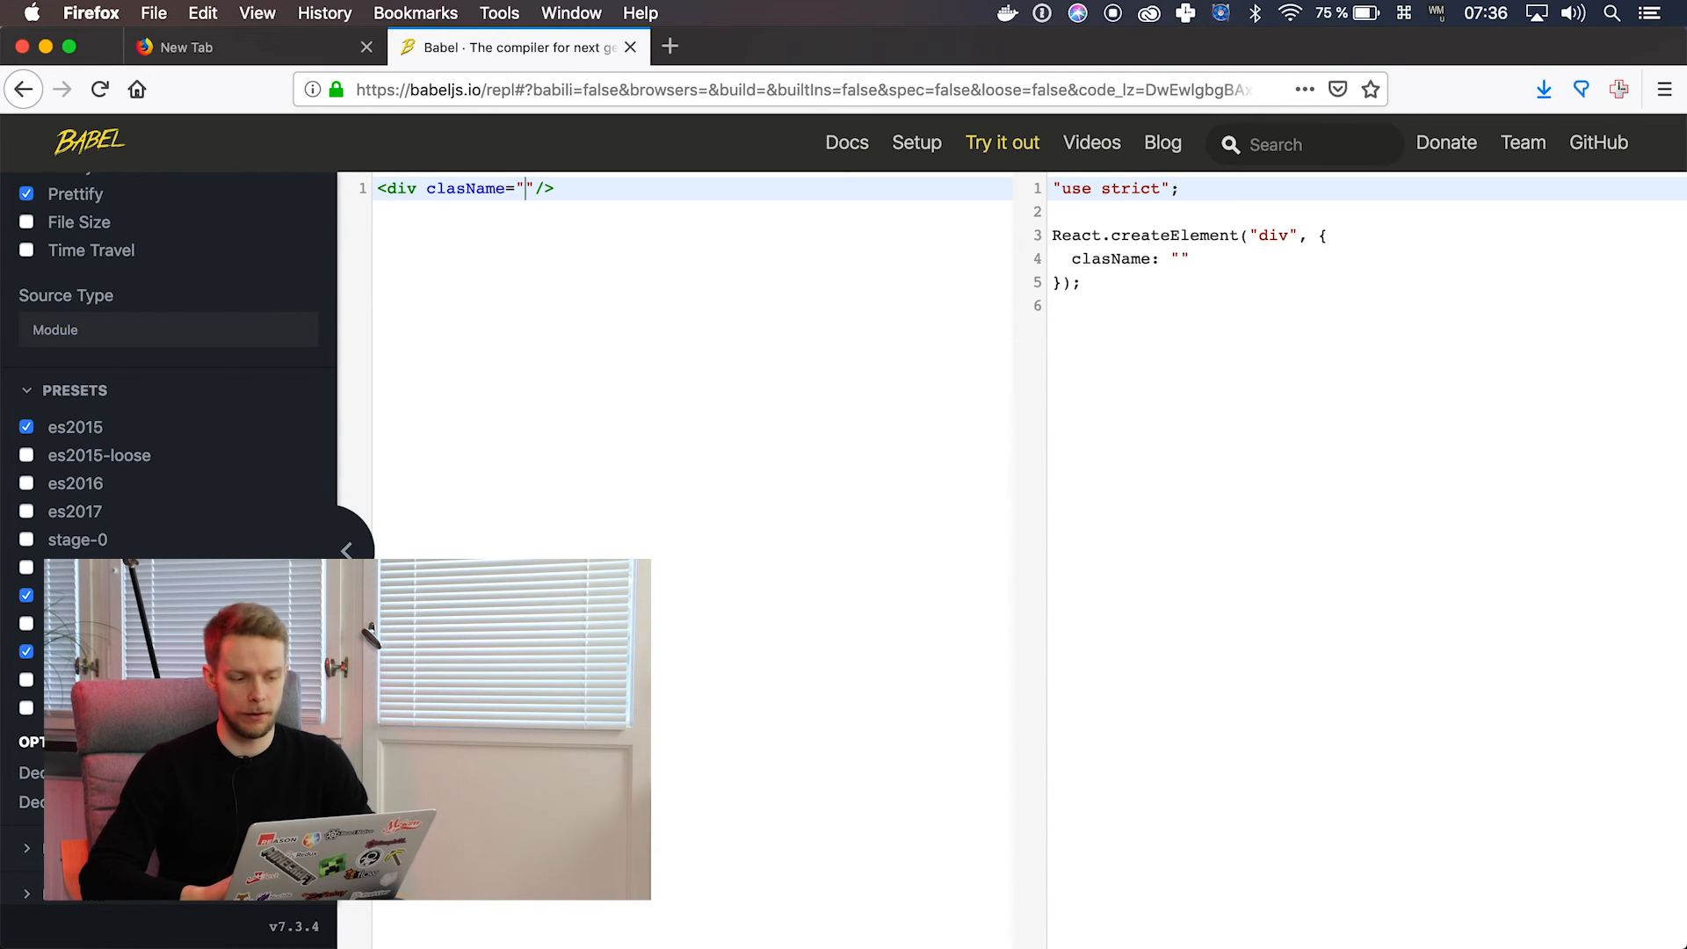
{"action": "type", "text": "test"}
{"action": "type", "text": "</div>"}
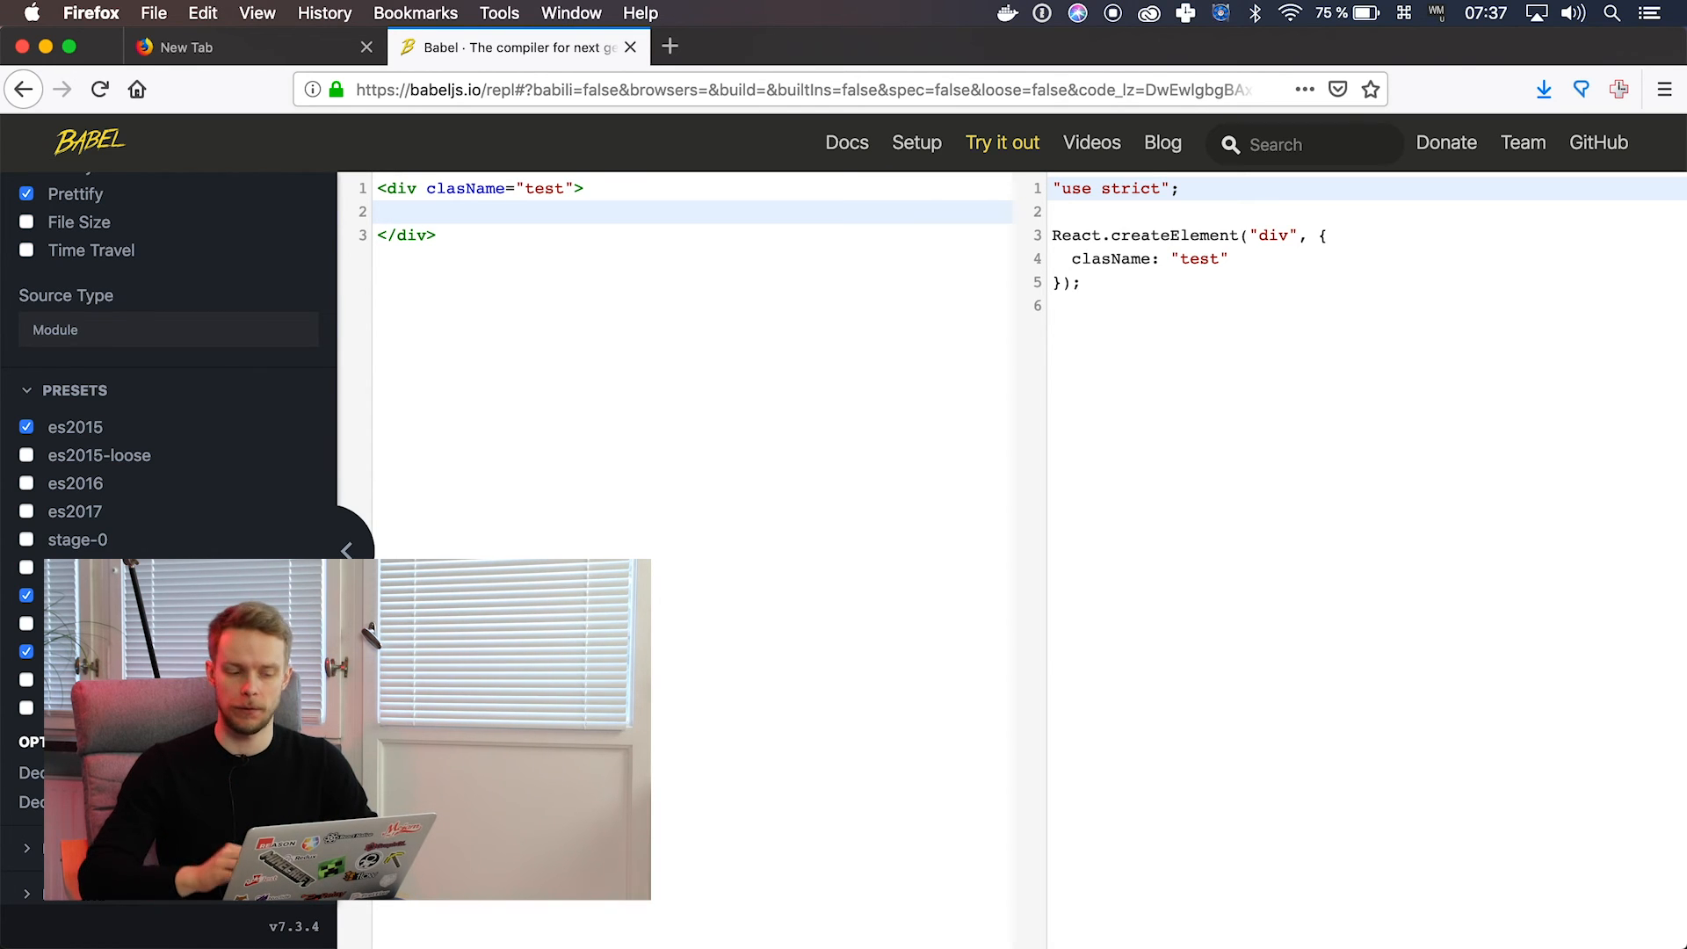
{"action": "type", "text": "Child"}
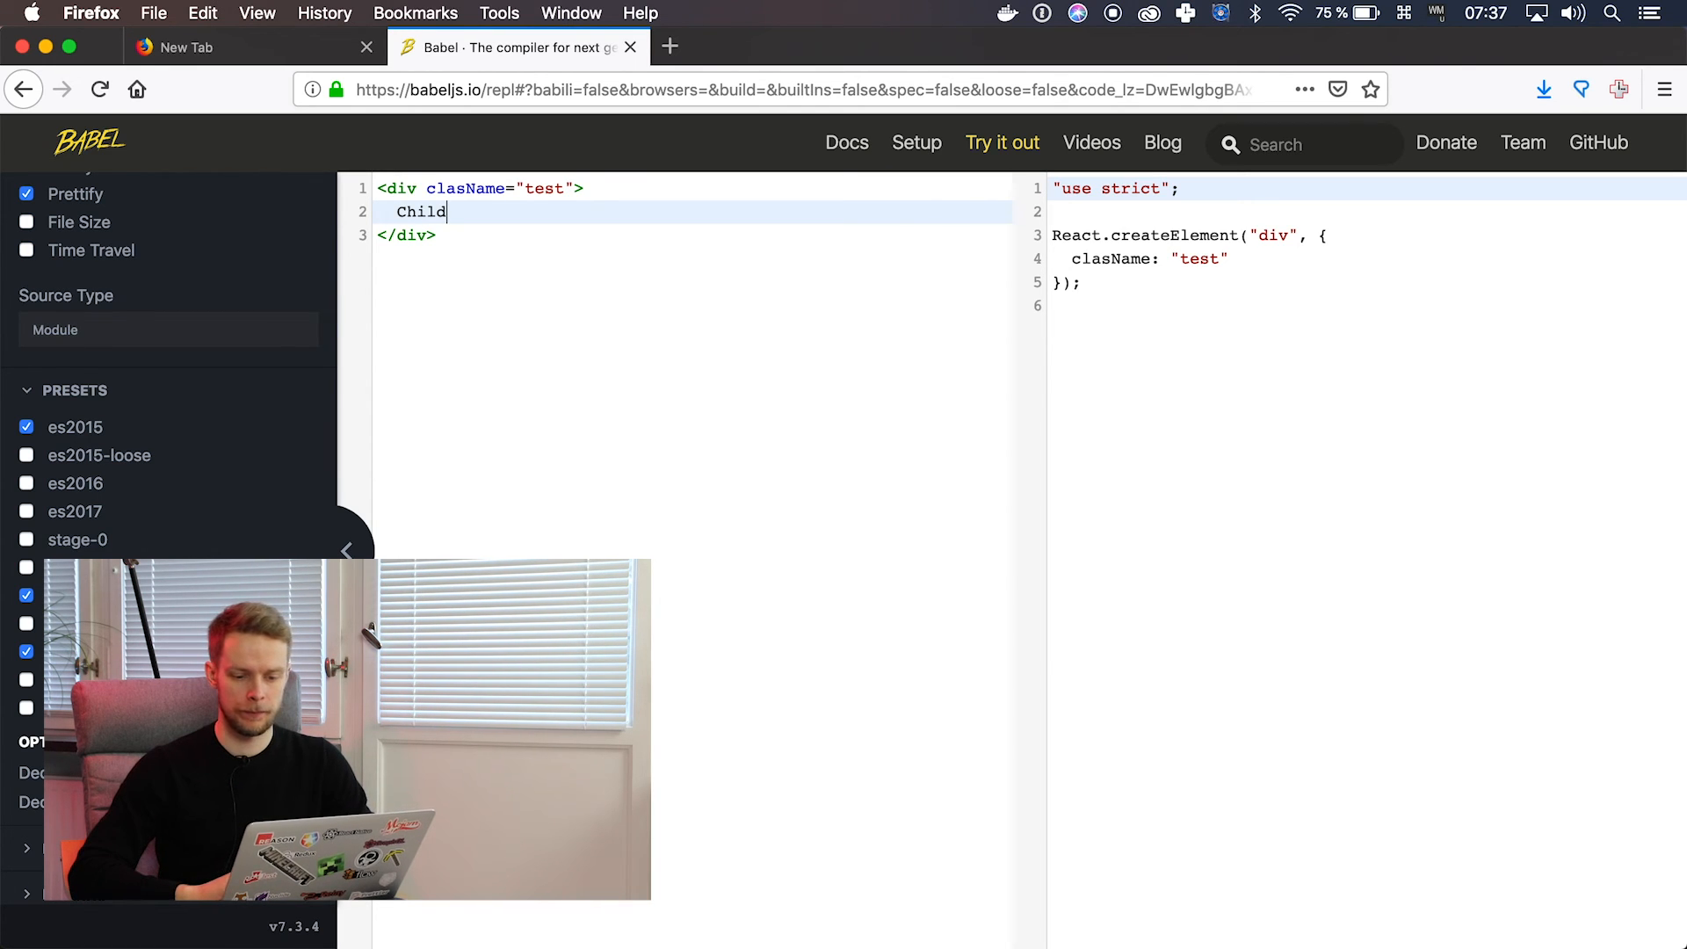